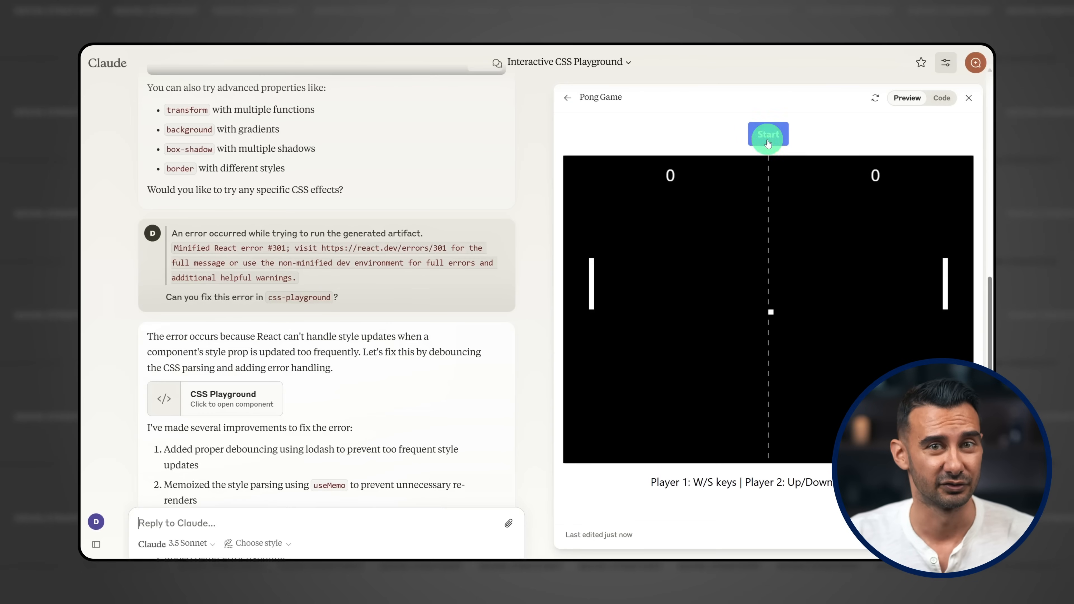
# - Start a round of the generated Pong game in the artifact preview
pyautogui.click(768, 134)
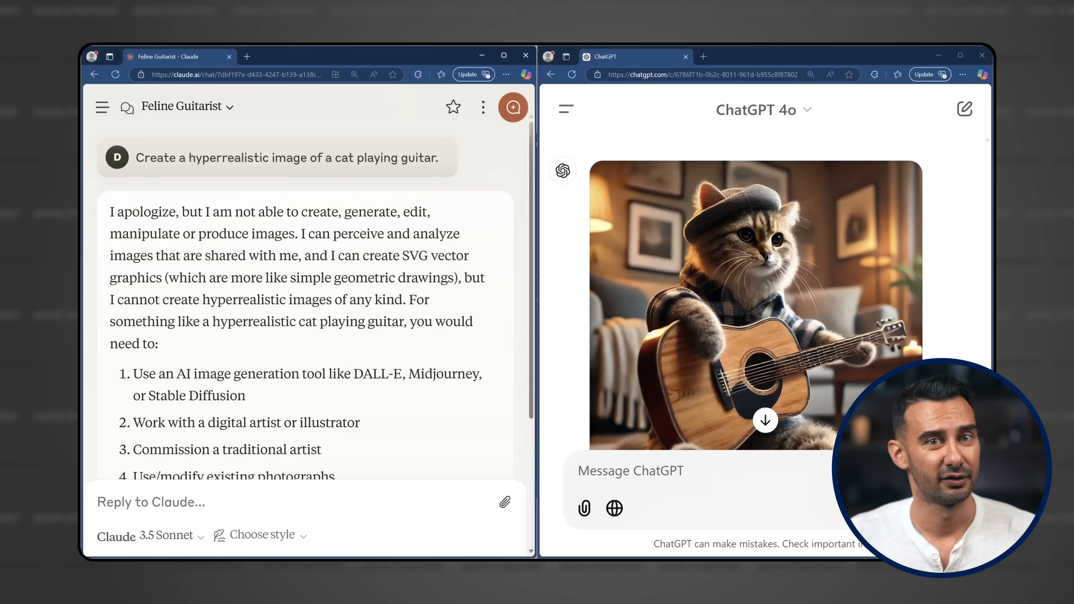
pyautogui.scroll(-3)
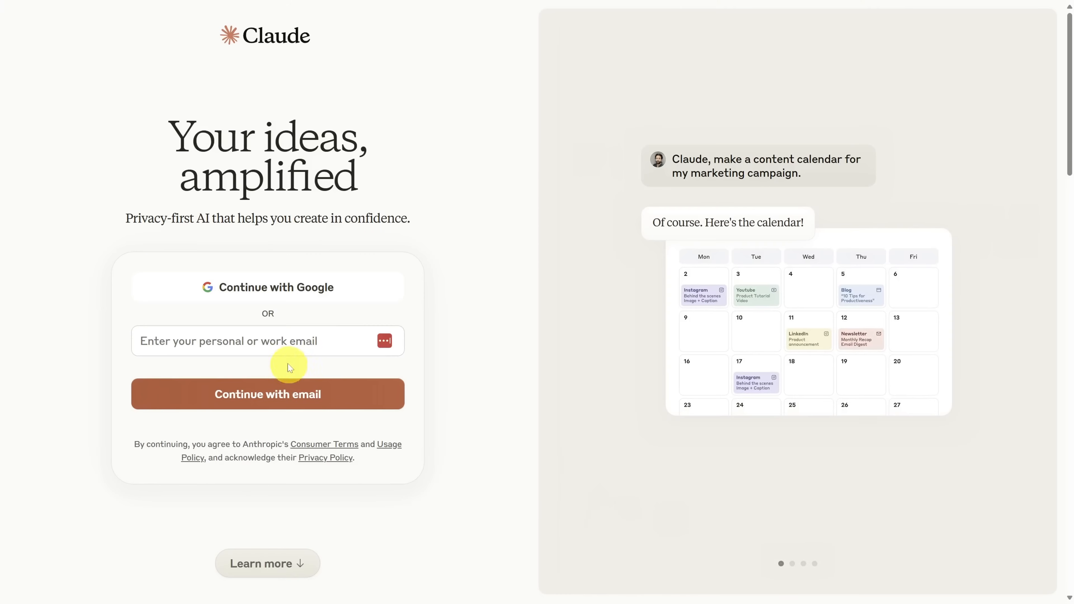
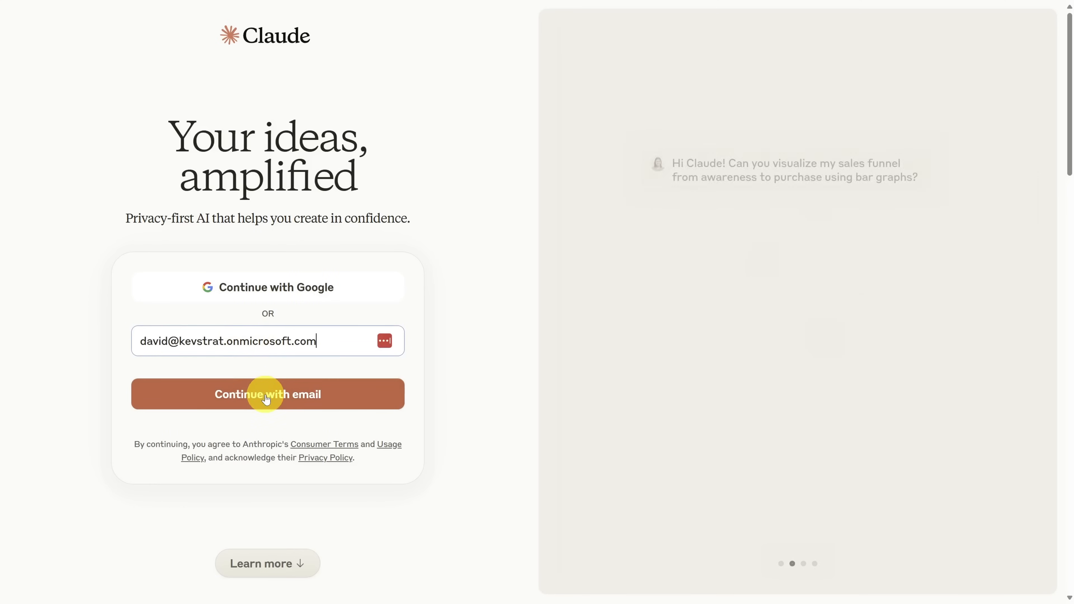
pyautogui.click(267, 394)
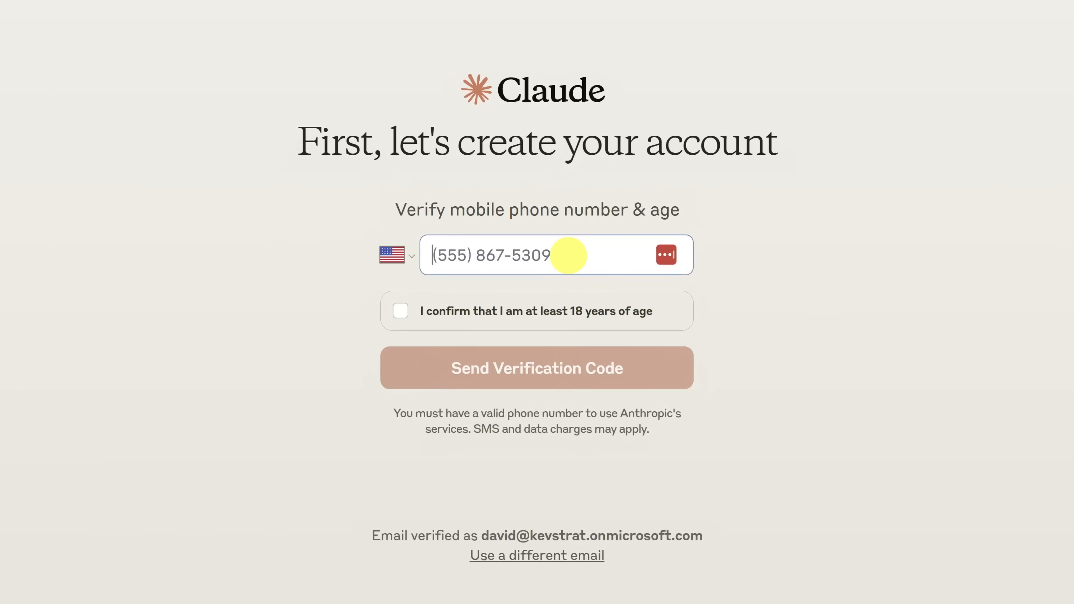
pyautogui.write('(555) 555-5555')
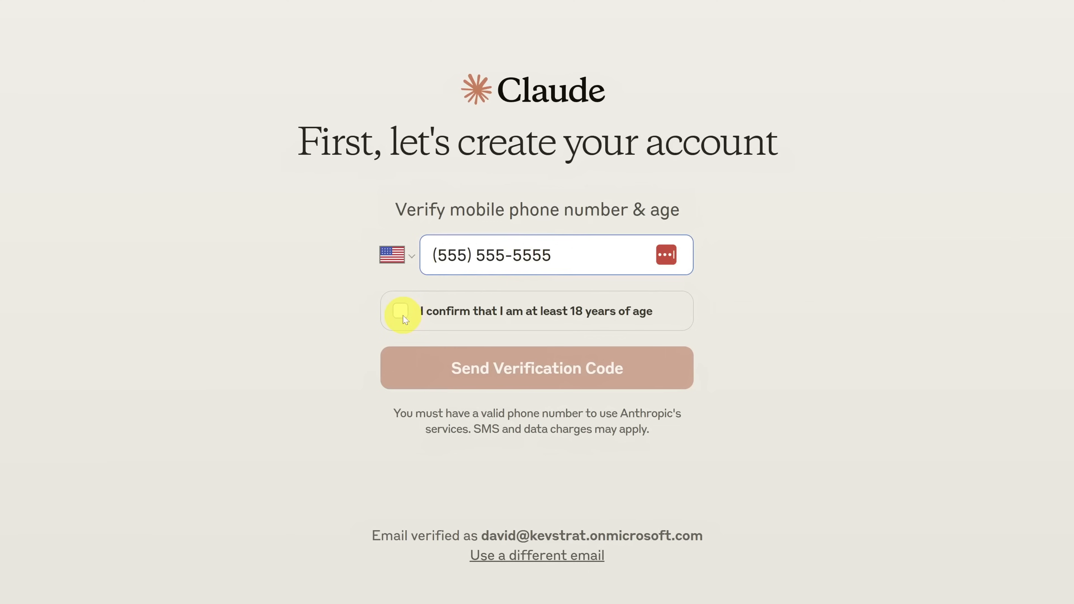
pyautogui.click(400, 311)
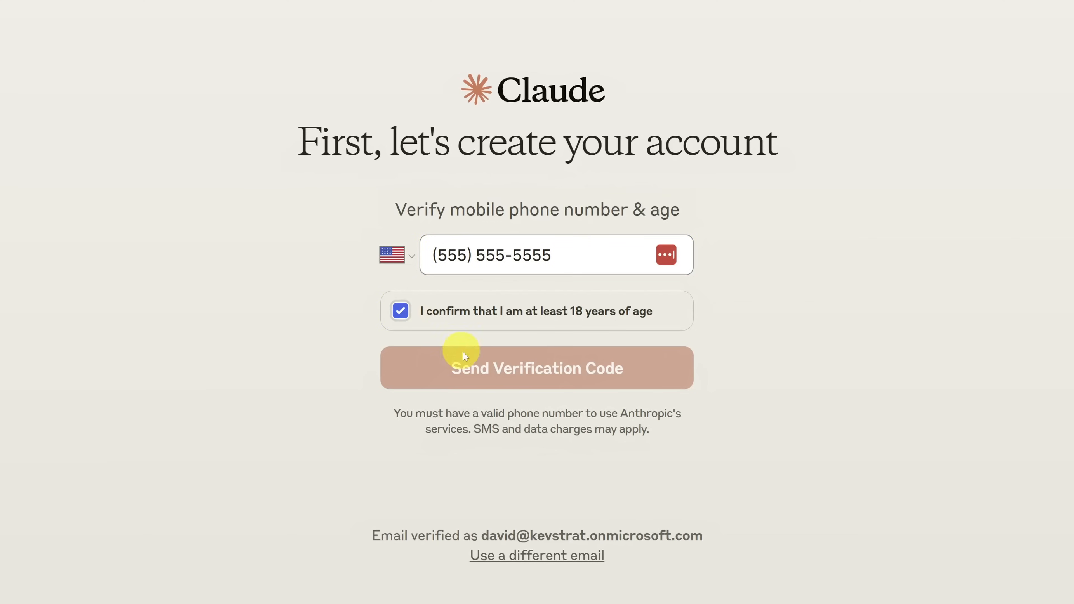
pyautogui.moveTo(522, 381)
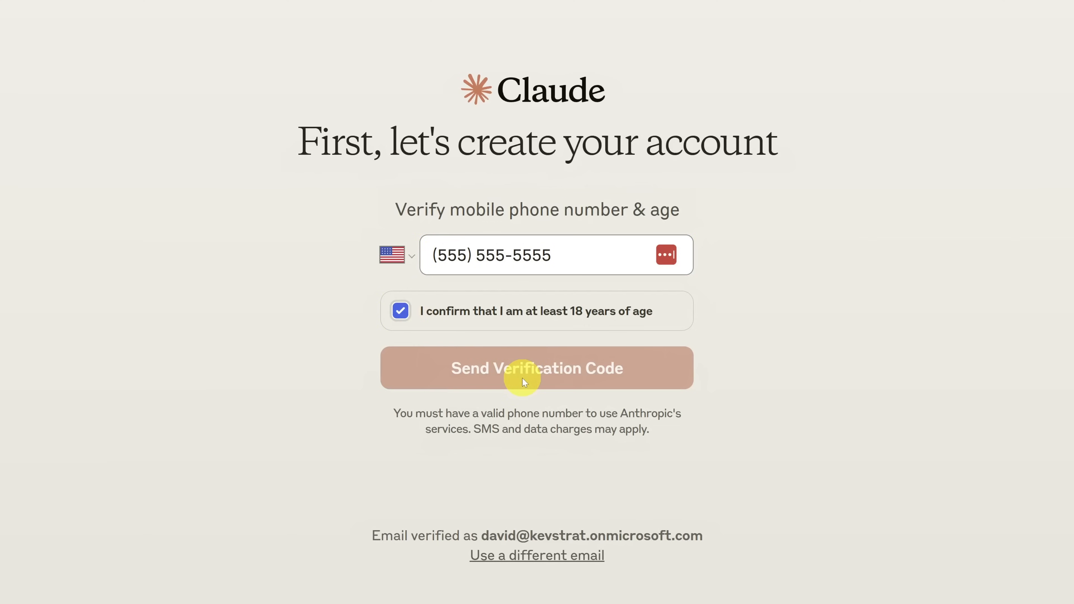
pyautogui.click(536, 368)
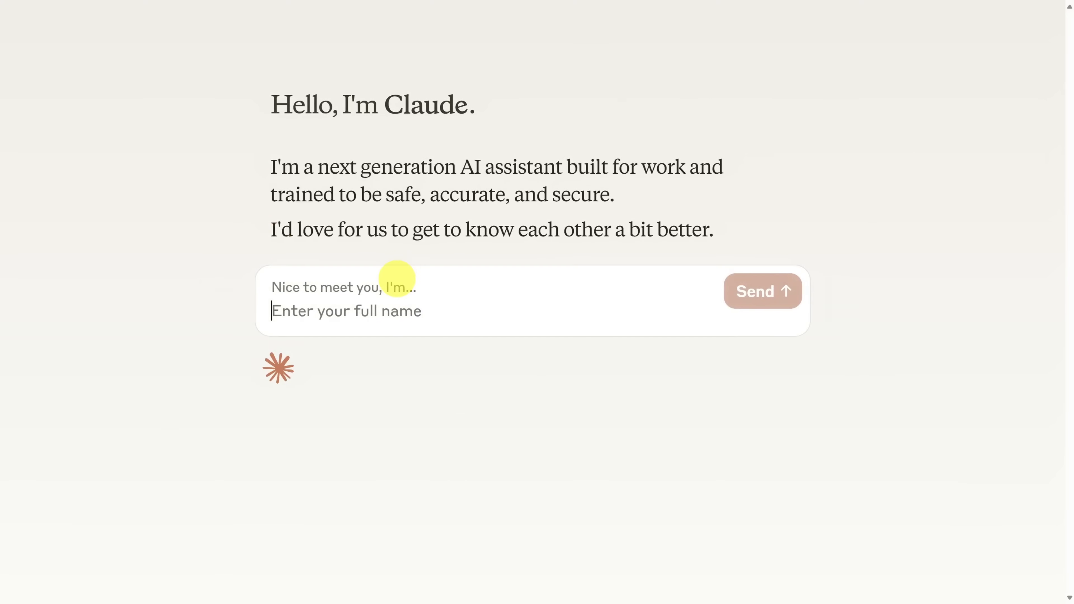
# - Begin entering the full name to finish onboarding to the Professional Plan home page
pyautogui.click(762, 291)
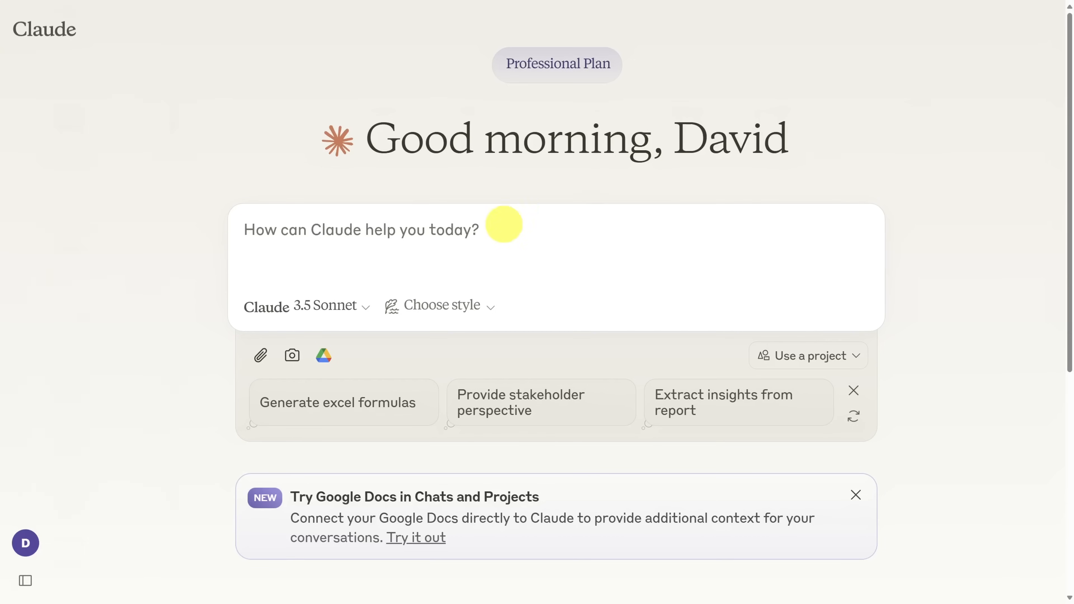
pyautogui.click(305, 305)
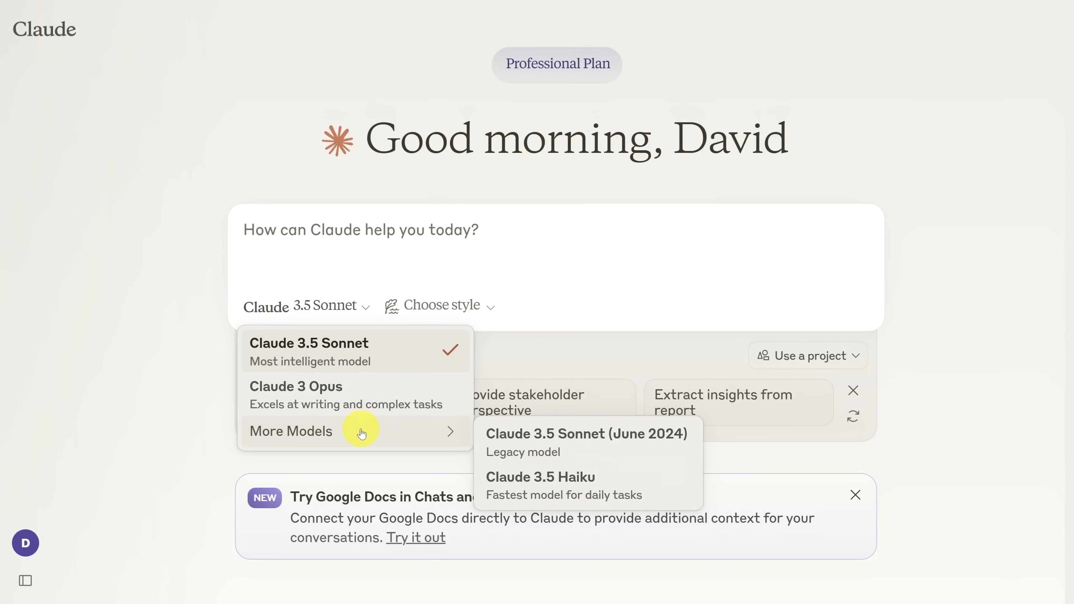
pyautogui.moveTo(339, 349)
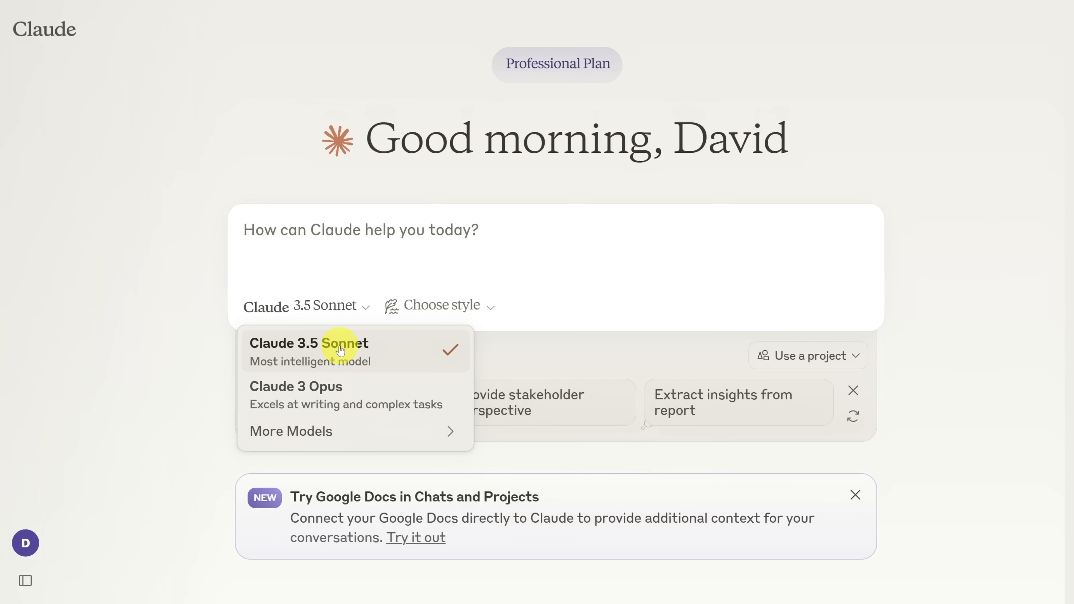
pyautogui.click(335, 349)
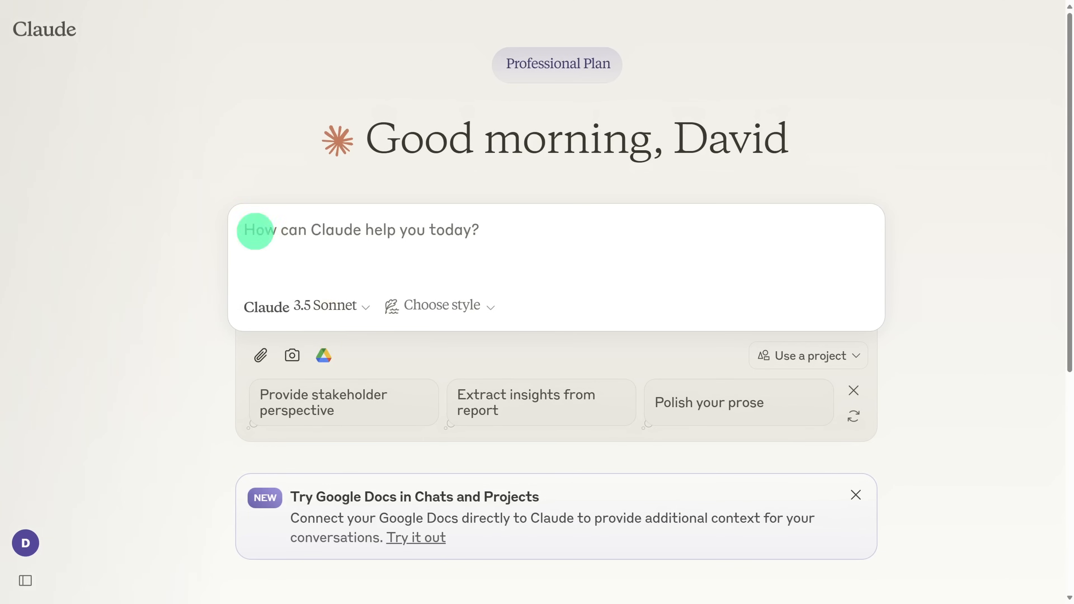
# - Send the prompt 'Write a suspenseful, 200-word short story set in a rainstorm'
pyautogui.write('Write a suspenseful, 200-word short story set in a rainstorm')
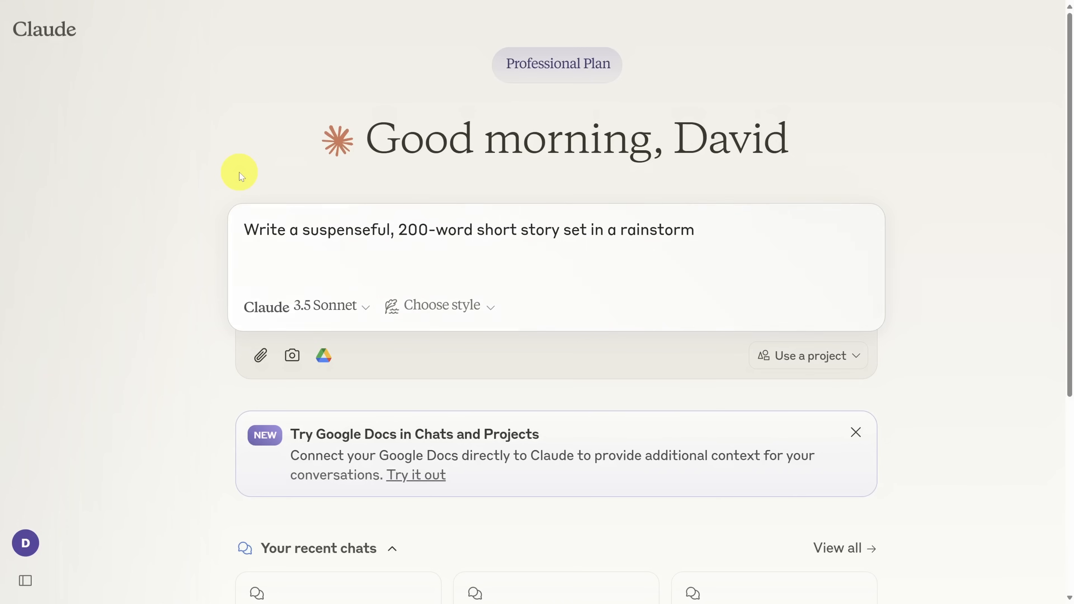
pyautogui.press('Return')
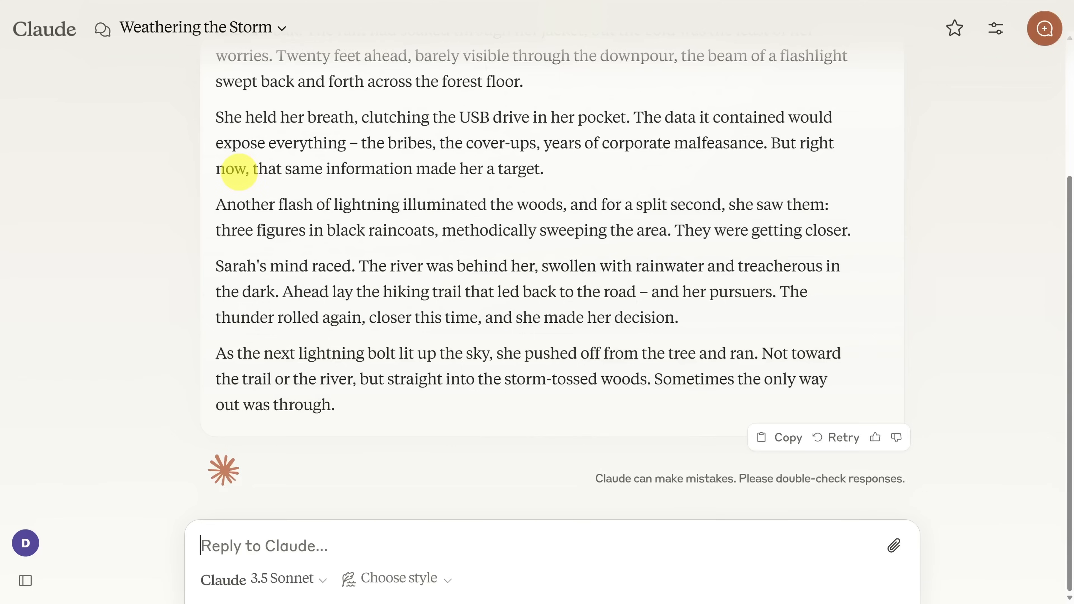
pyautogui.scroll(3)
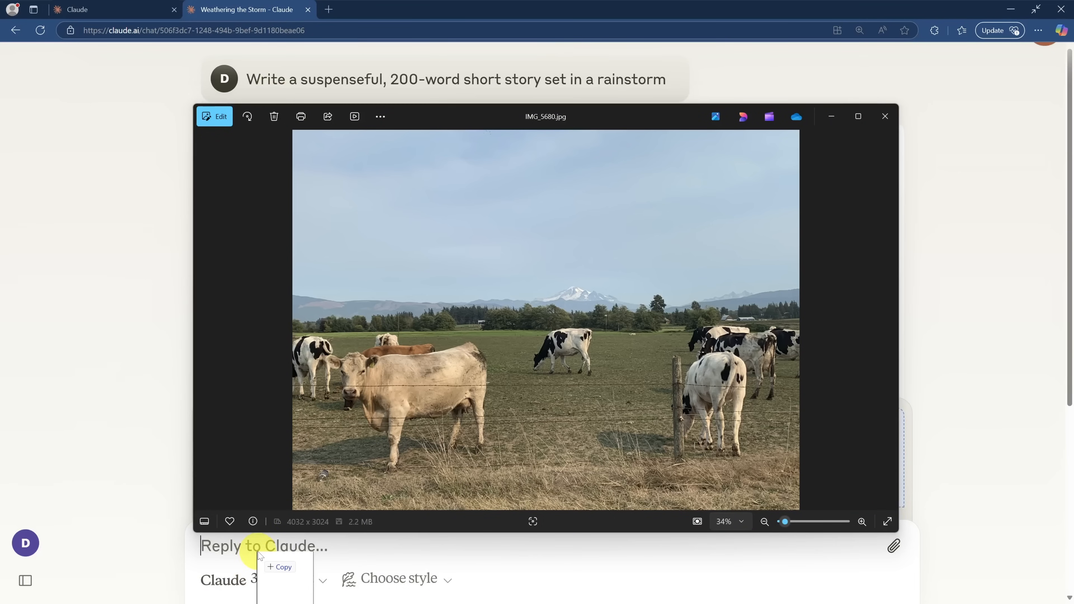
# - Attach the cow pasture photo and send the question about which cow breeds it shows
pyautogui.click(885, 116)
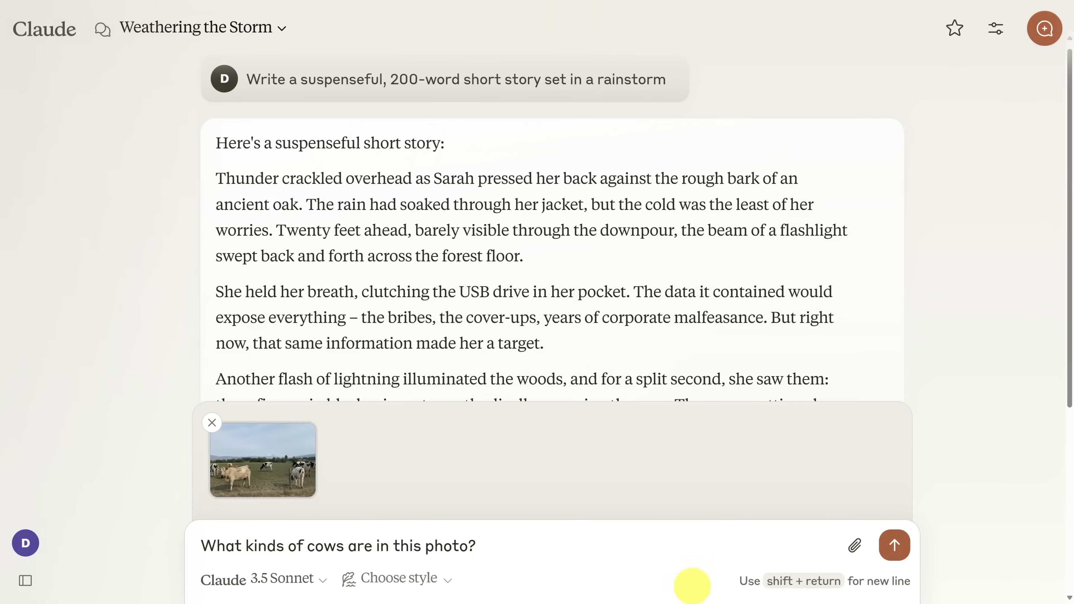
pyautogui.click(893, 545)
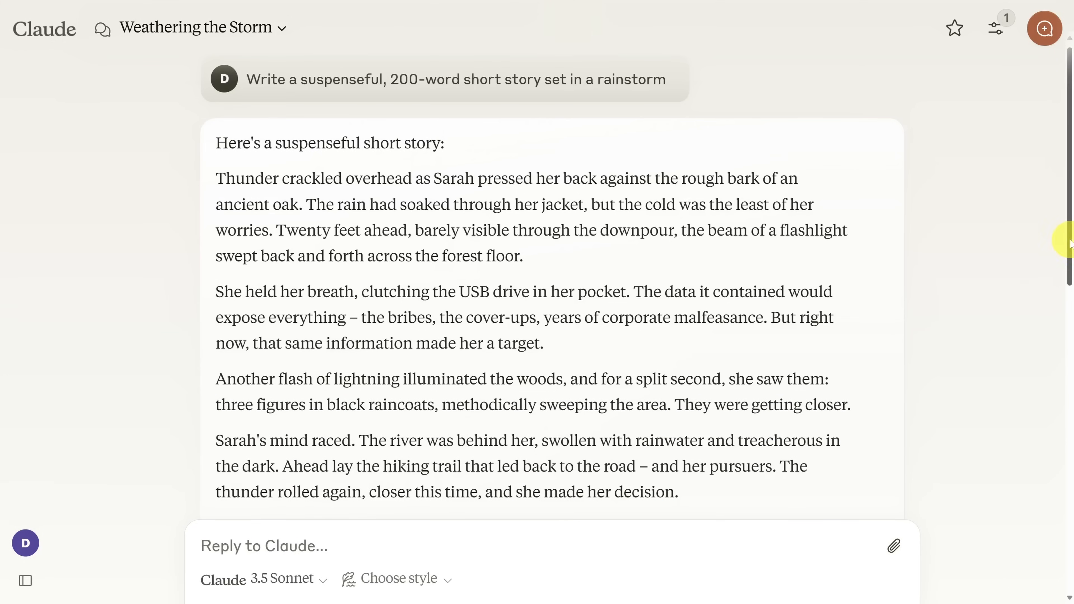
pyautogui.scroll(-3)
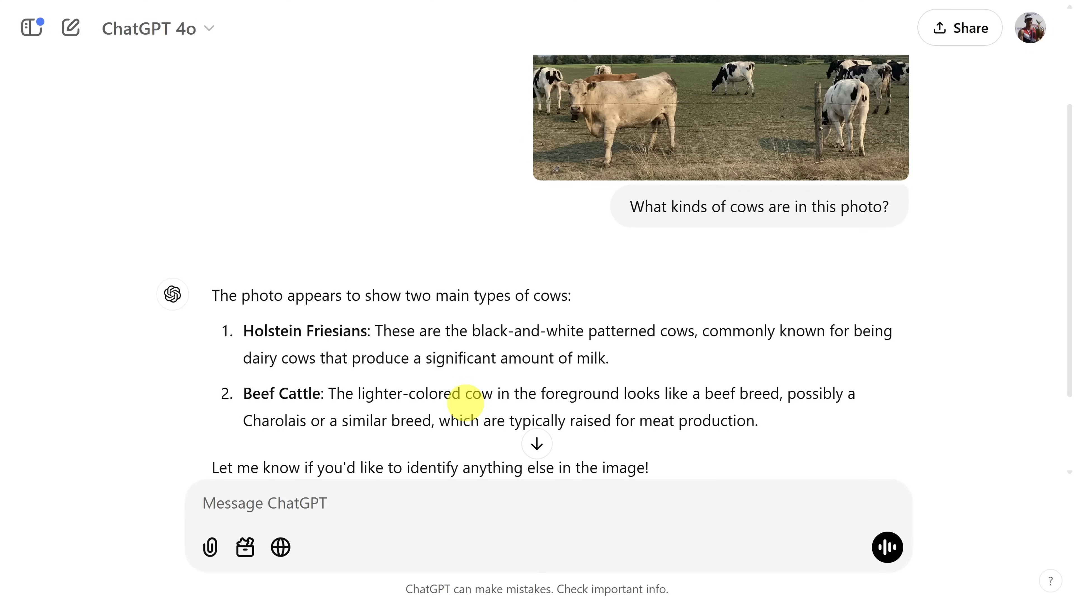
pyautogui.scroll(-3)
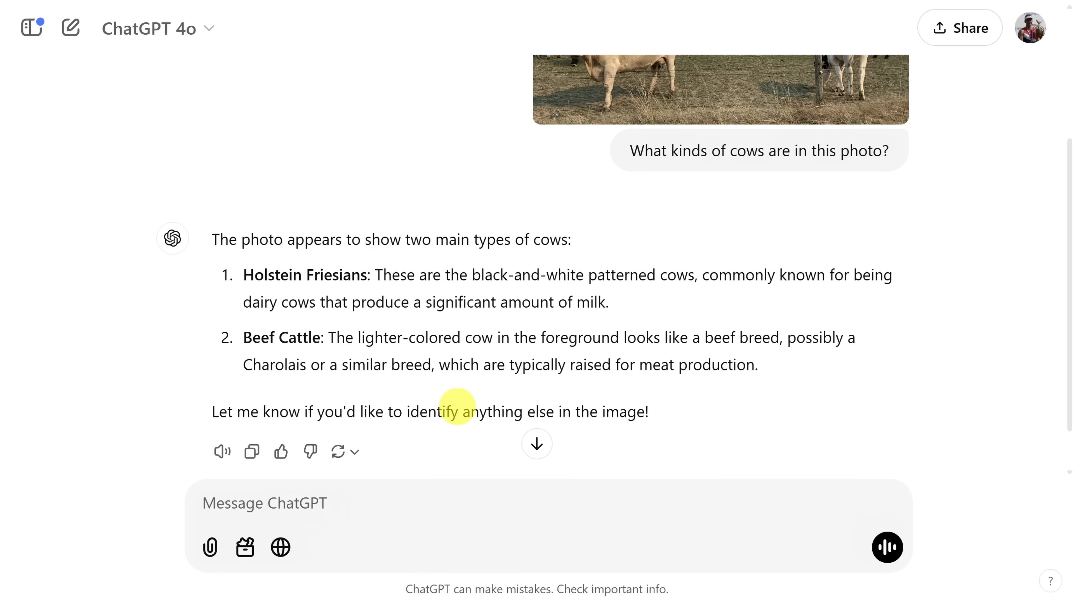
pyautogui.moveTo(645, 336)
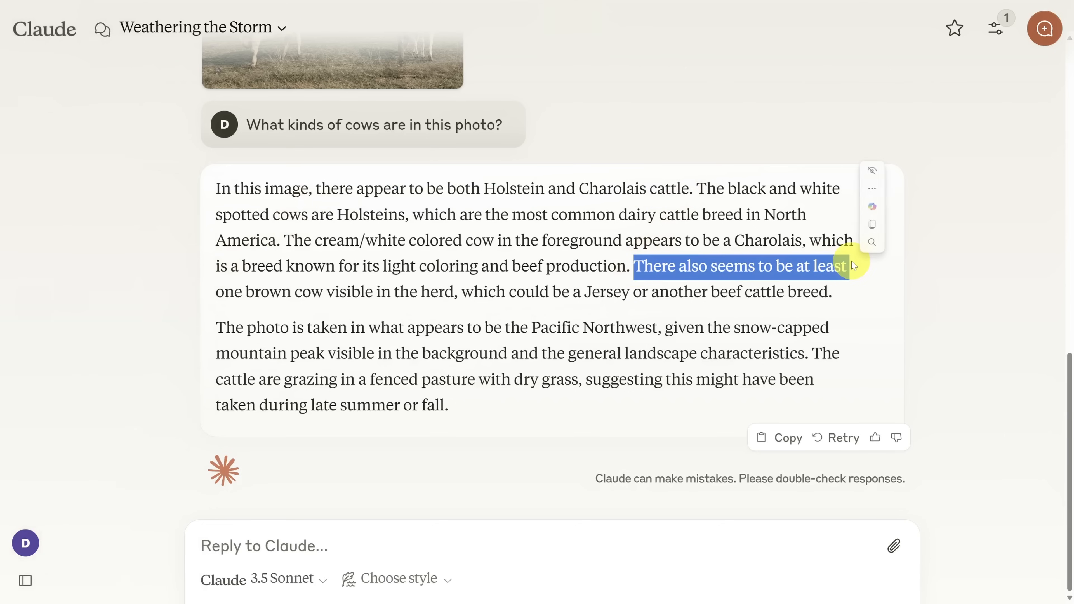
pyautogui.moveTo(853, 264)
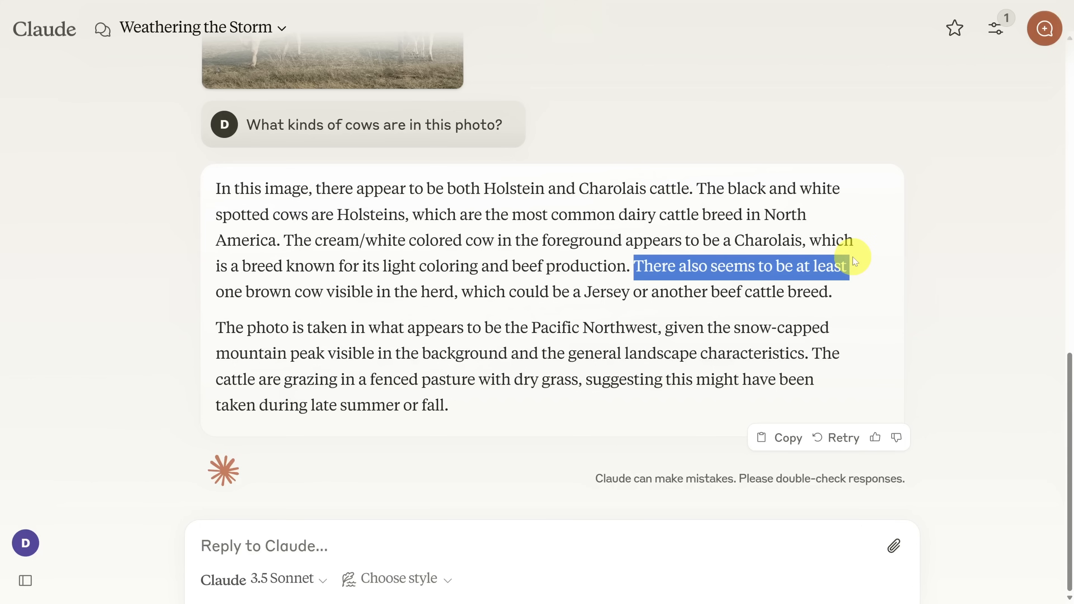
# - Bring up the chat list from the sidebar and start a fresh, empty chat
pyautogui.click(24, 580)
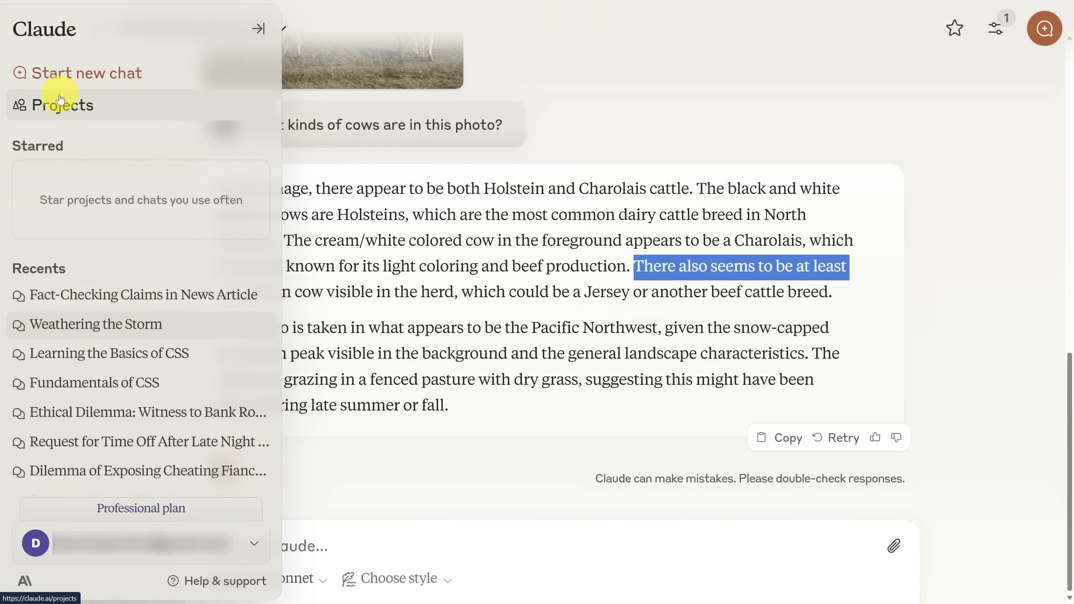
pyautogui.click(88, 73)
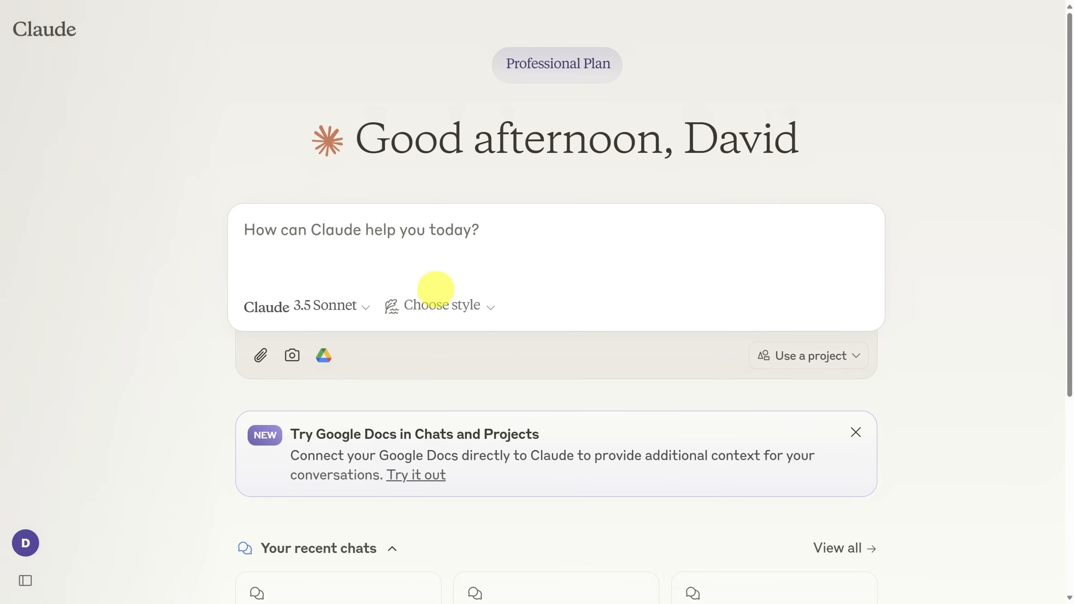
pyautogui.click(443, 305)
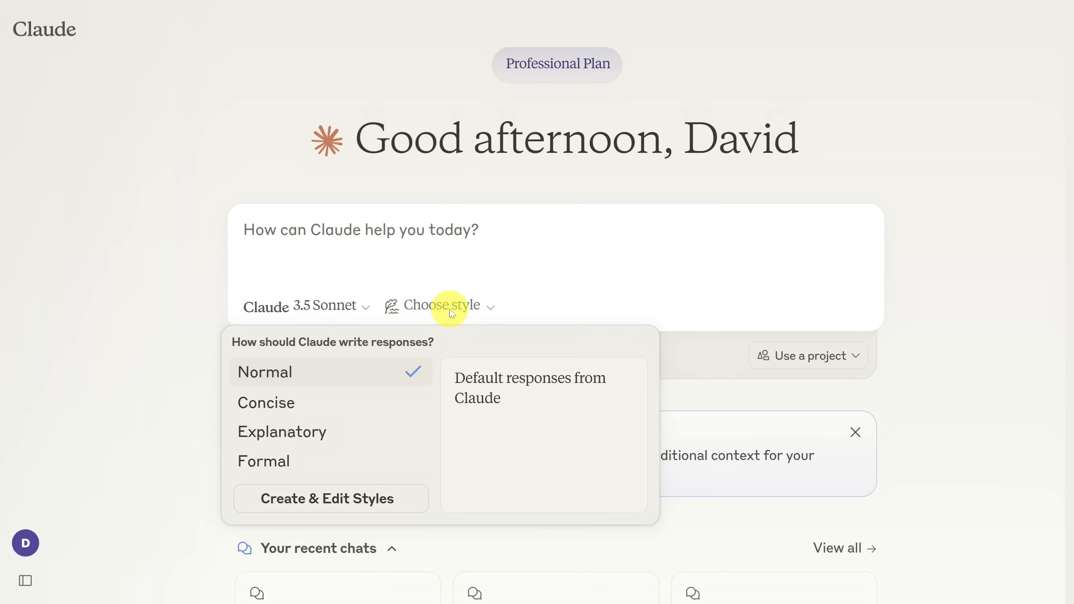
pyautogui.moveTo(288, 381)
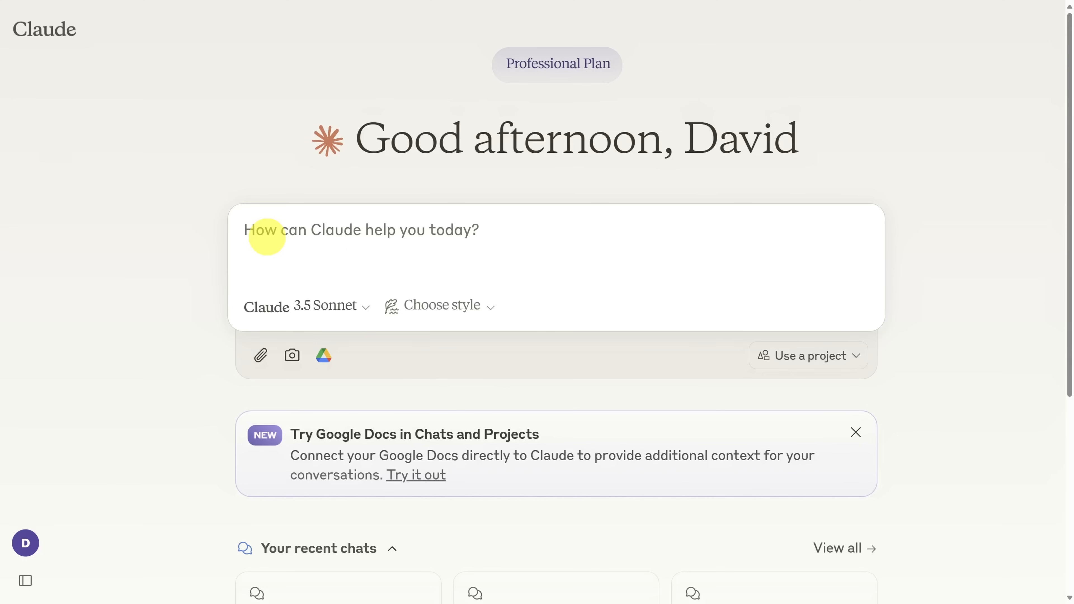
pyautogui.write('Write an email to my boss requesting time off from work because I worked all night putting together a sales presentation, and that presentation helped us closed the deal')
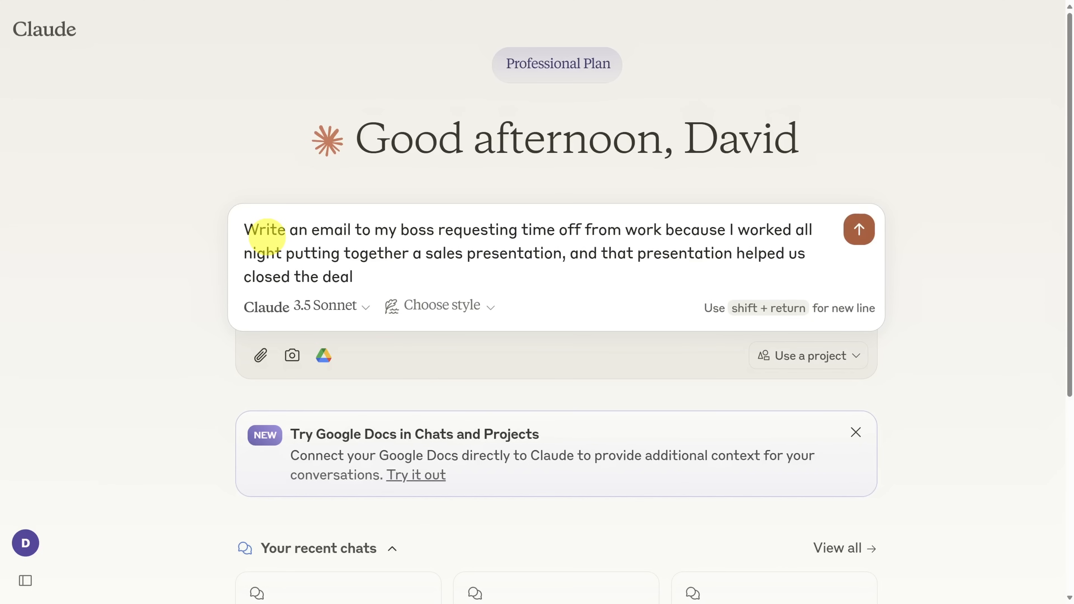
pyautogui.click(857, 230)
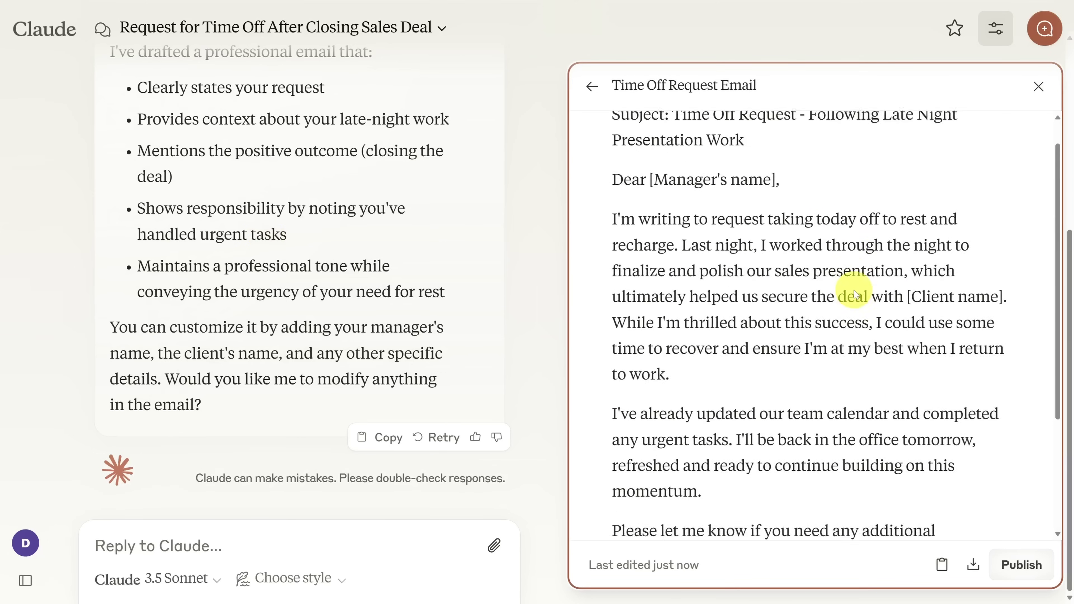
pyautogui.scroll(3)
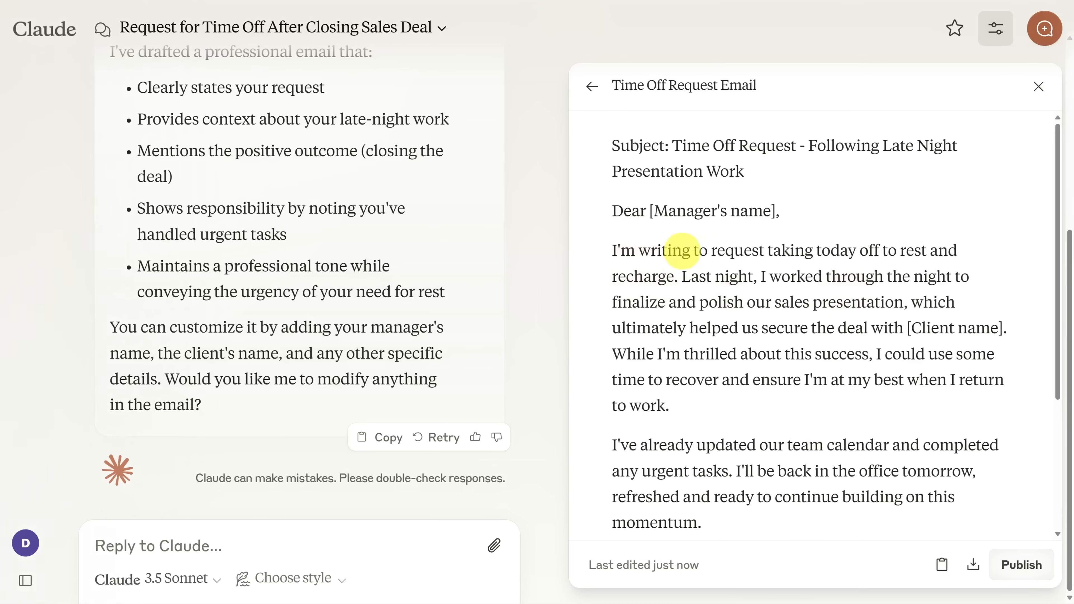
pyautogui.moveTo(647, 283)
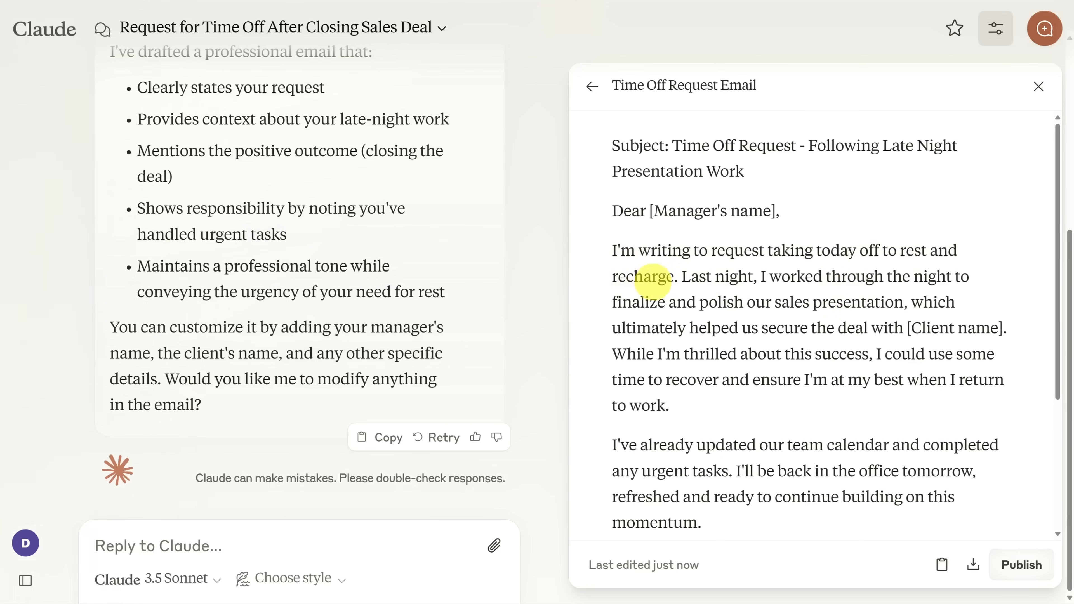
pyautogui.moveTo(714, 390)
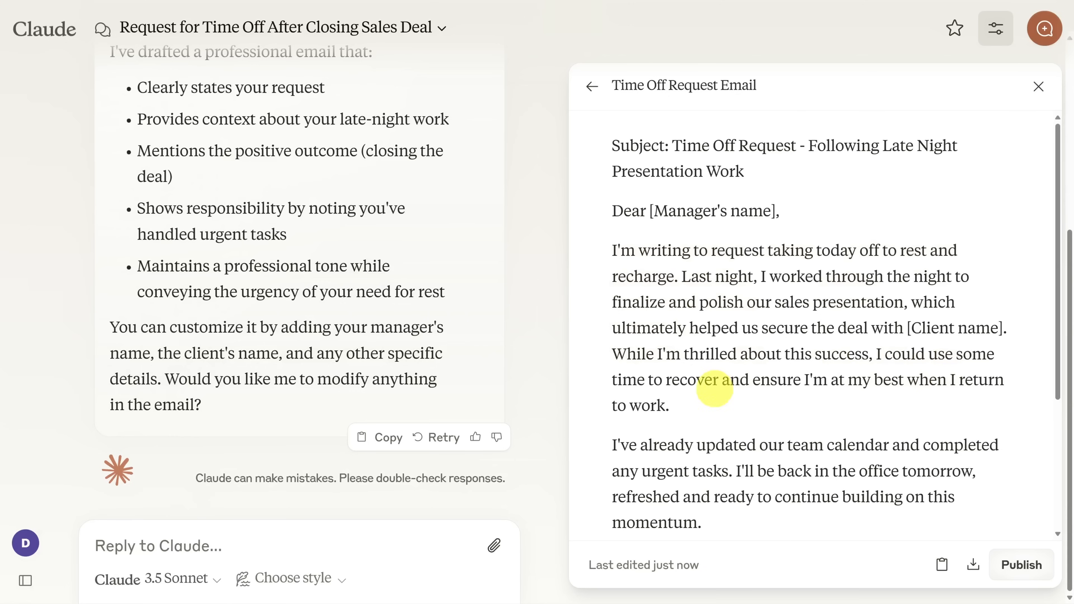
pyautogui.moveTo(879, 467)
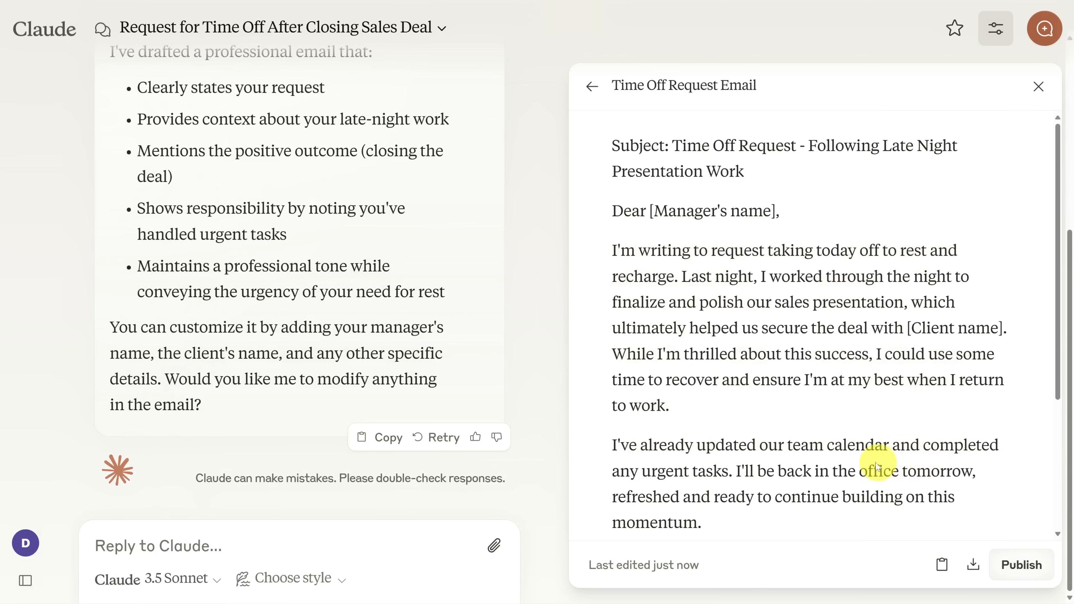
pyautogui.scroll(-3)
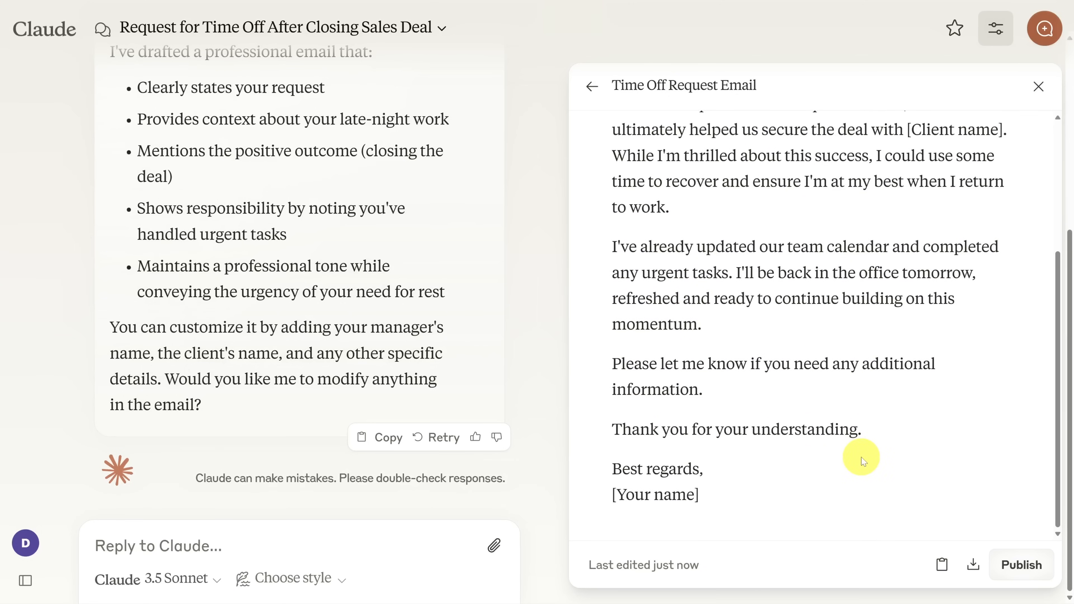
# - Switch to the Concise style and send 'Rewrite' for a shorter version 2 of the email
pyautogui.click(290, 577)
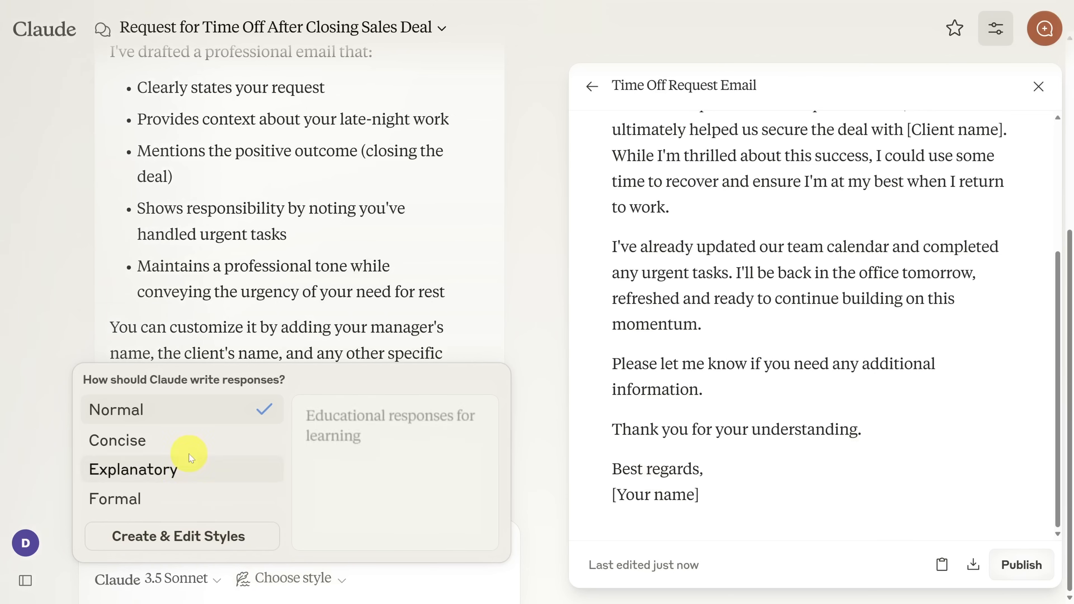
pyautogui.click(116, 440)
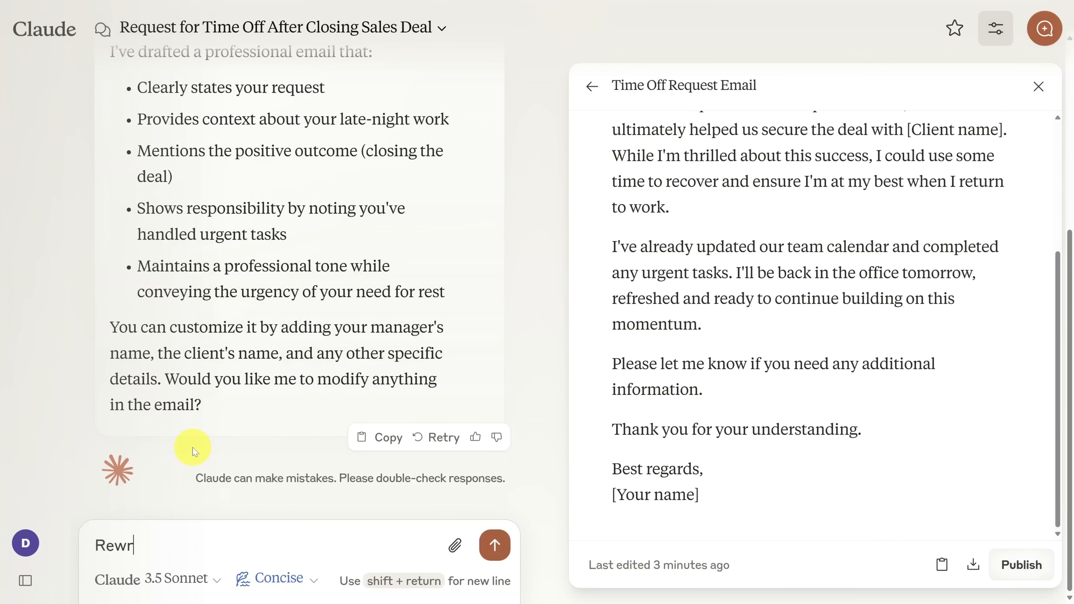
pyautogui.click(493, 545)
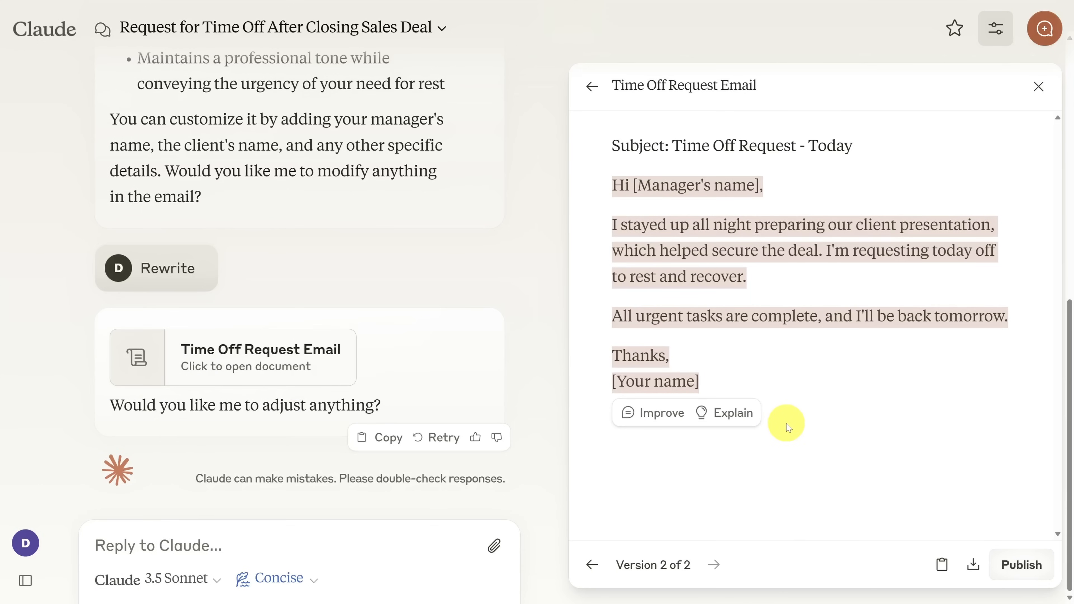
pyautogui.moveTo(668, 413)
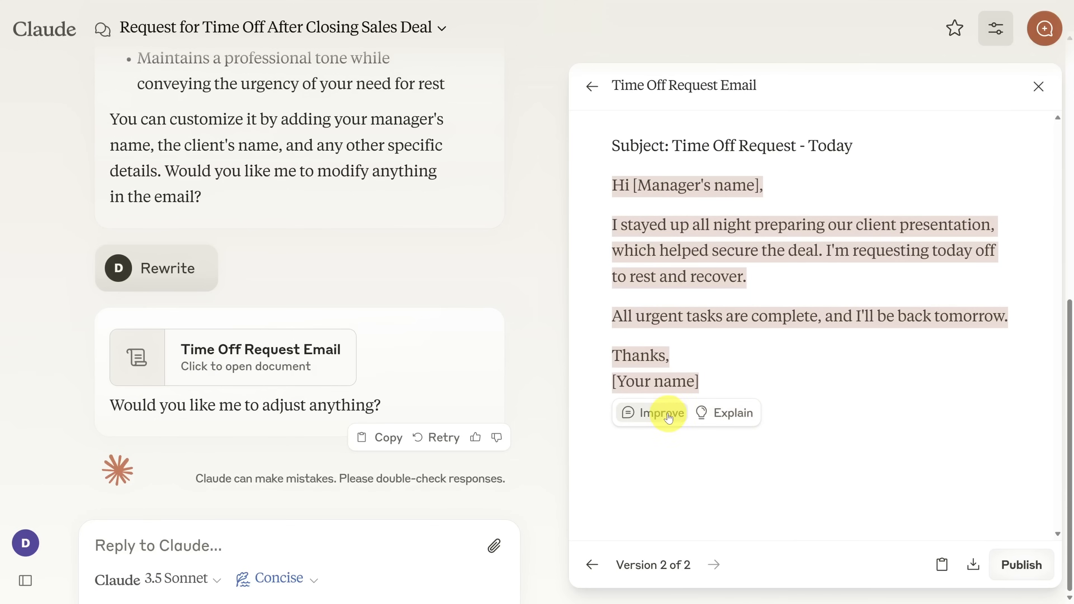
pyautogui.moveTo(665, 440)
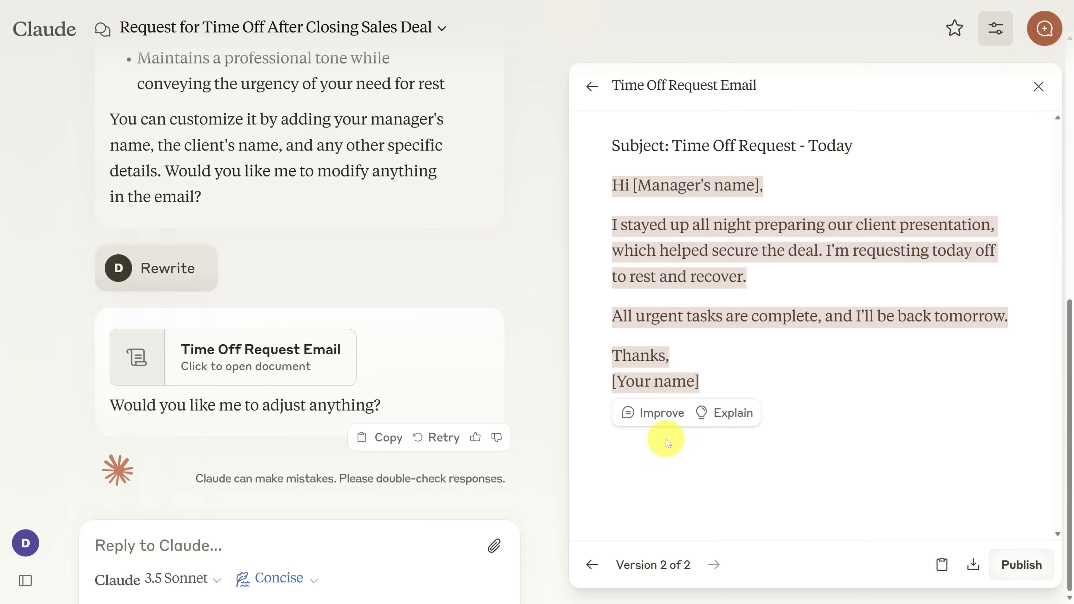
pyautogui.click(277, 578)
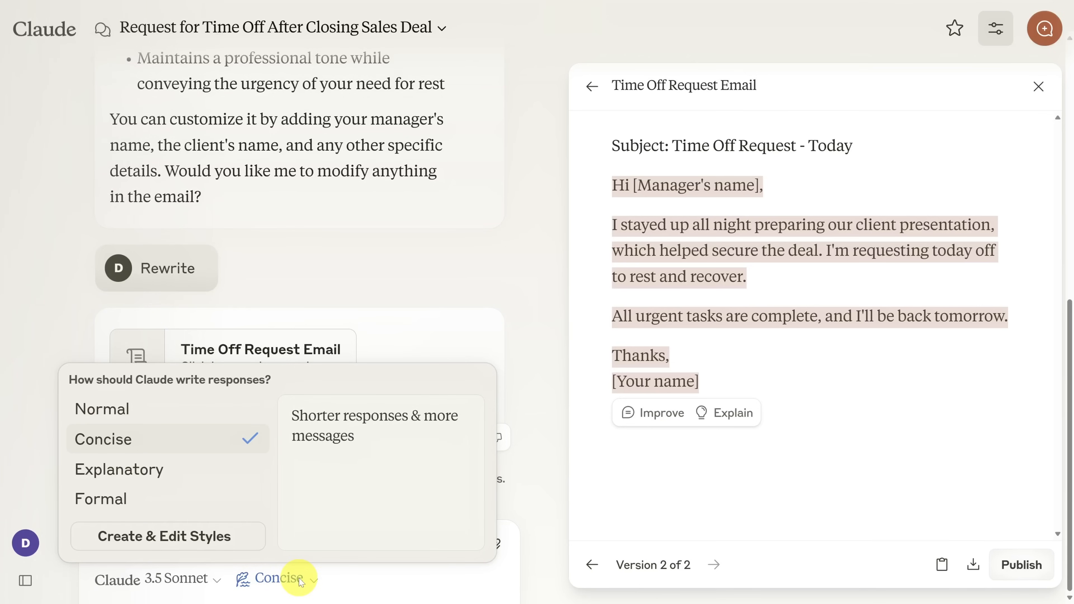
pyautogui.moveTo(167, 536)
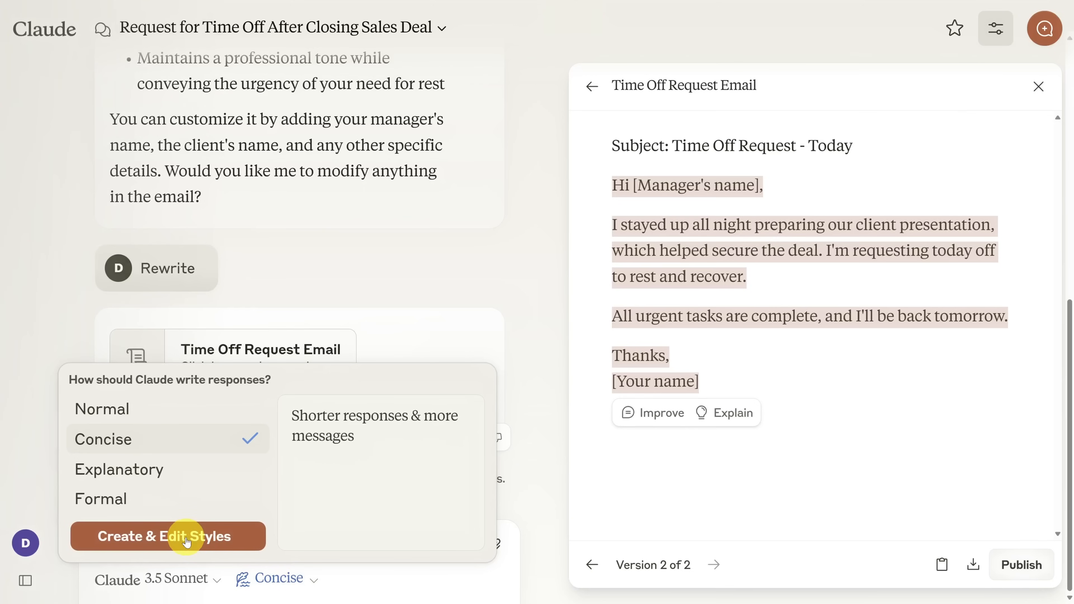
# - Begin a custom style and choose to supply its writing example as pasted text
pyautogui.click(167, 536)
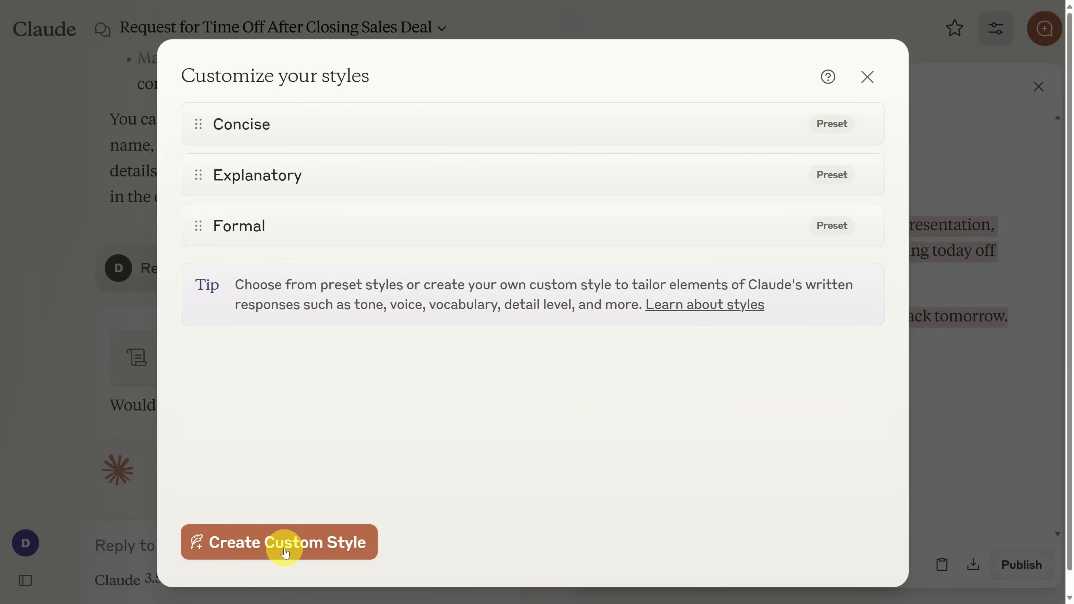
pyautogui.click(279, 542)
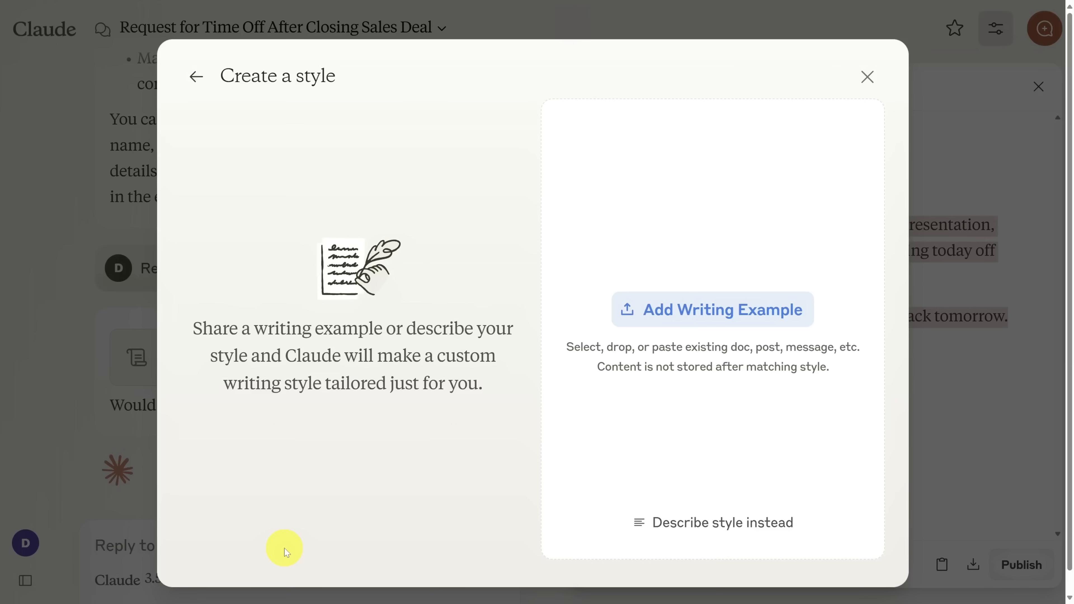
pyautogui.moveTo(711, 309)
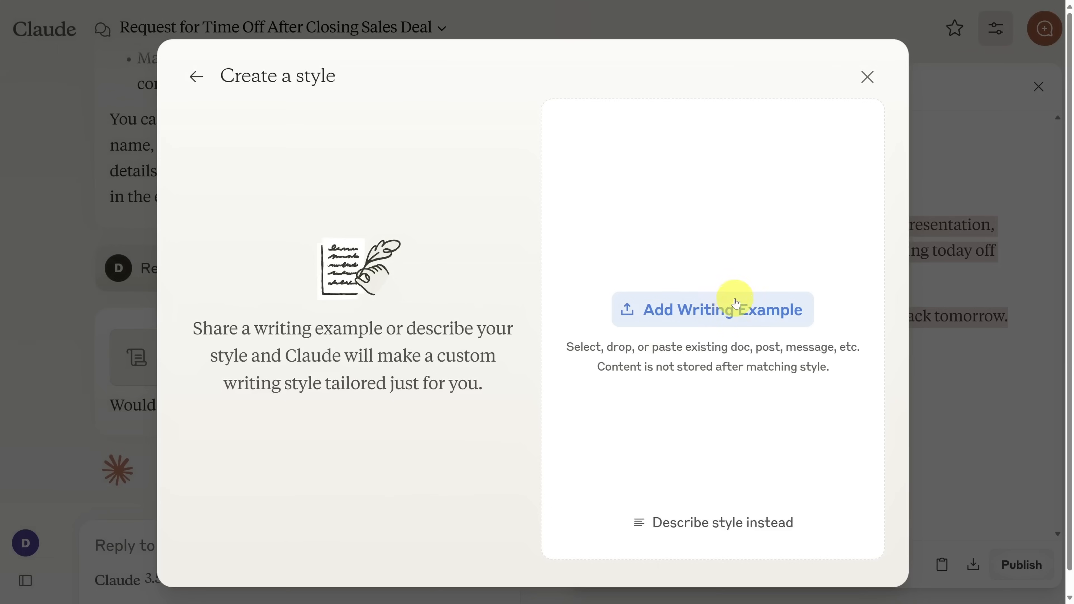
pyautogui.click(712, 308)
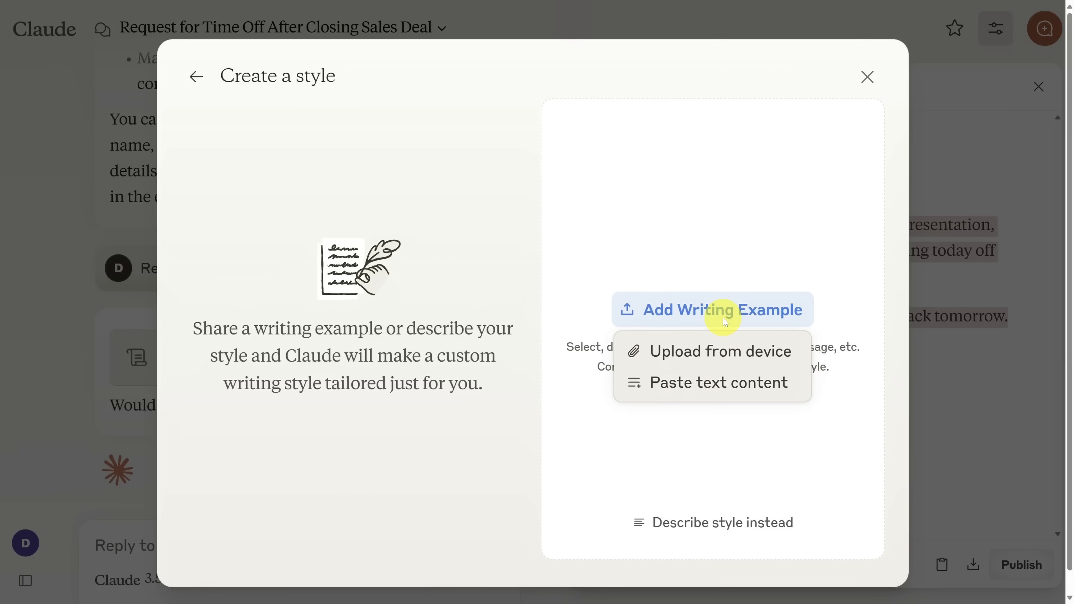
pyautogui.click(717, 382)
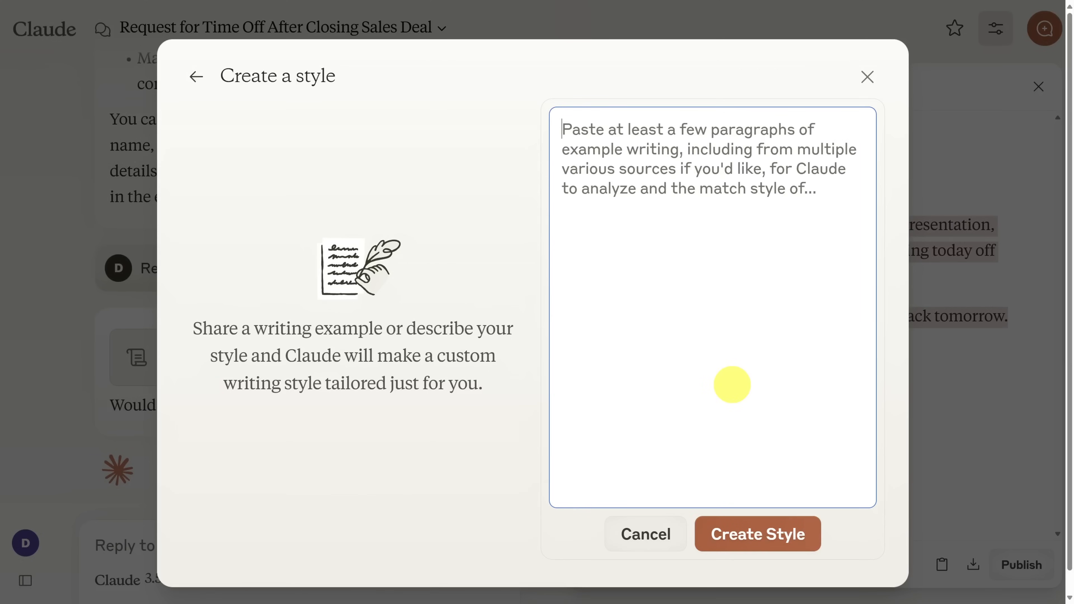
# - Paste the sample email 'Hi Mary, great to connect with you!' and create the style
pyautogui.write('Hi Mary, great to connect with you!')
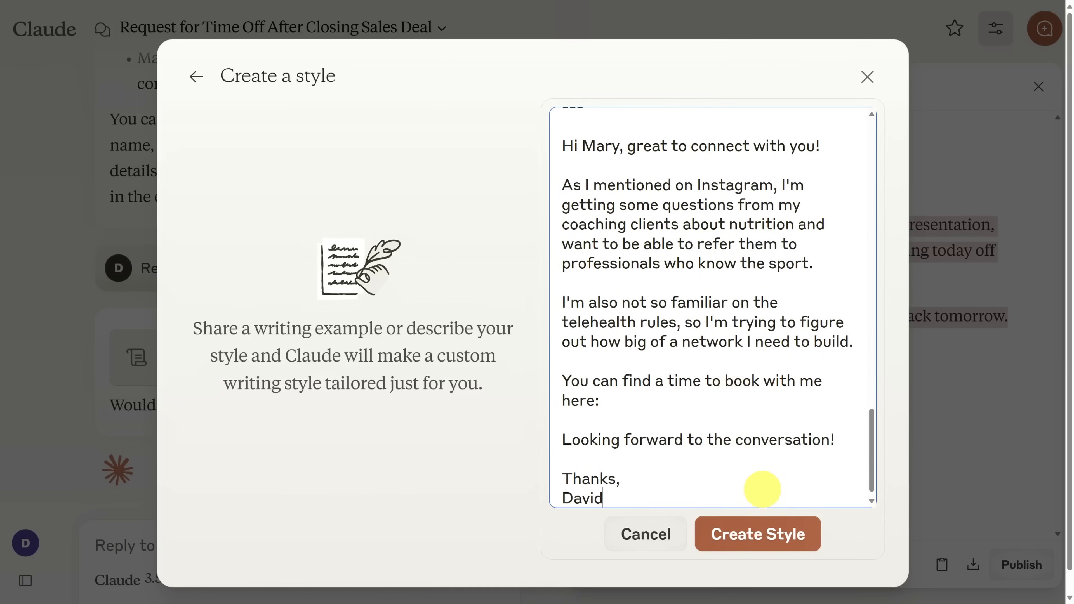
pyautogui.click(757, 534)
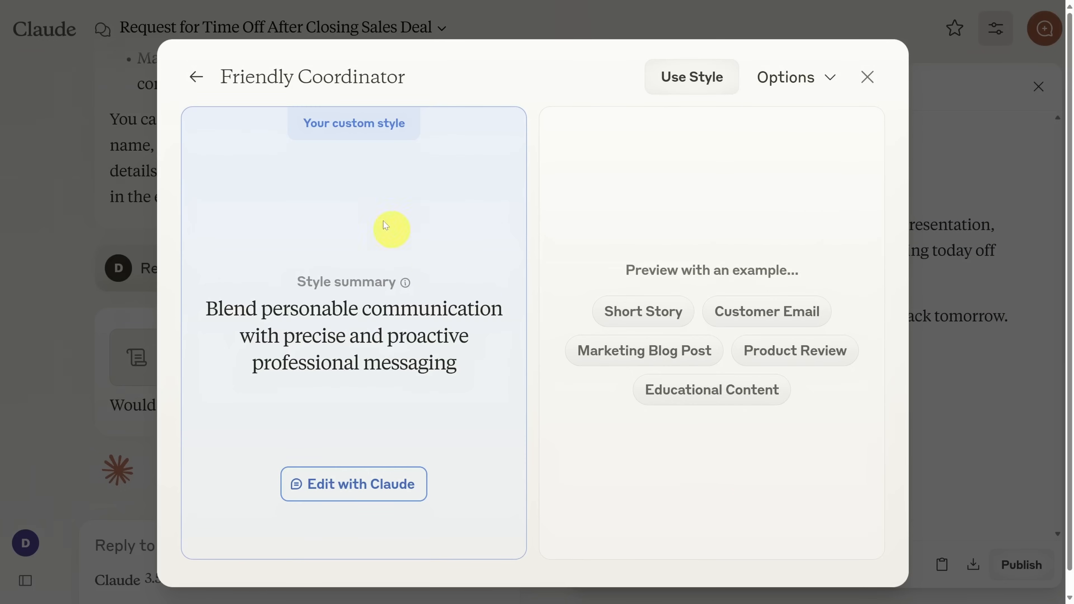
pyautogui.moveTo(418, 73)
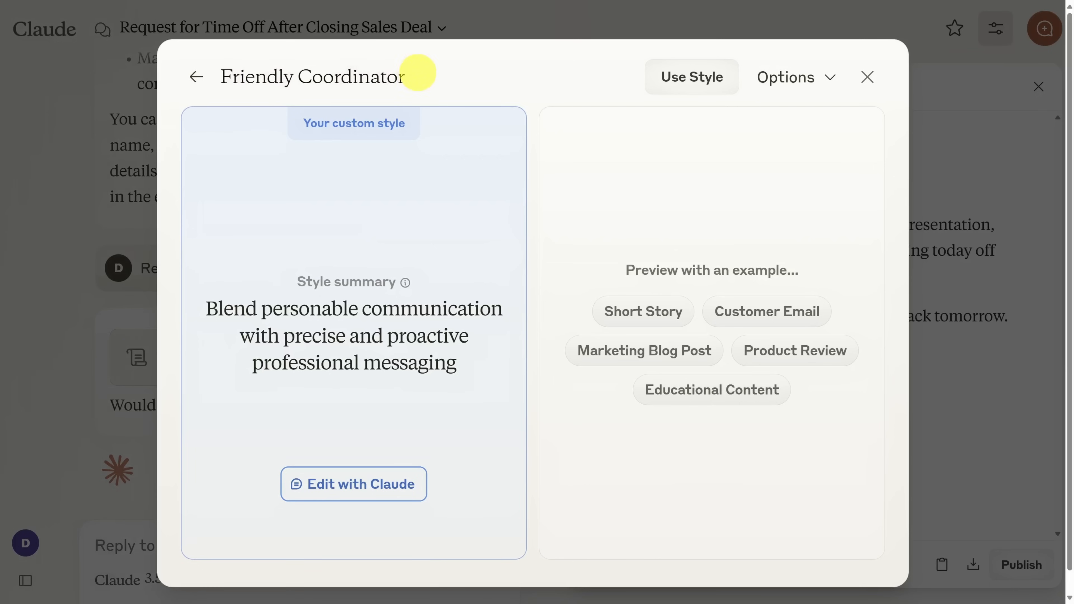
# - Review the Friendly Coordinator style via Edit with Claude and manual edit, then save changes
pyautogui.click(312, 77)
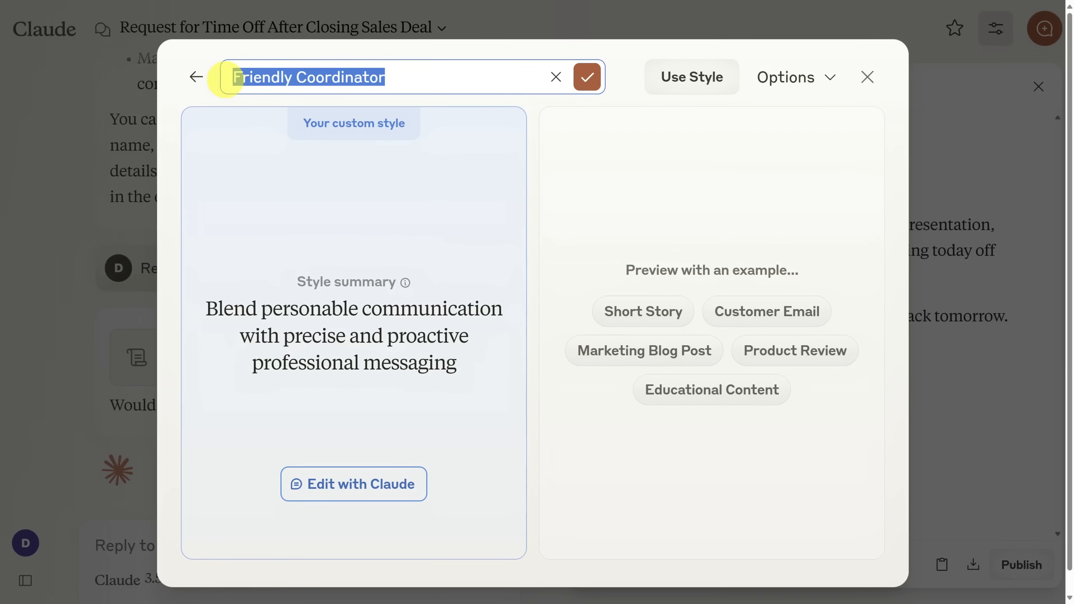
pyautogui.click(353, 485)
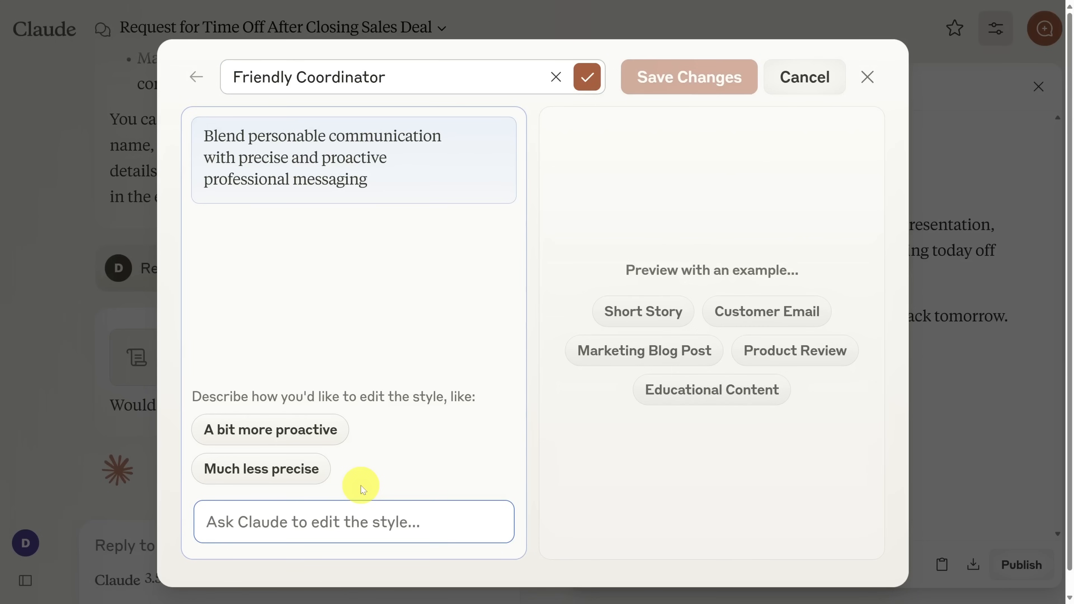
pyautogui.moveTo(751, 128)
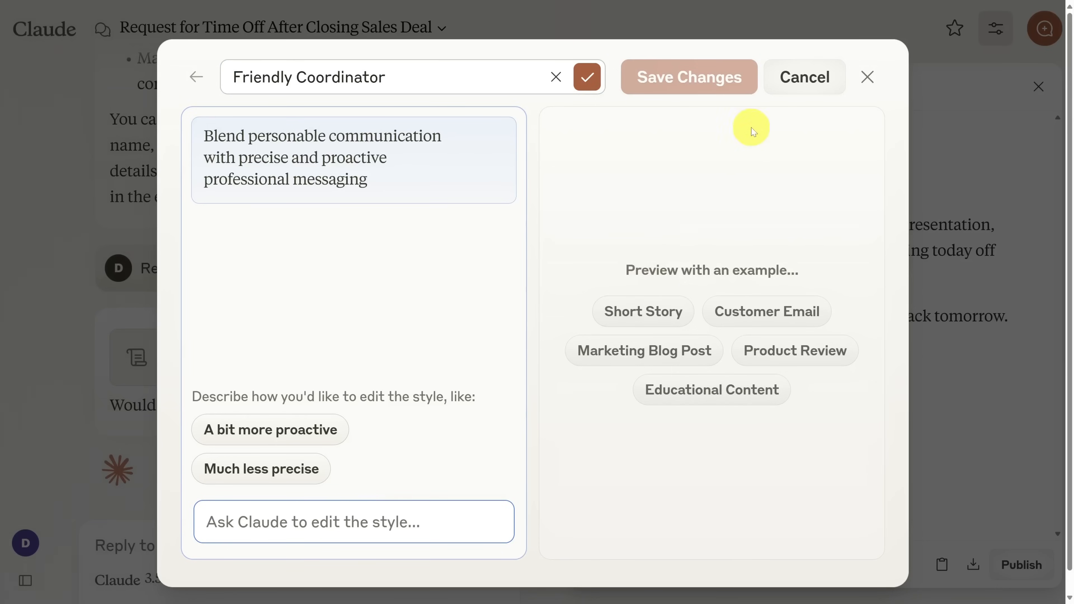
pyautogui.click(787, 76)
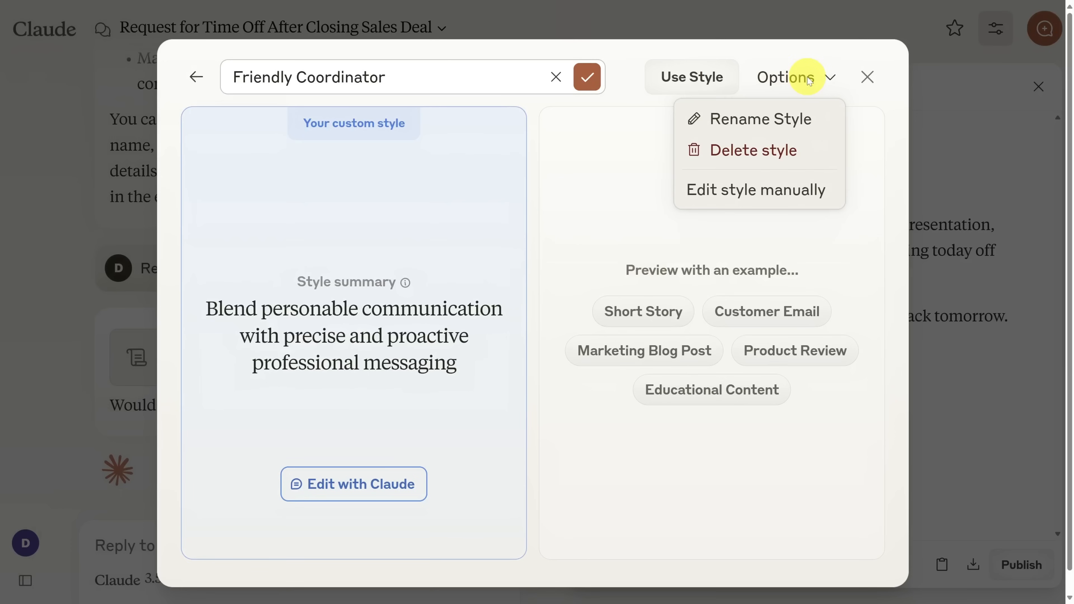
pyautogui.moveTo(753, 190)
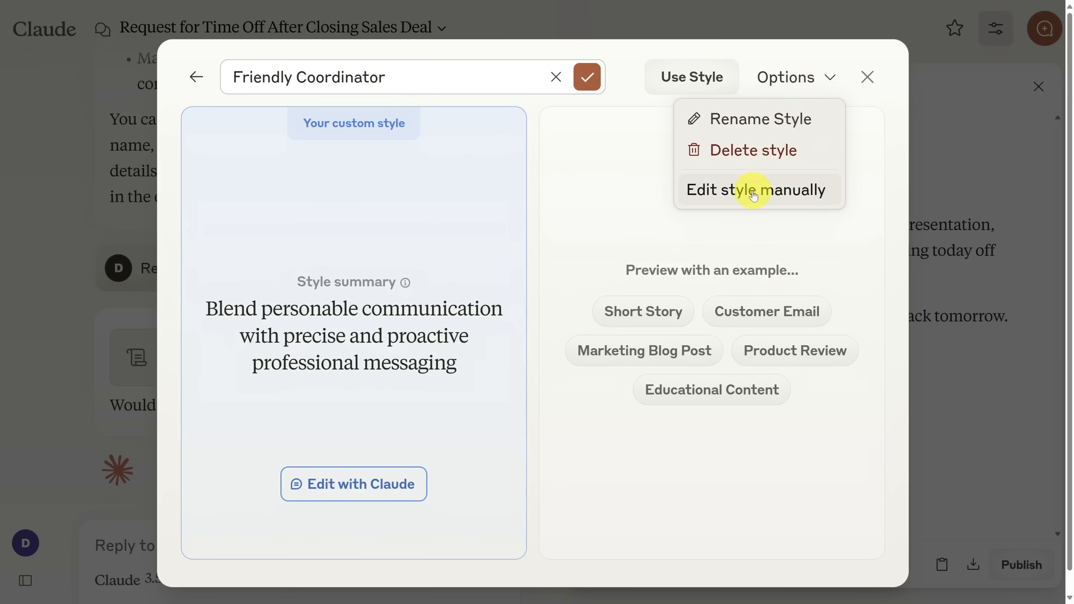
pyautogui.click(758, 190)
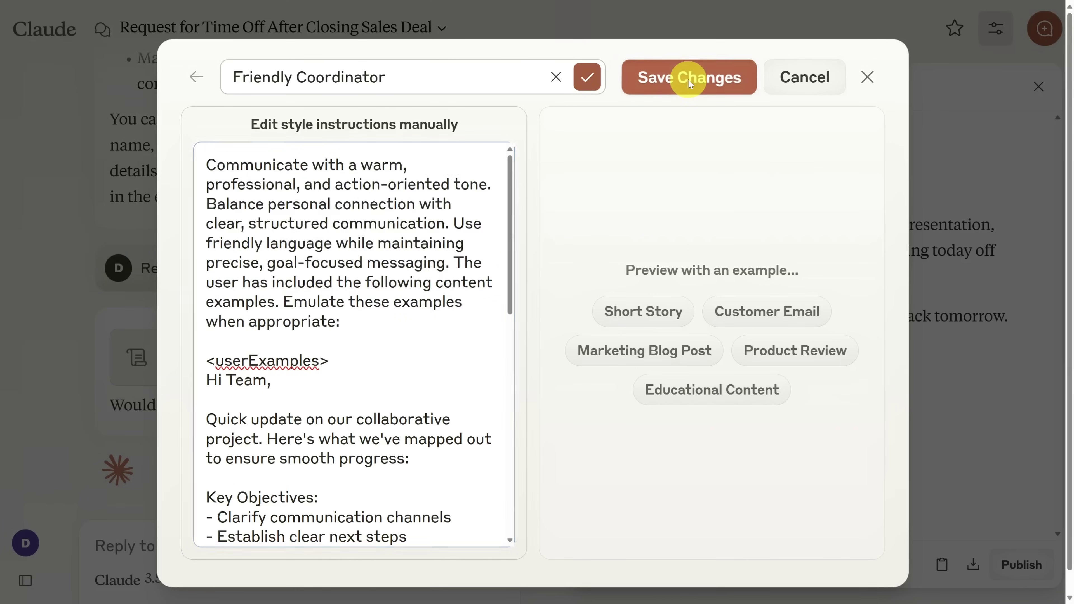
pyautogui.click(687, 77)
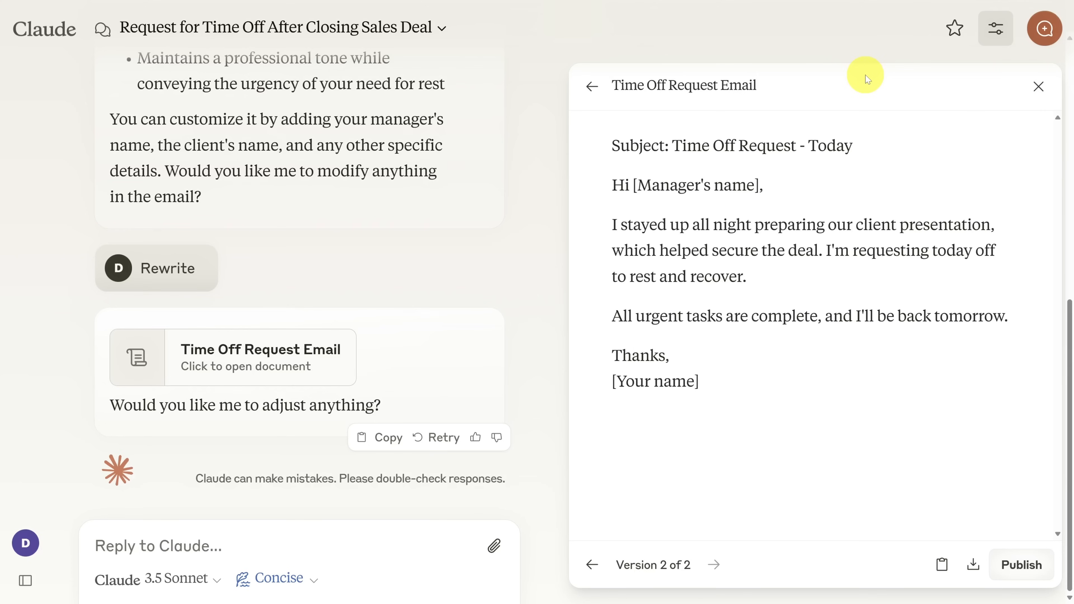
pyautogui.moveTo(269, 579)
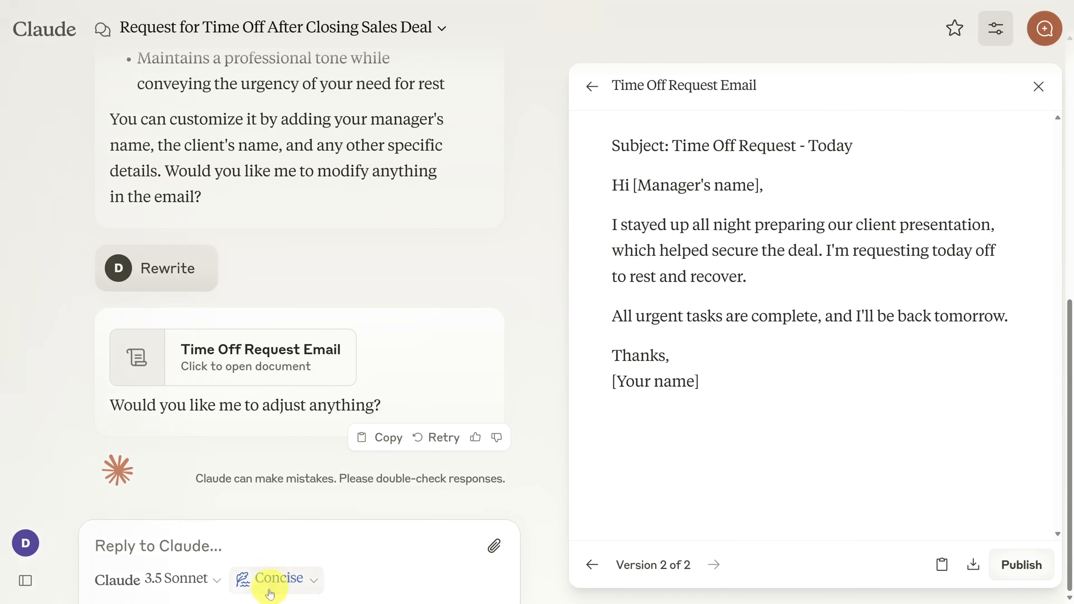
# - Make Friendly Coordinator the active response style for the rewrite
pyautogui.click(276, 579)
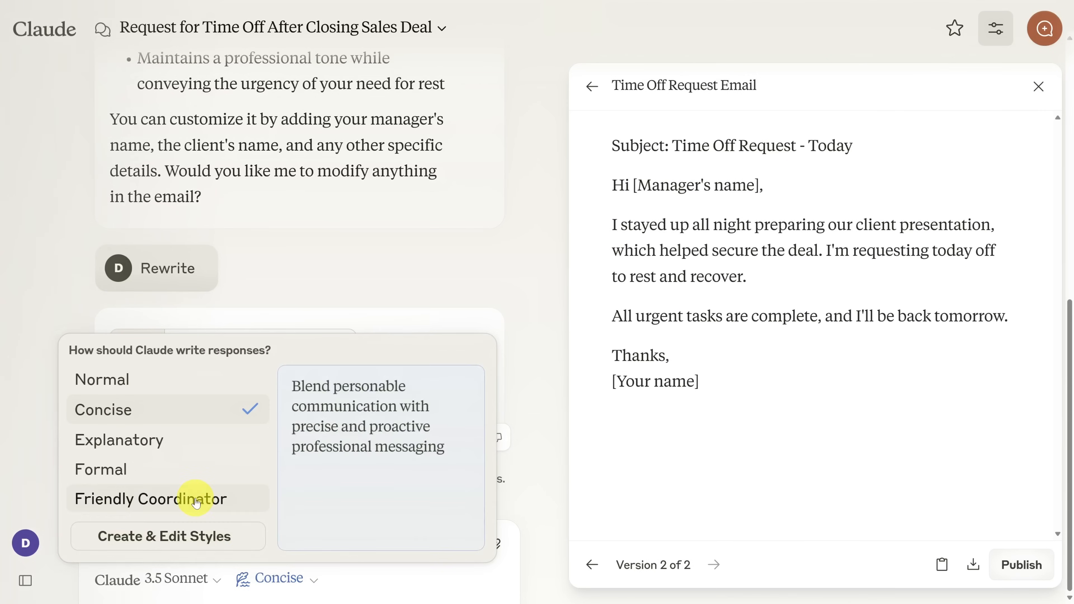
pyautogui.click(150, 498)
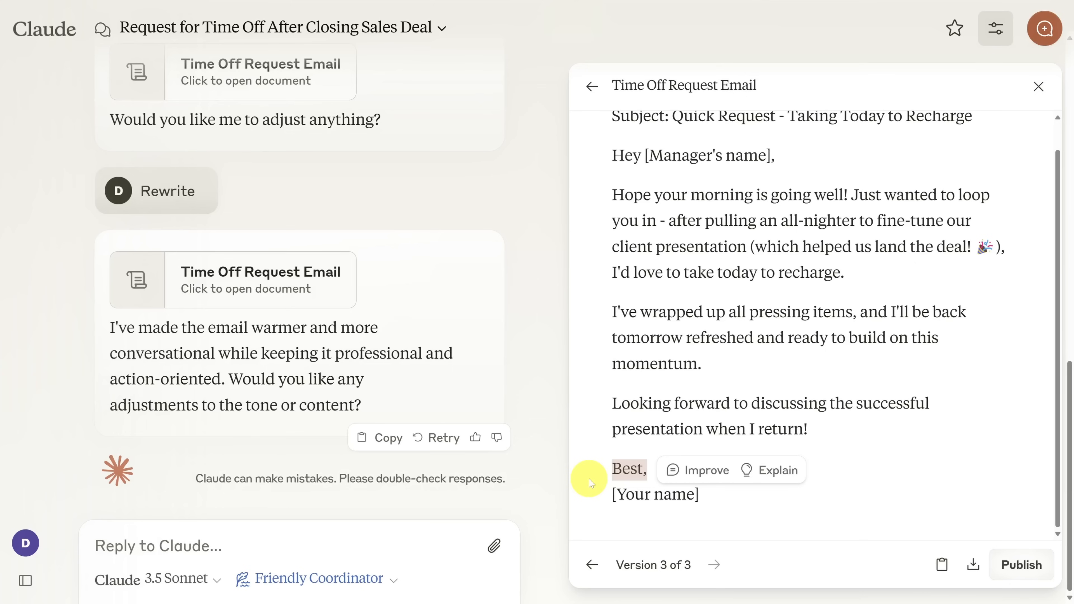
pyautogui.moveTo(944, 564)
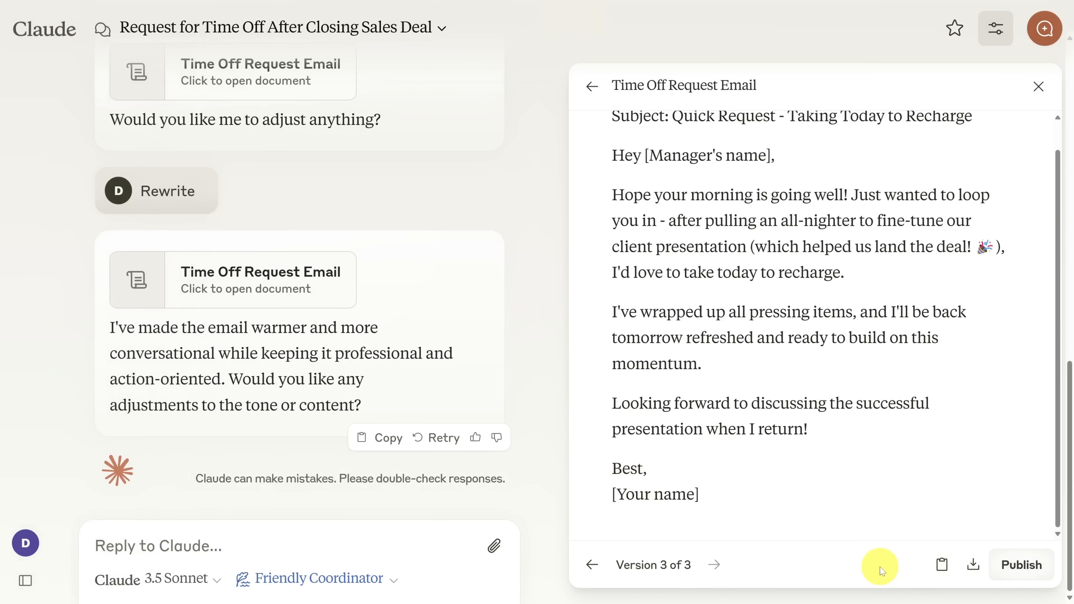
pyautogui.moveTo(941, 564)
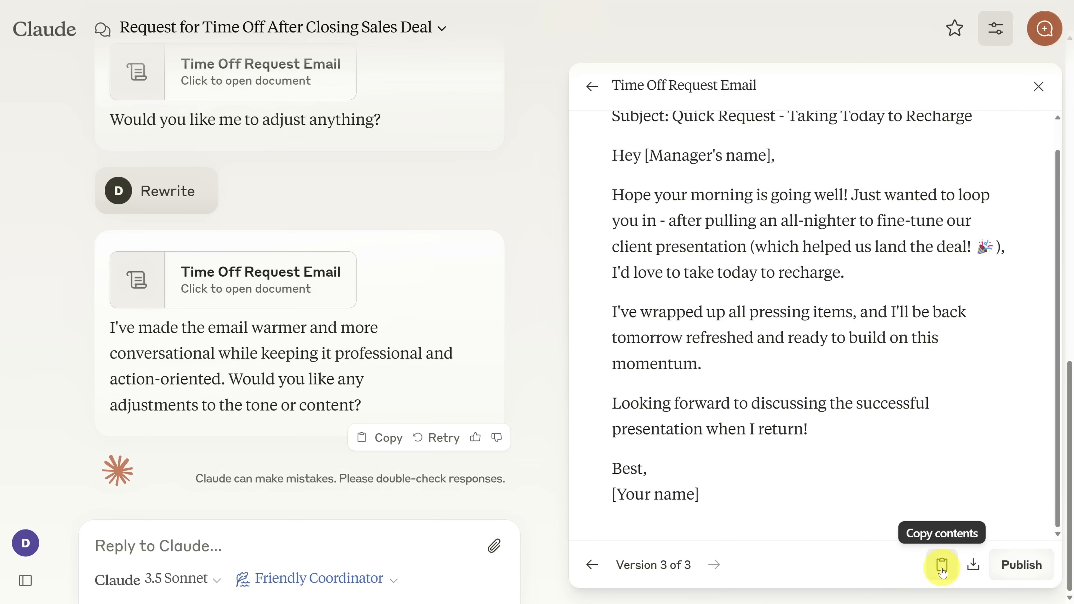
pyautogui.moveTo(972, 565)
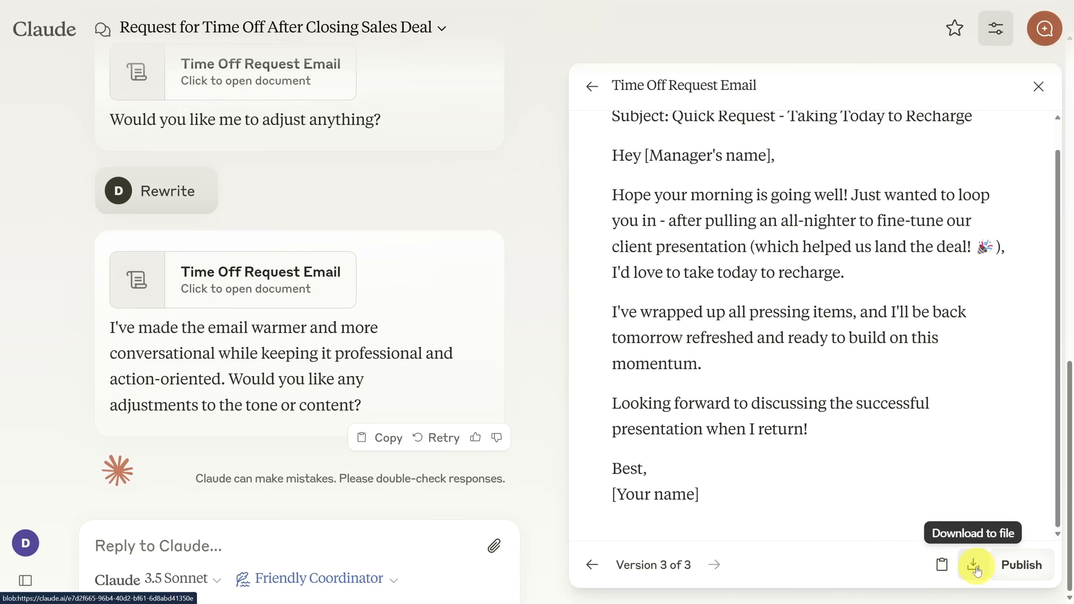
pyautogui.moveTo(1021, 565)
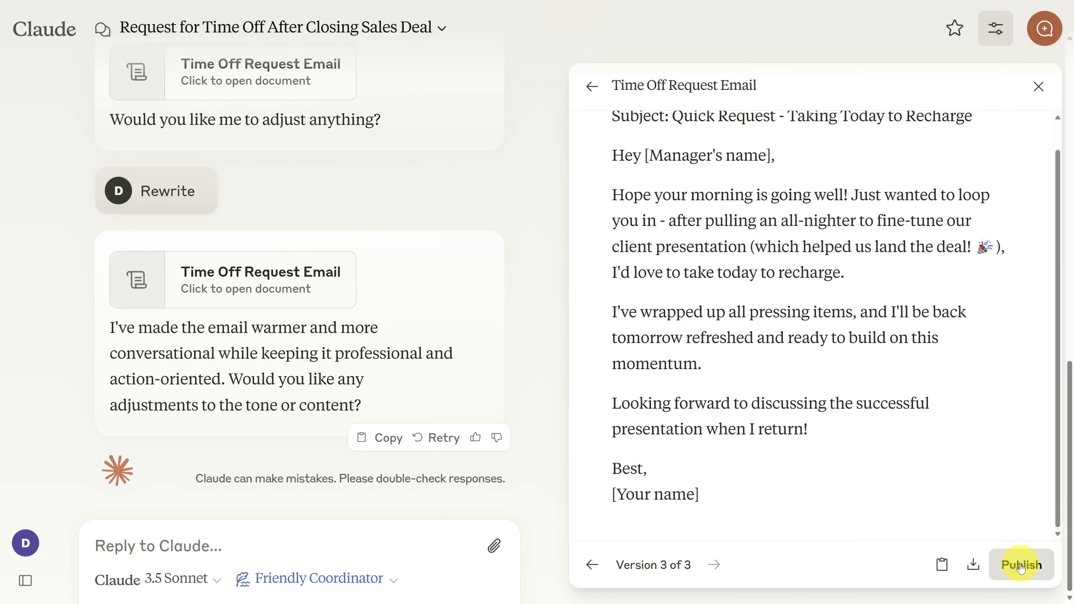
# - Review Claude's Publish dialog for the time-off email draft and dismiss it without publishing
pyautogui.click(1020, 564)
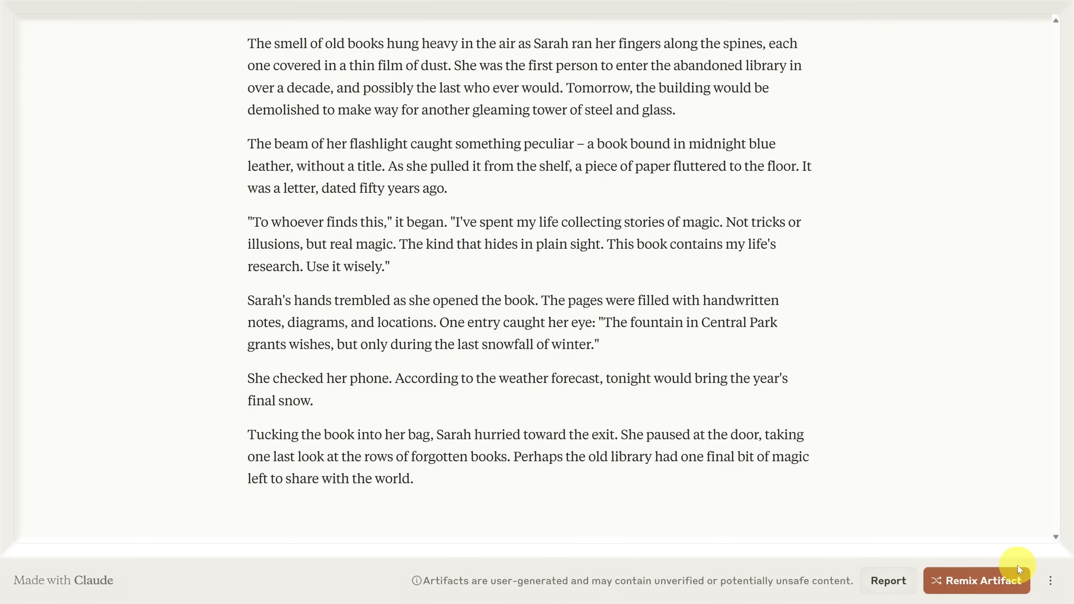
pyautogui.moveTo(985, 572)
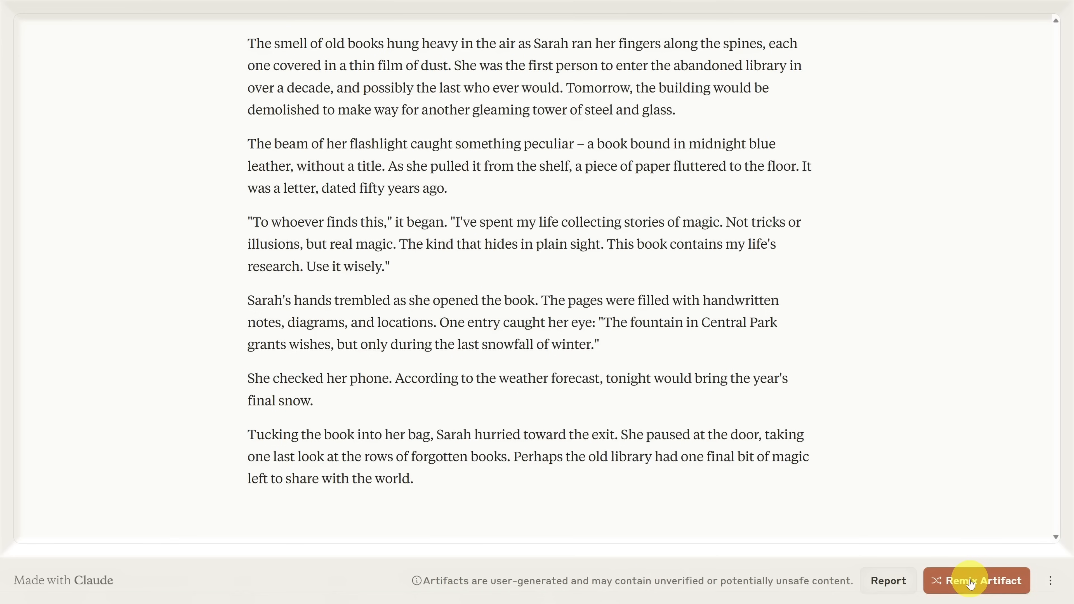
pyautogui.click(970, 564)
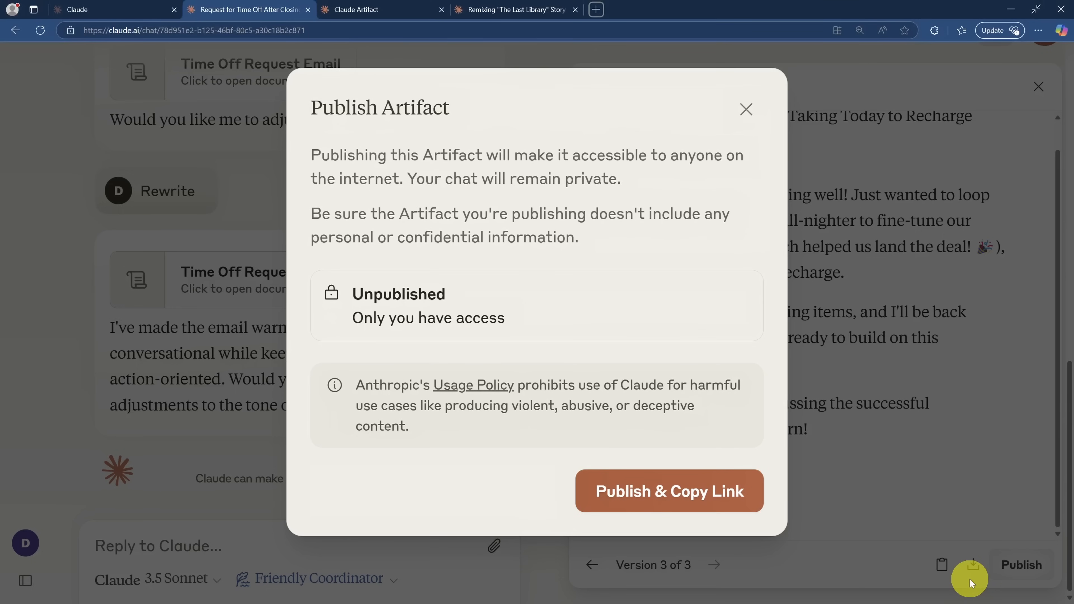
pyautogui.click(745, 110)
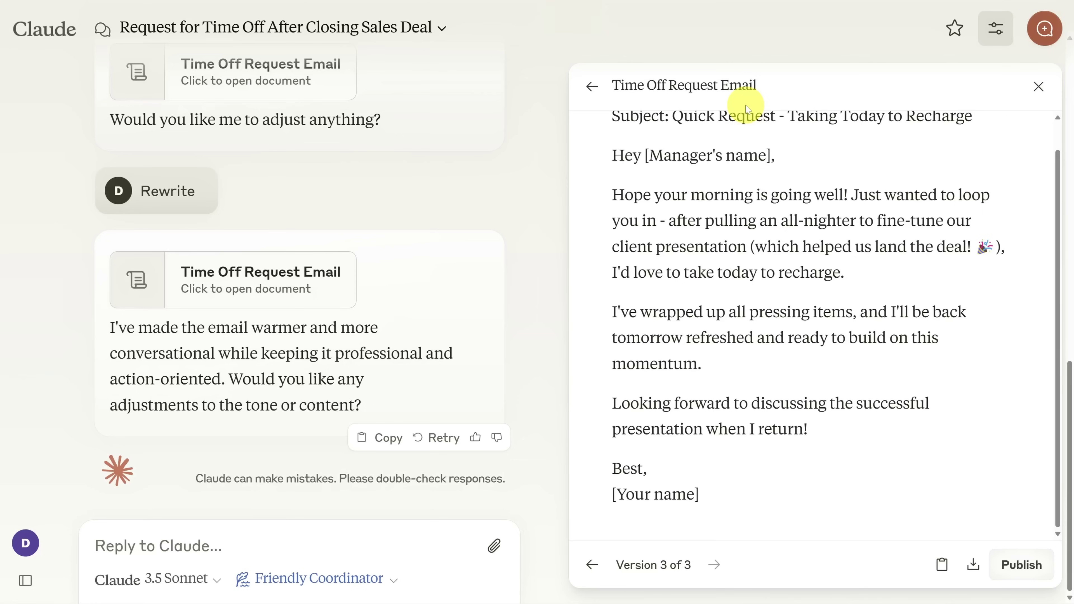
# - Snap ChatGPT beside Claude, remove the Friendly Coordinator style, and draft the bank-robbery eyewitness dilemma in both
pyautogui.click(23, 581)
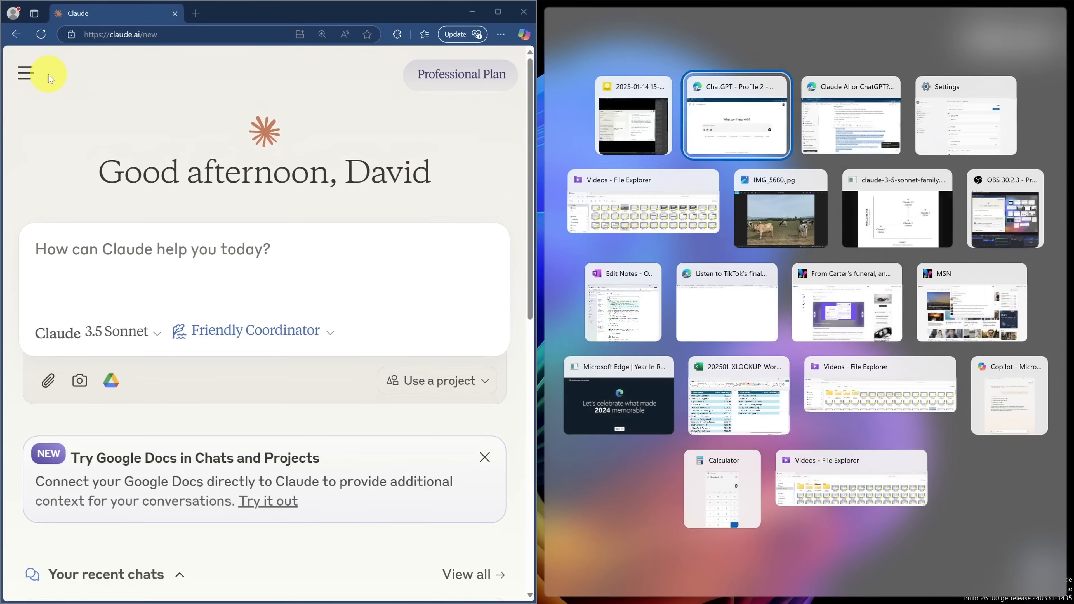
pyautogui.click(736, 115)
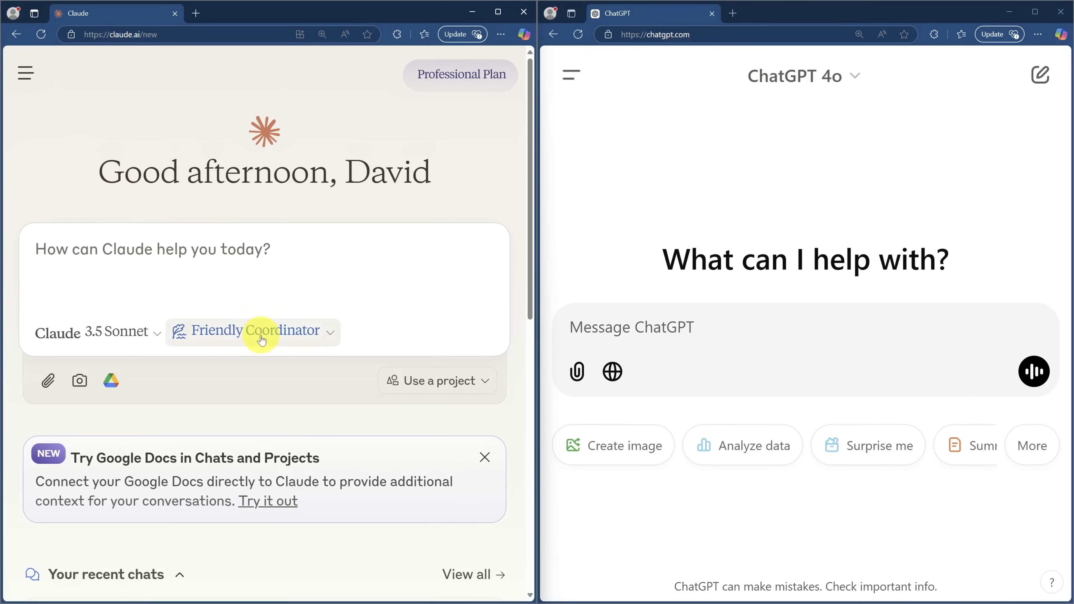
pyautogui.click(252, 332)
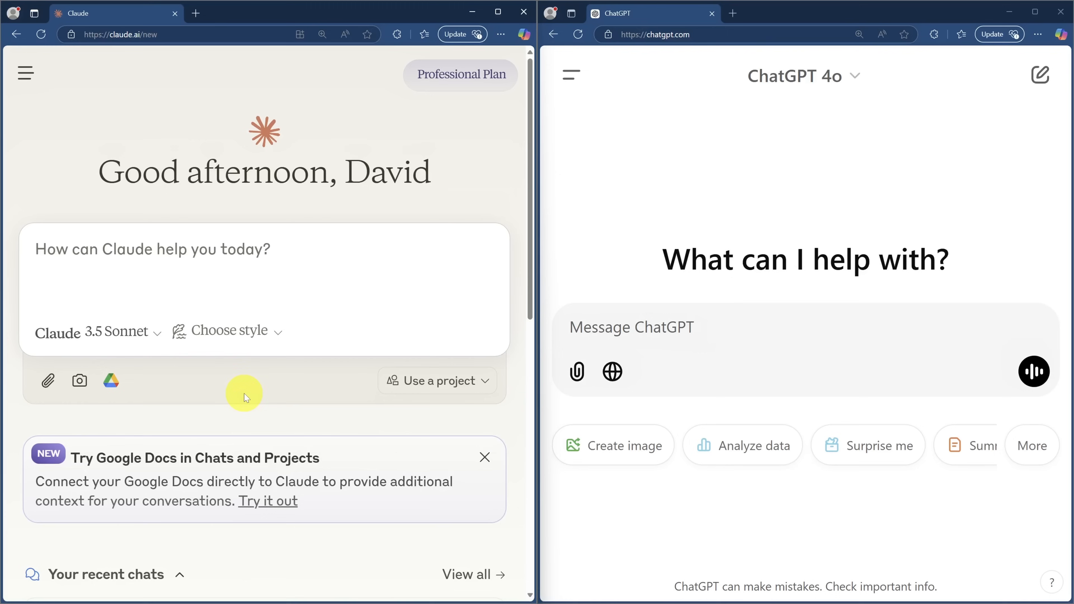
pyautogui.click(230, 249)
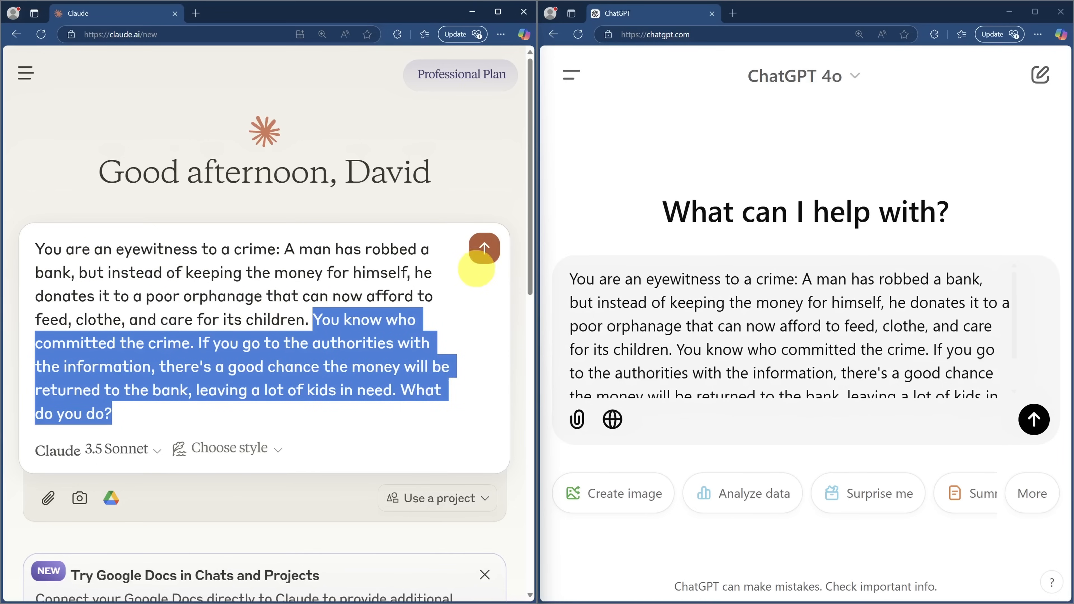
# - Send the bank-robbery eyewitness dilemma so Claude and ChatGPT both weigh reporting versus helping the orphans
pyautogui.click(484, 248)
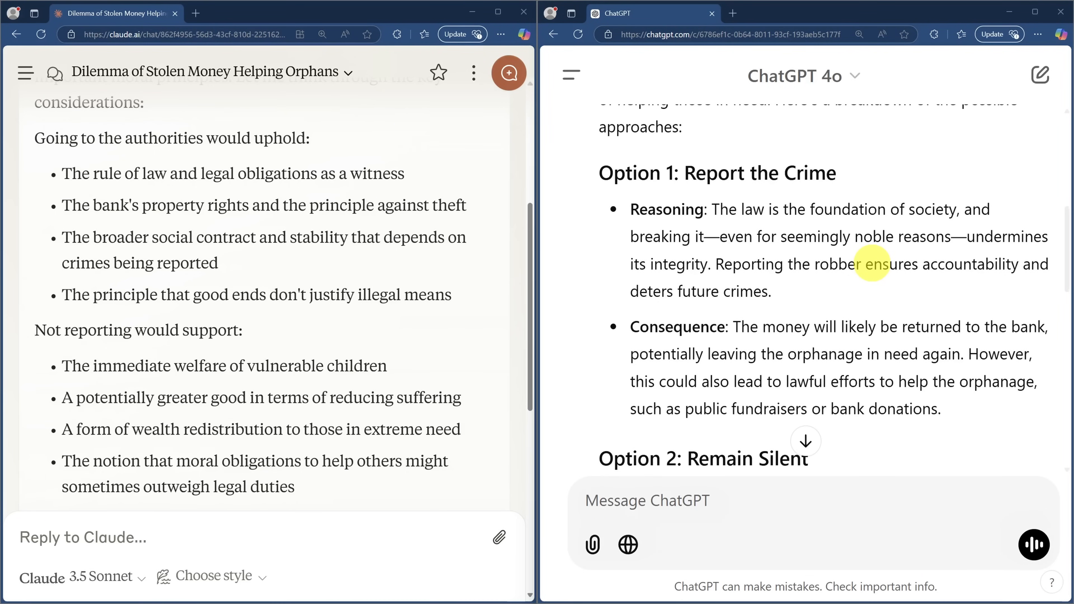
pyautogui.moveTo(760, 254)
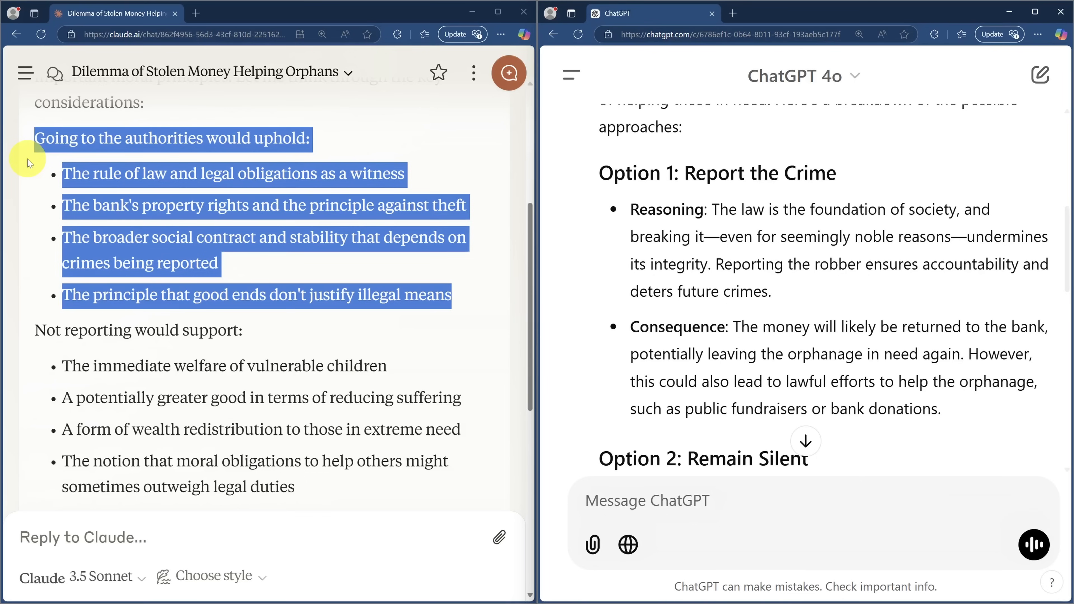
# - Ask the toxic-coworker credit-stealing question and read both step-by-step answers starting with documenting everything
pyautogui.click(147, 537)
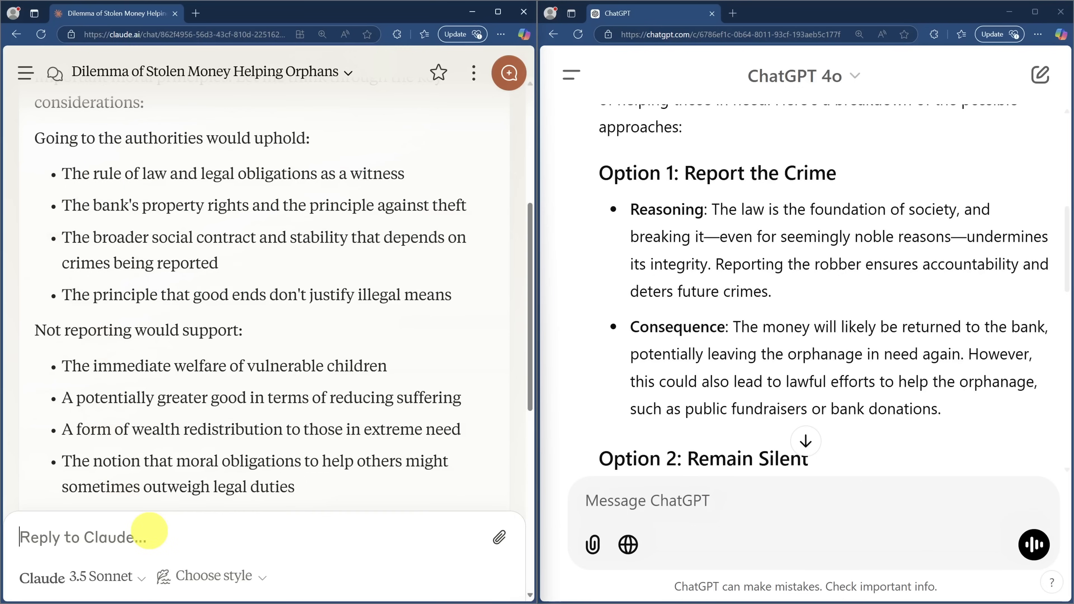
pyautogui.write('You work in an environment with a toxic coworker. This person worked with you on a project, and then took credit for all of your ideas and work behind your back. Your boss has once again assigned you and this coworker to the same project. What do you do?')
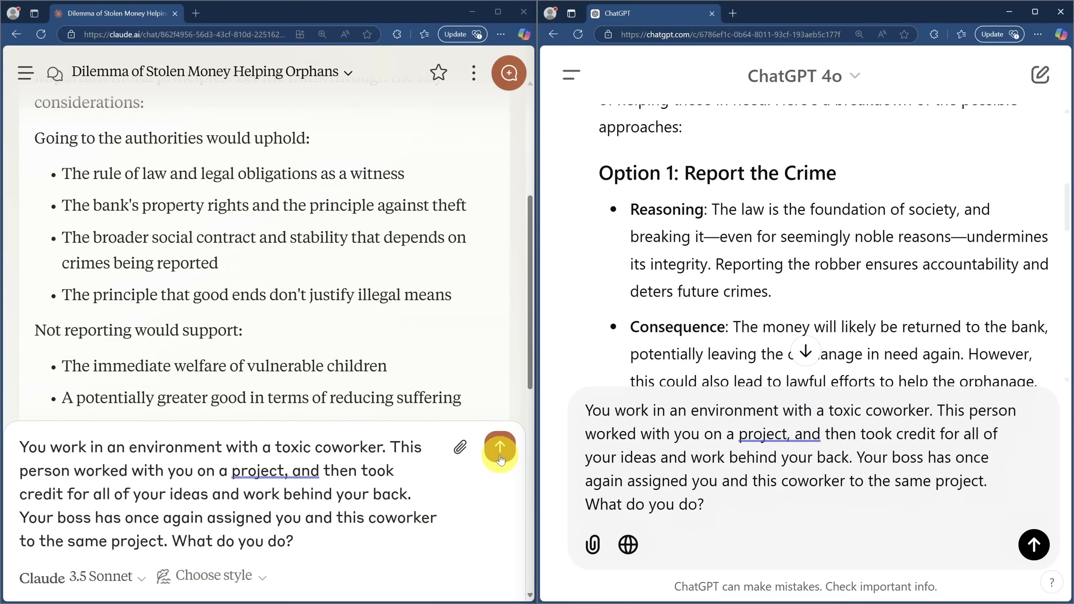
pyautogui.click(499, 448)
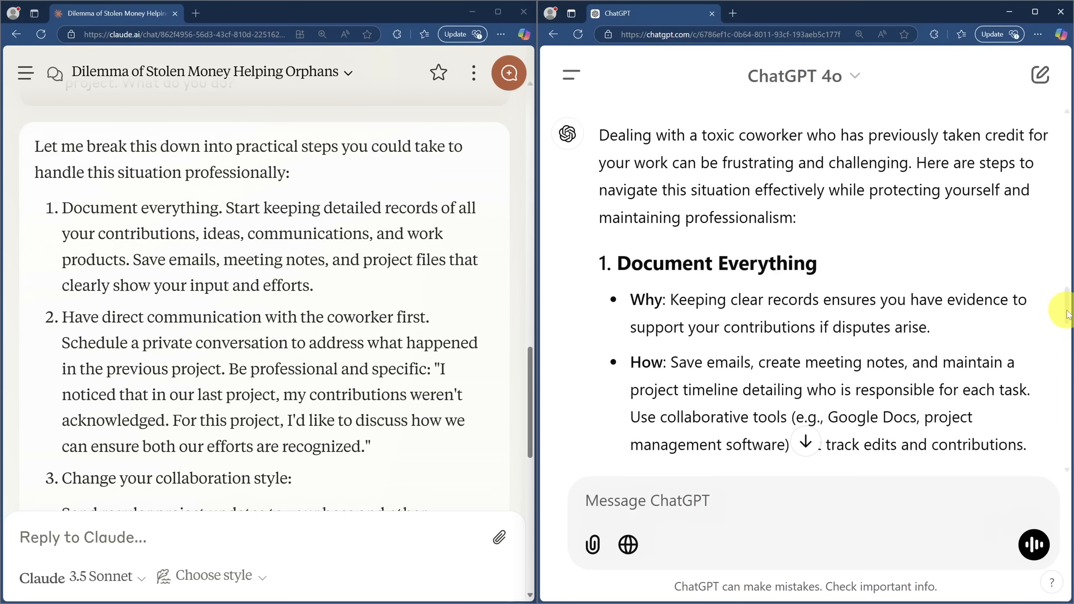
pyautogui.scroll(-3)
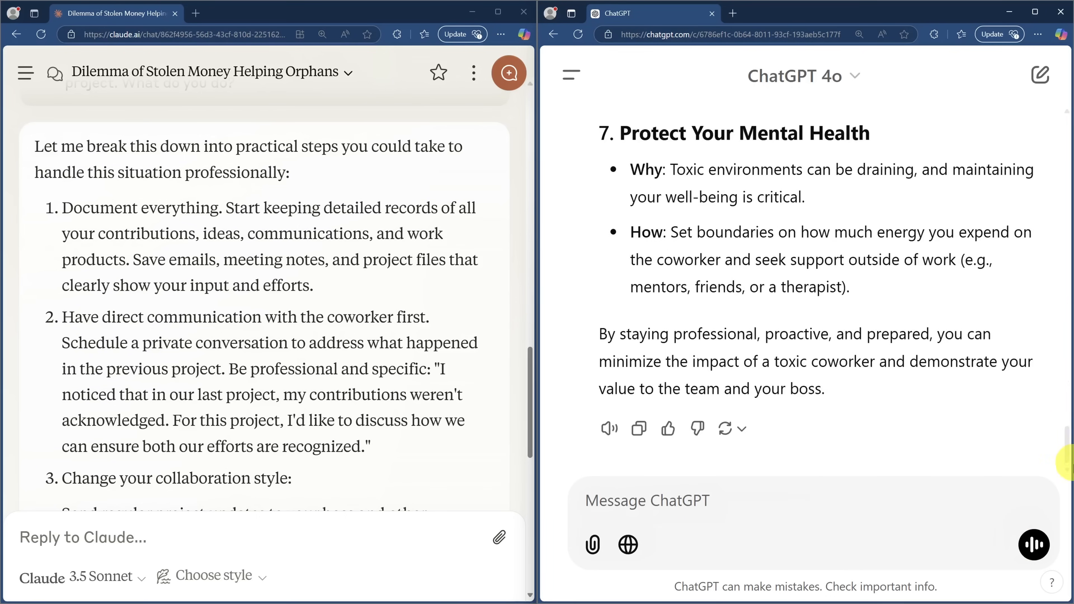
pyautogui.scroll(-3)
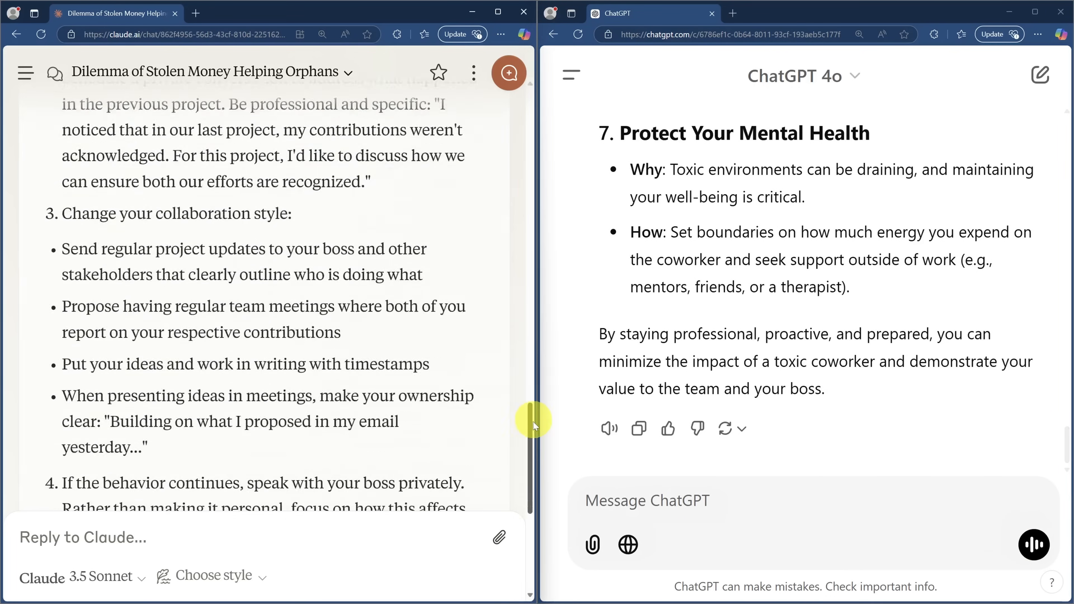
pyautogui.scroll(-3)
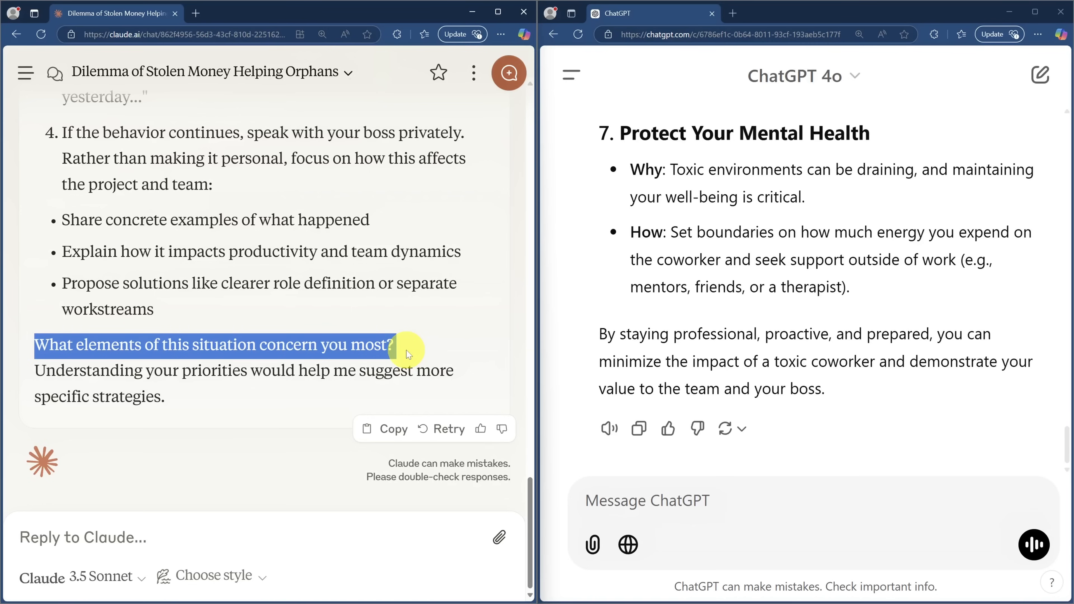
# - Start new chats in Claude and ChatGPT and draft 'Can you teach me how to use css with a playground?'
pyautogui.click(25, 72)
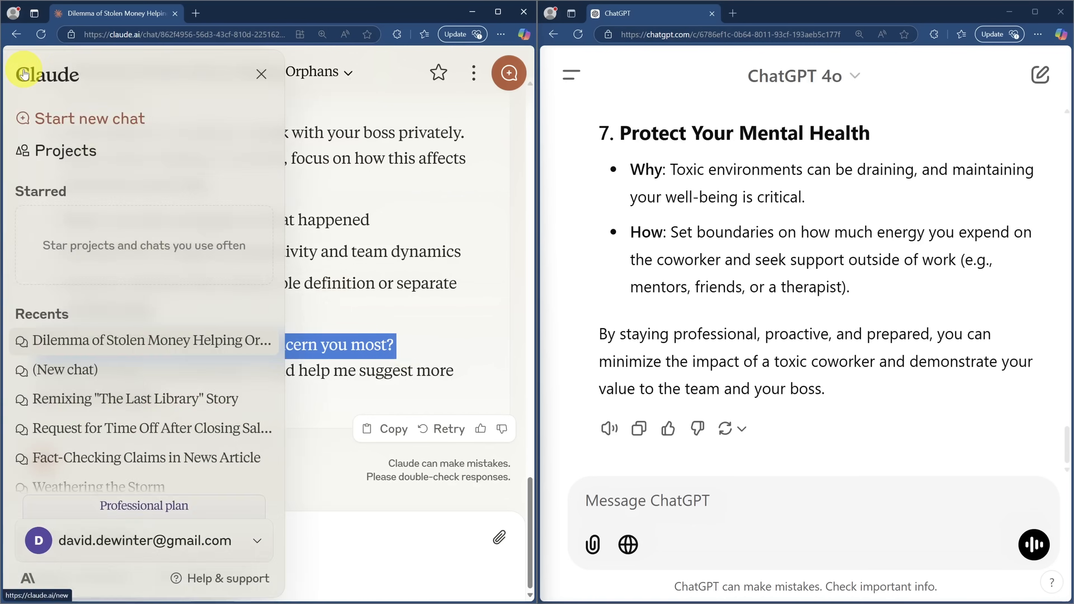
pyautogui.click(89, 118)
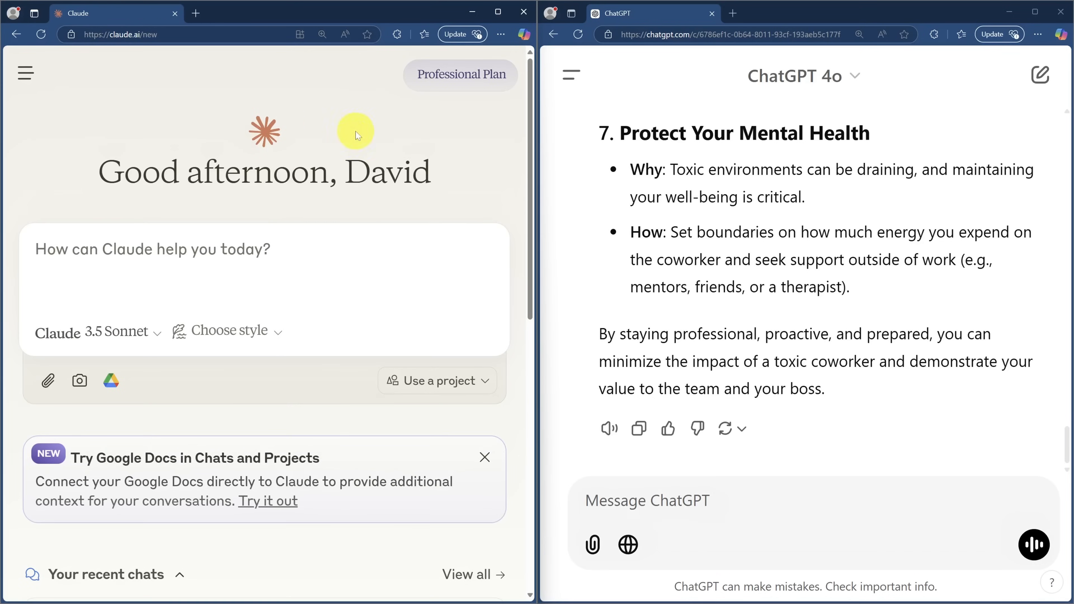
pyautogui.moveTo(1039, 76)
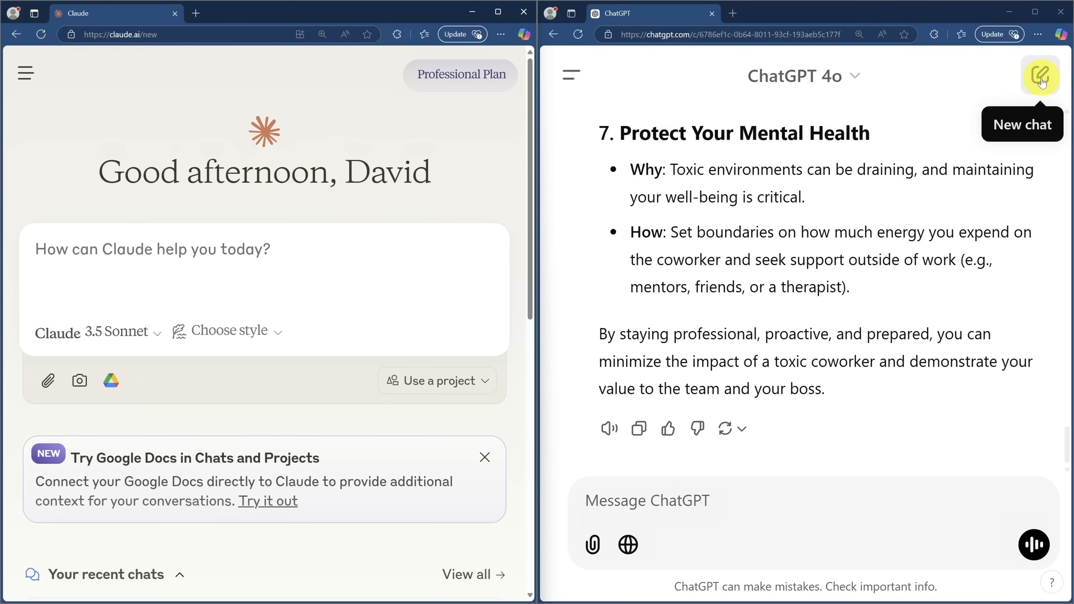
pyautogui.click(1040, 75)
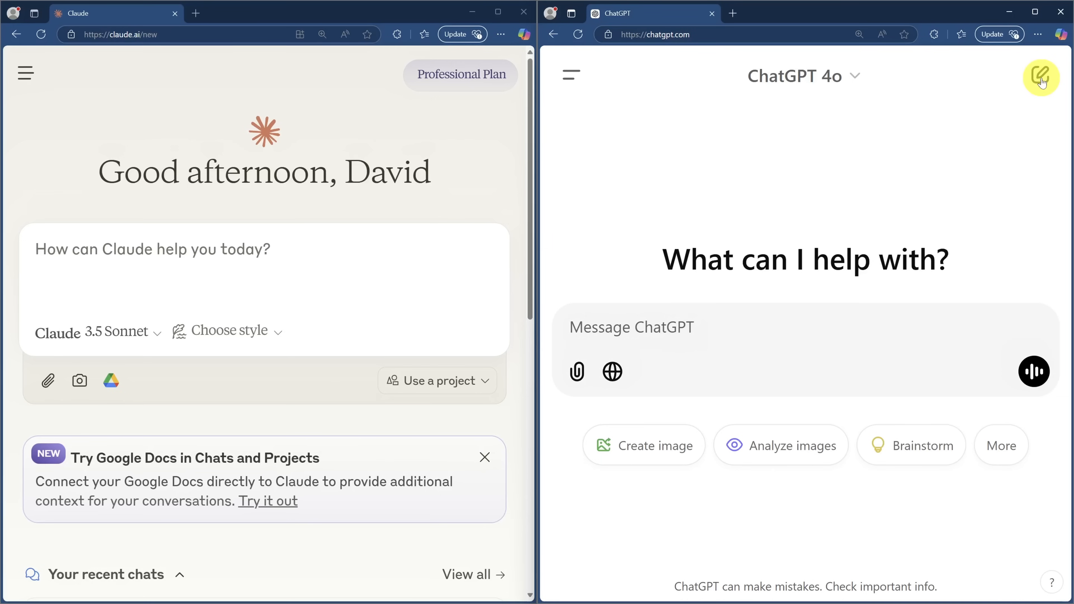
pyautogui.write('Can you teach me how to use css with a playground?')
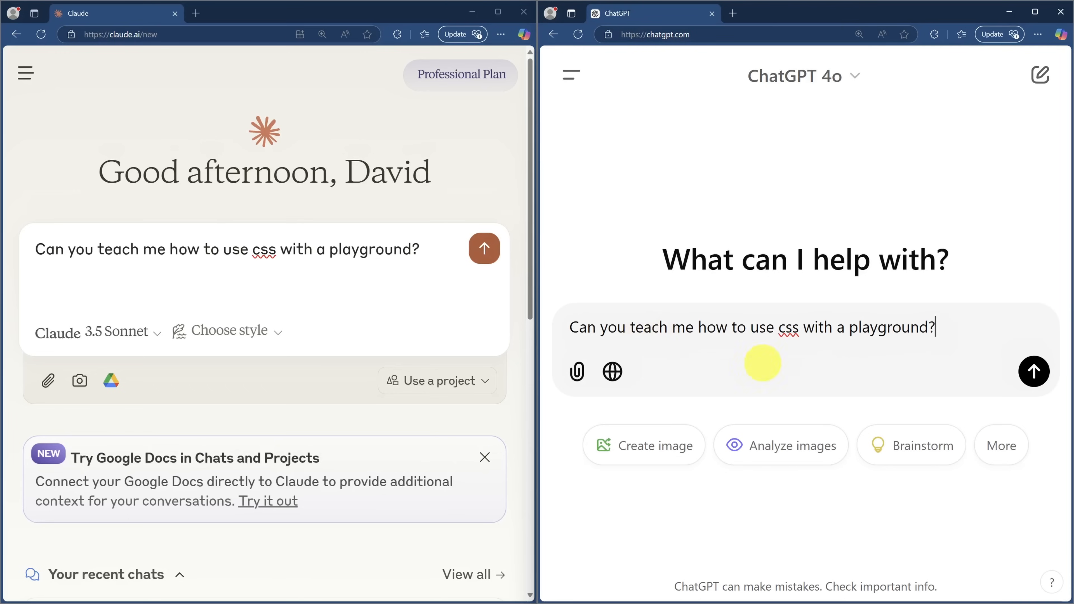
# - Send the CSS question to both; Claude builds an interactive CSS Playground artifact while ChatGPT suggests CodePen-style sites
pyautogui.click(1032, 371)
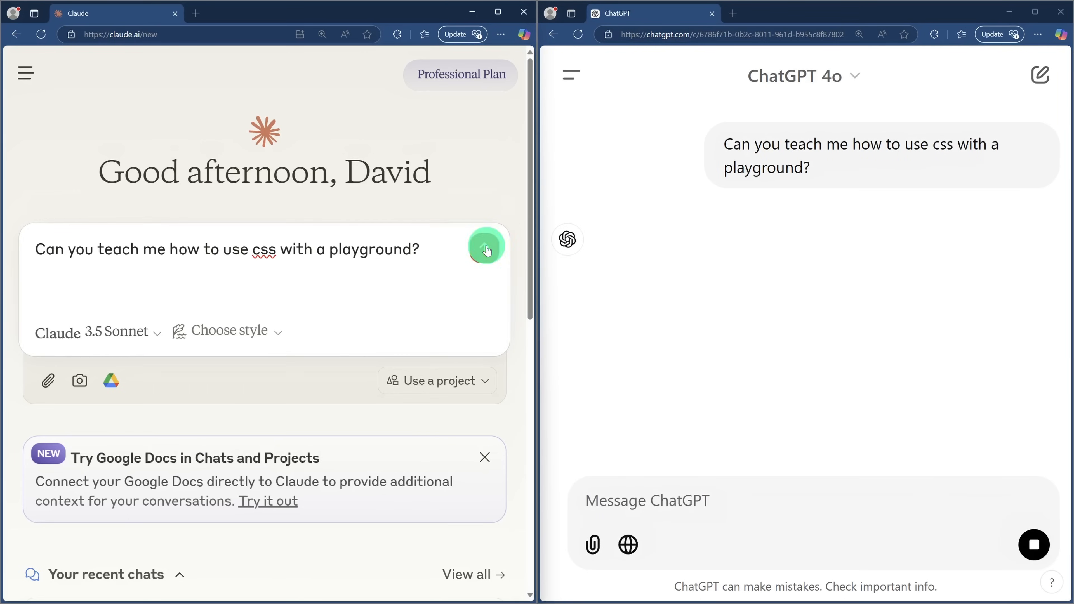
pyautogui.click(485, 246)
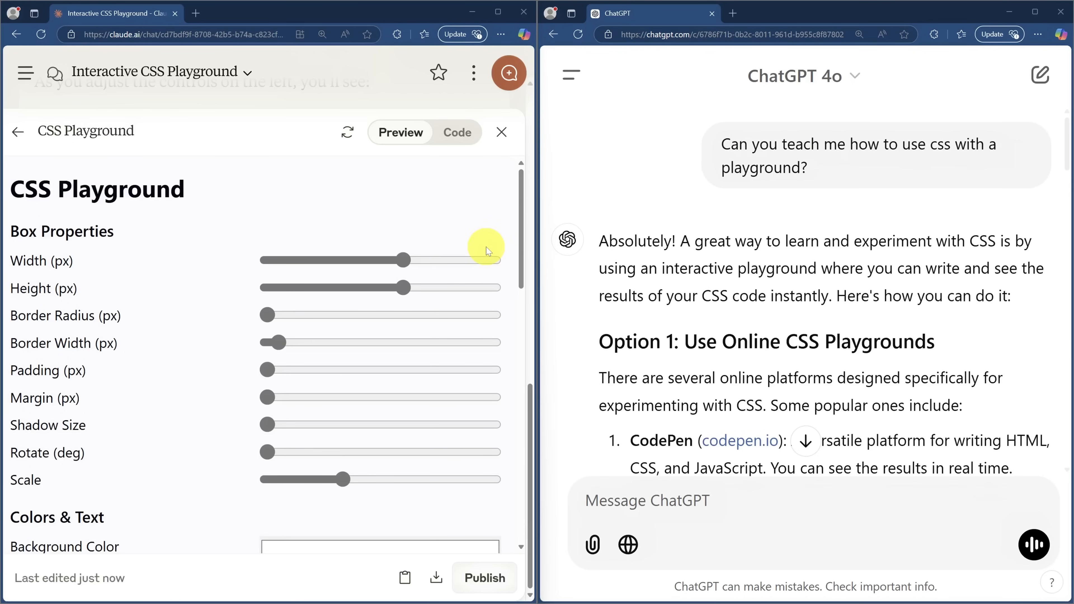
pyautogui.scroll(-3)
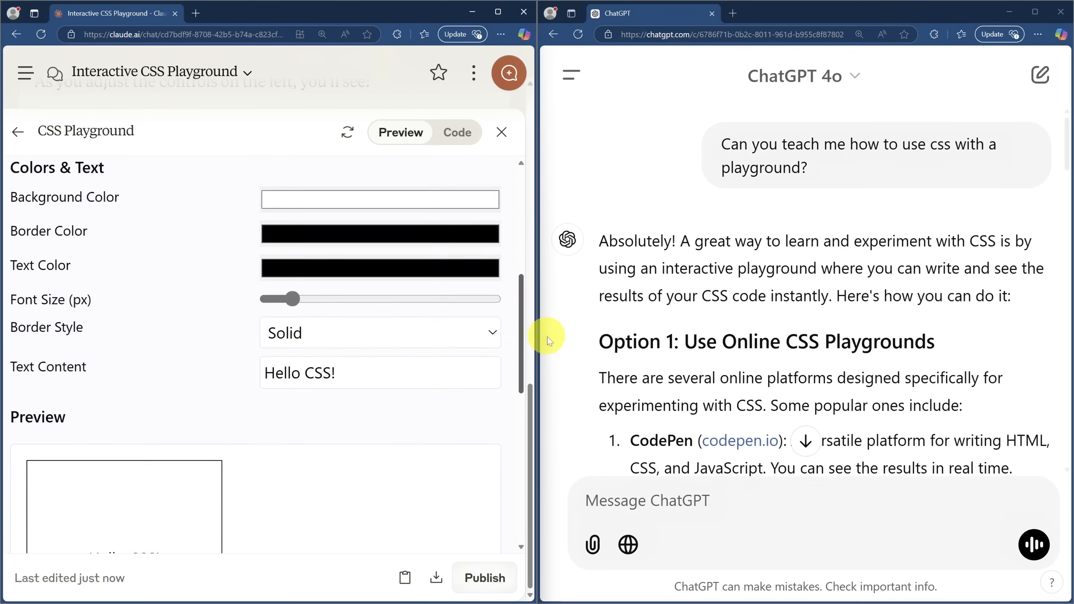
pyautogui.scroll(3)
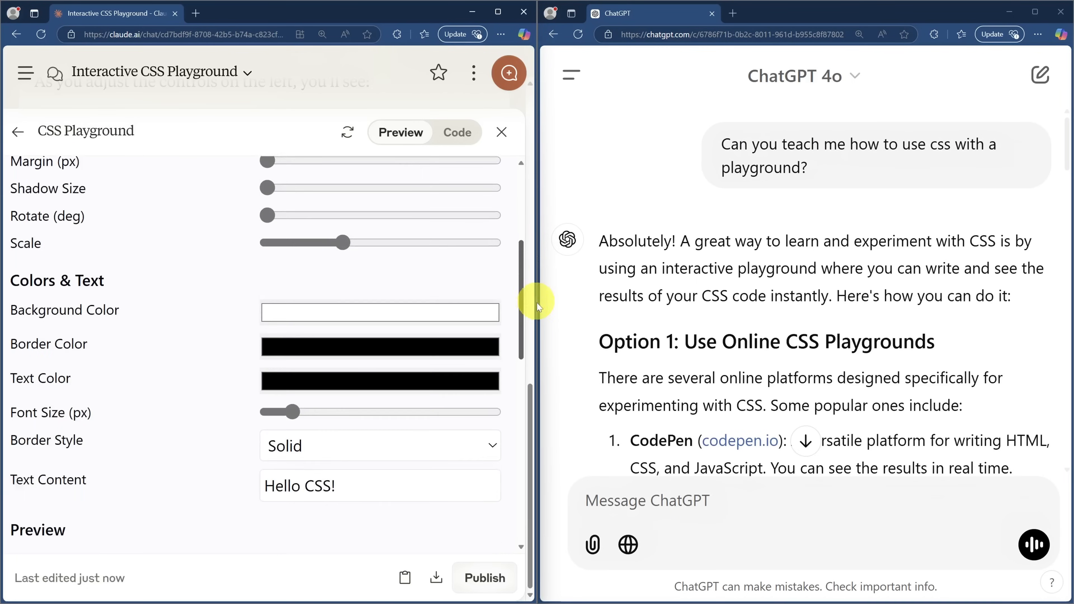
pyautogui.scroll(3)
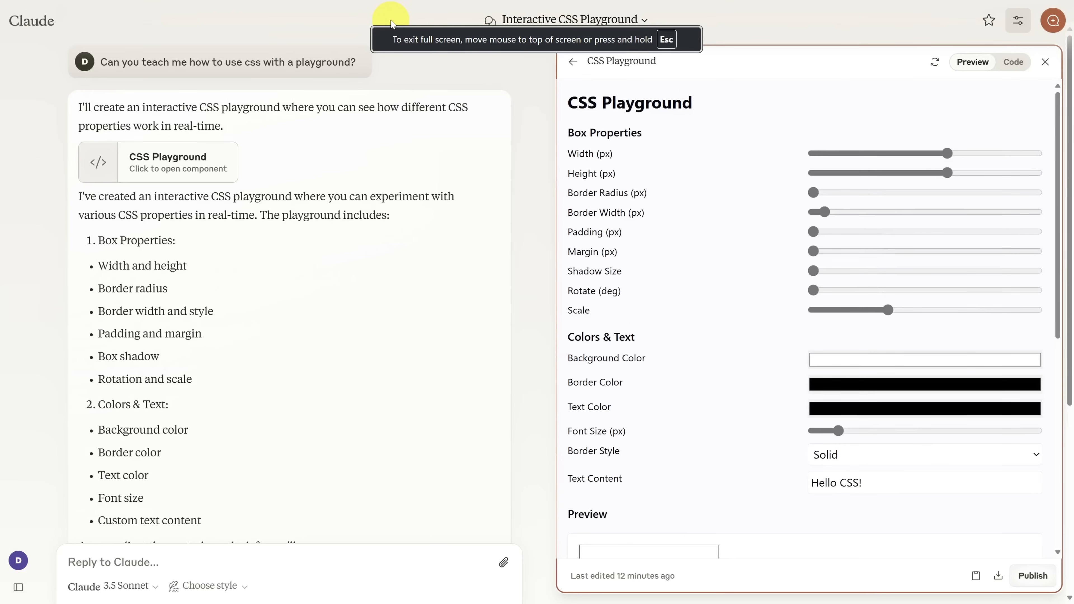
pyautogui.moveTo(392, 22)
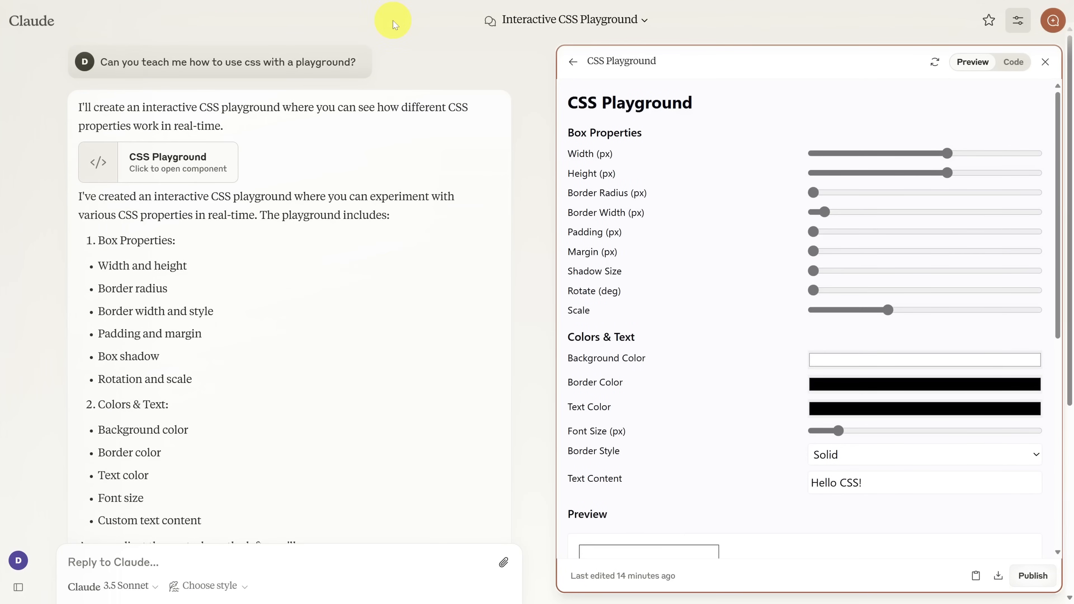
pyautogui.moveTo(570, 296)
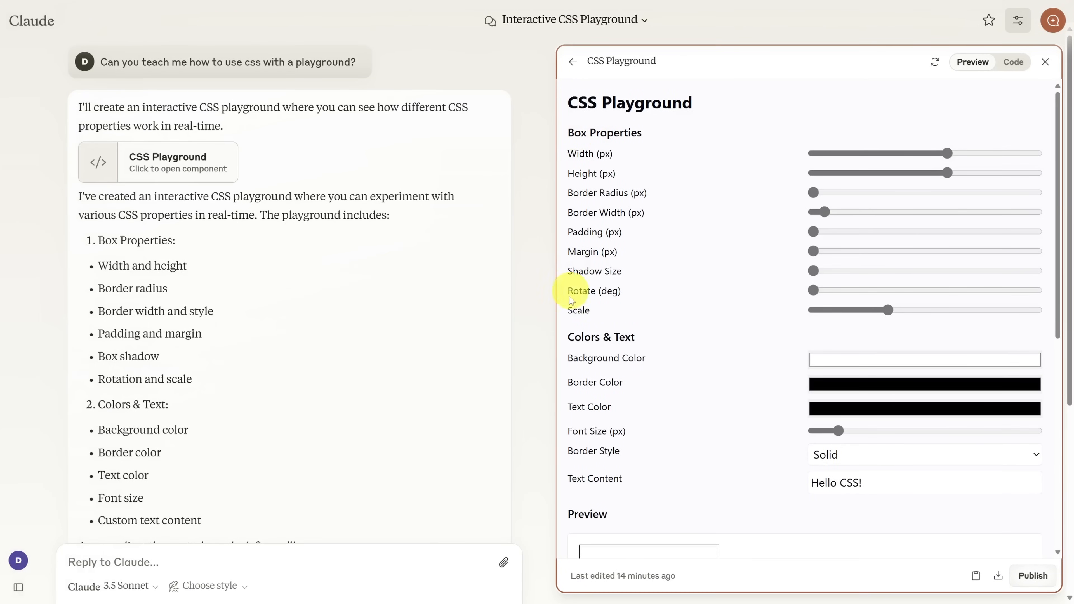
pyautogui.moveTo(643, 342)
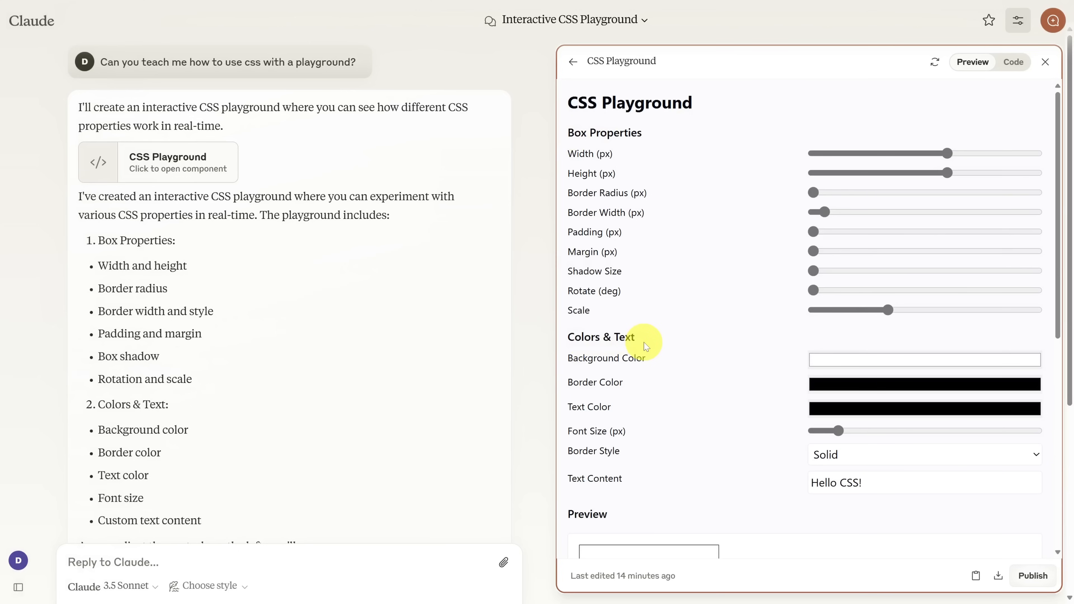
# - Set the CSS Playground's Border Style to Dashed and check the dashed border in the Generated CSS block
pyautogui.scroll(-3)
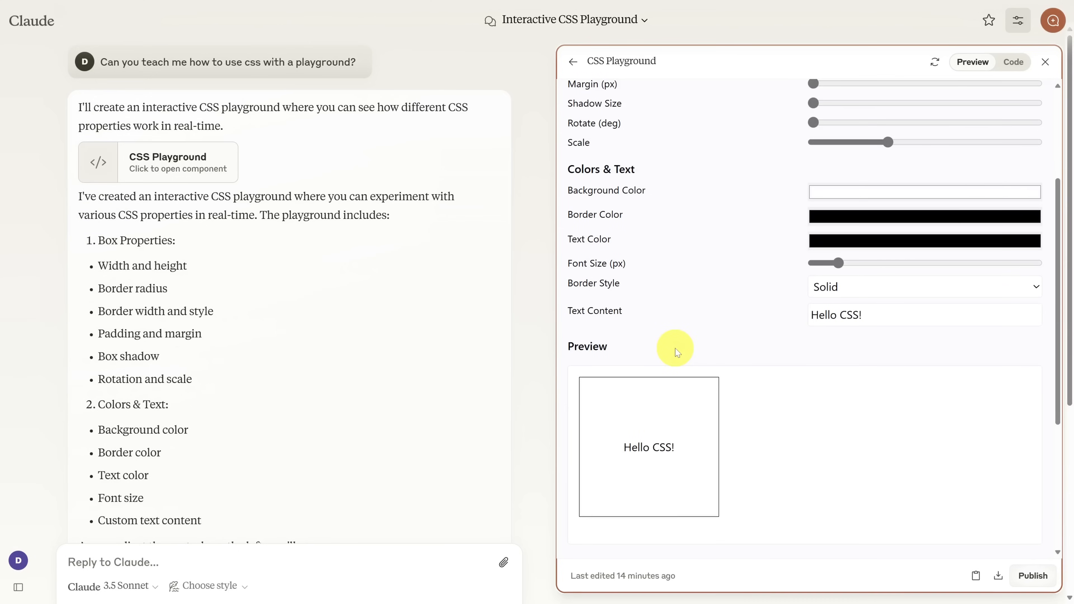
pyautogui.moveTo(871, 289)
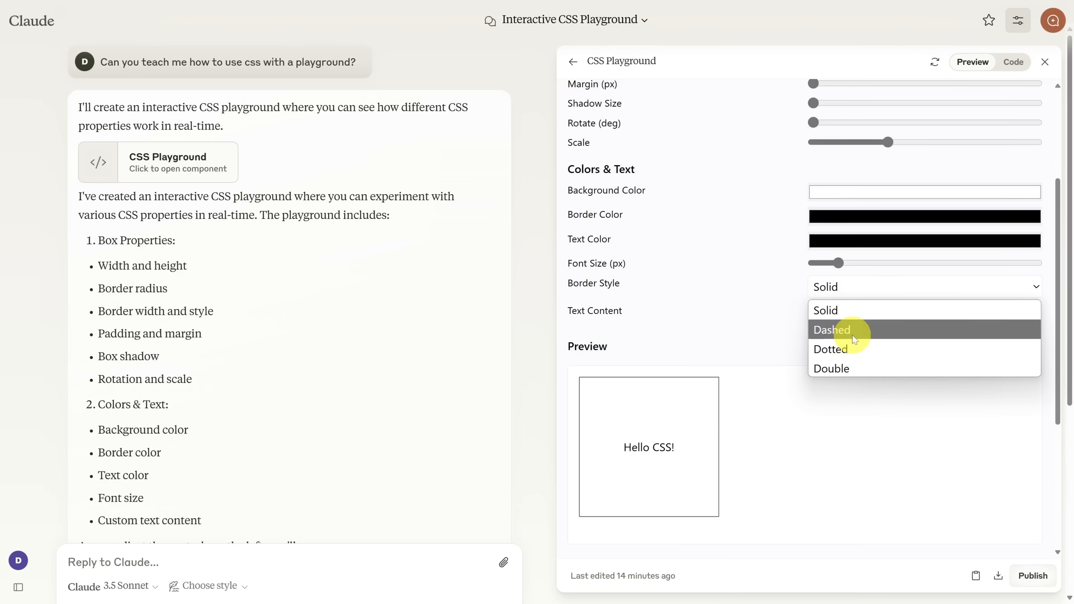
pyautogui.click(830, 329)
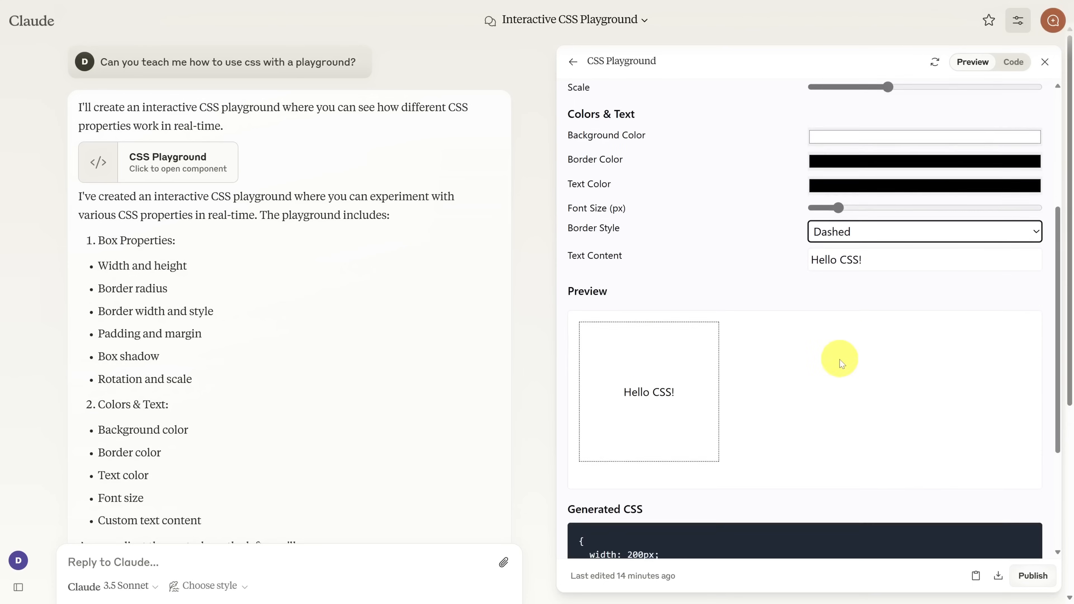
pyautogui.scroll(-3)
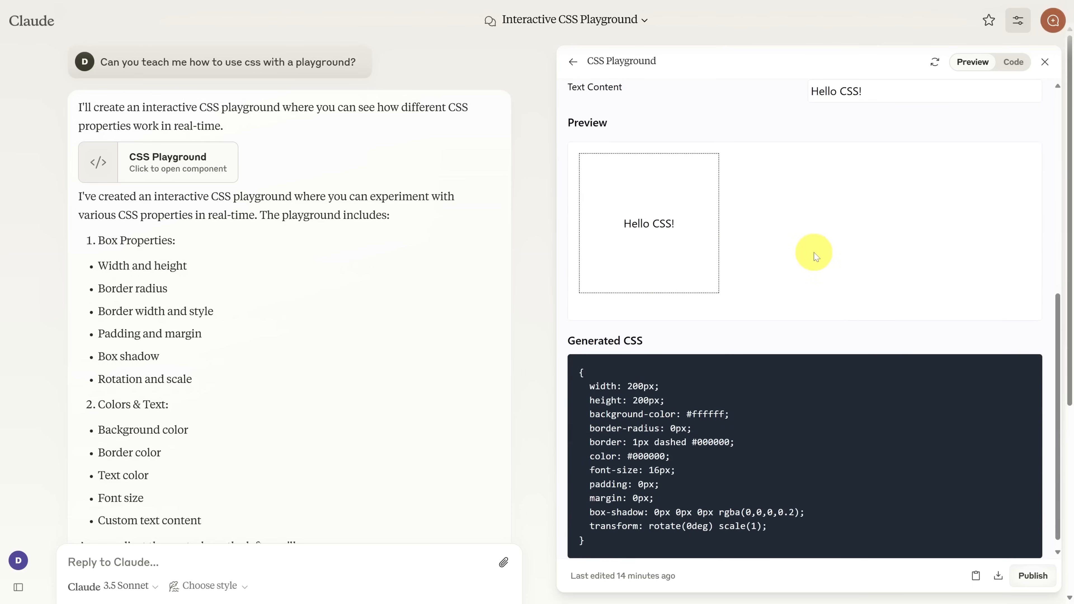
pyautogui.moveTo(740, 350)
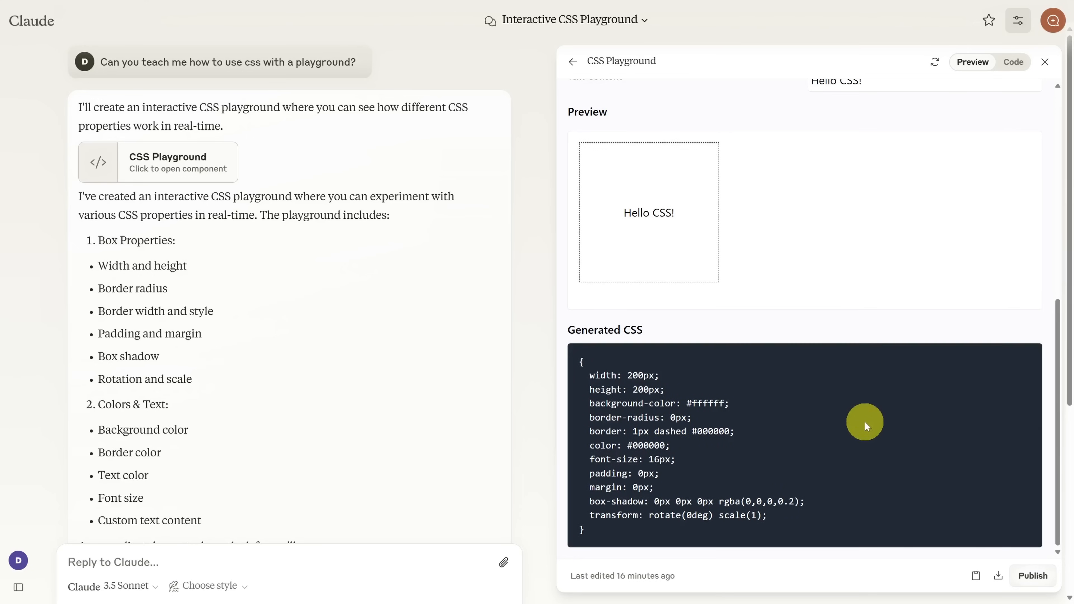
# - Lower the playground Font Size to 12px and inspect the component's source in Code view before returning to Preview
pyautogui.scroll(3)
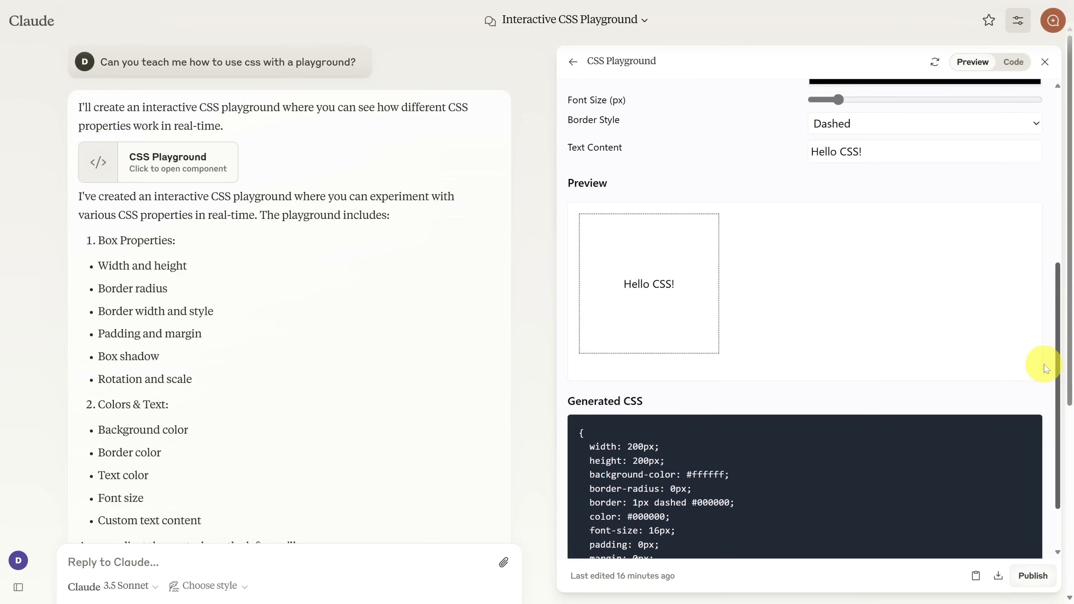
pyautogui.moveTo(814, 115)
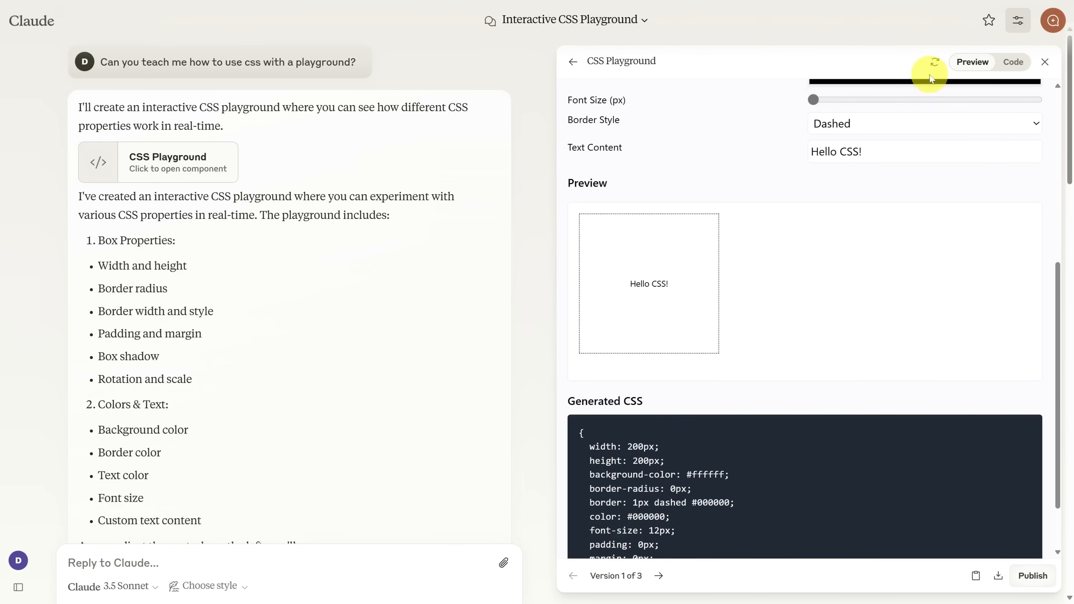
pyautogui.click(1012, 62)
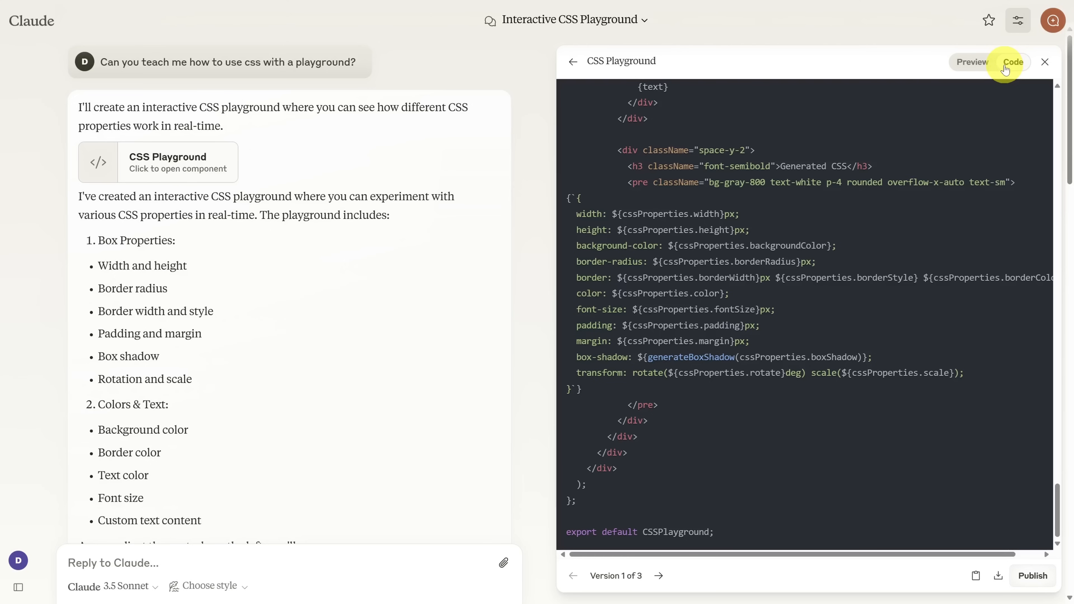
pyautogui.click(972, 62)
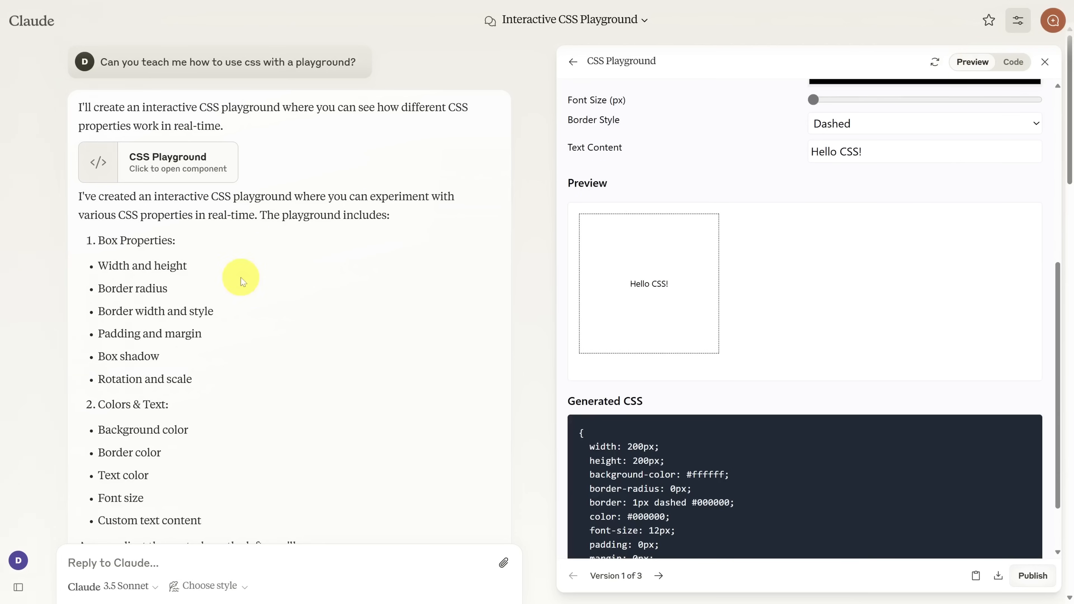
pyautogui.scroll(-3)
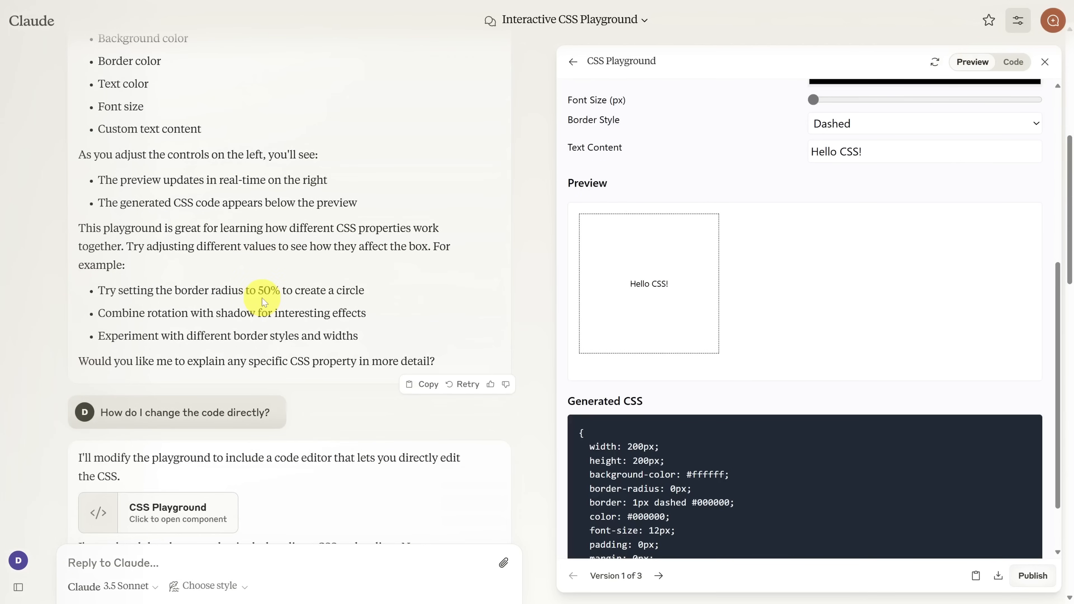
# - Advance the CSS Playground cards to version 3 and set background-color to #ff0, turning the preview box yellow
pyautogui.click(657, 576)
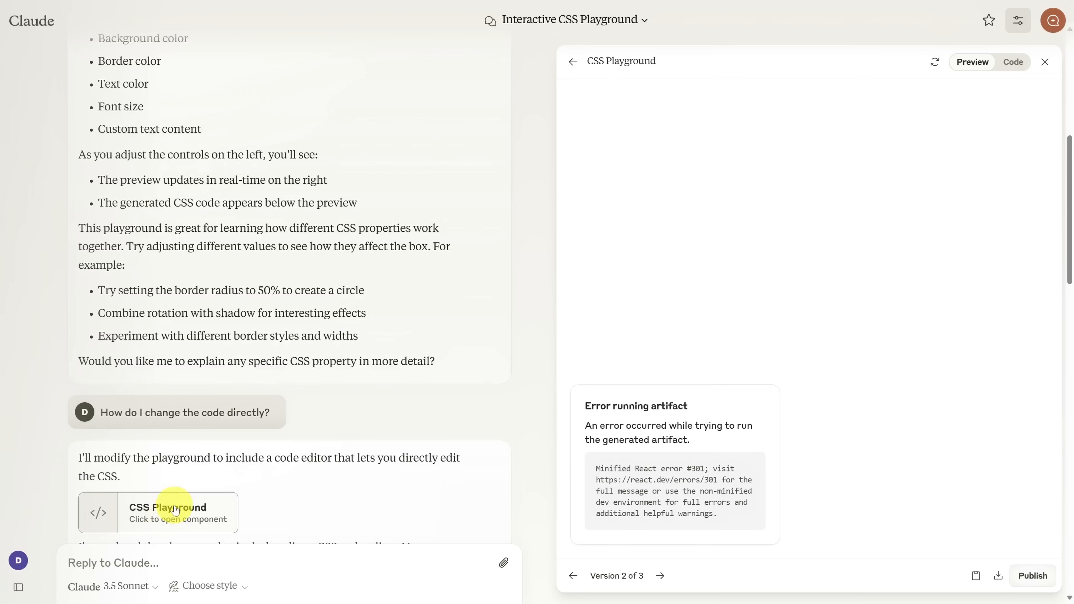
pyautogui.scroll(-3)
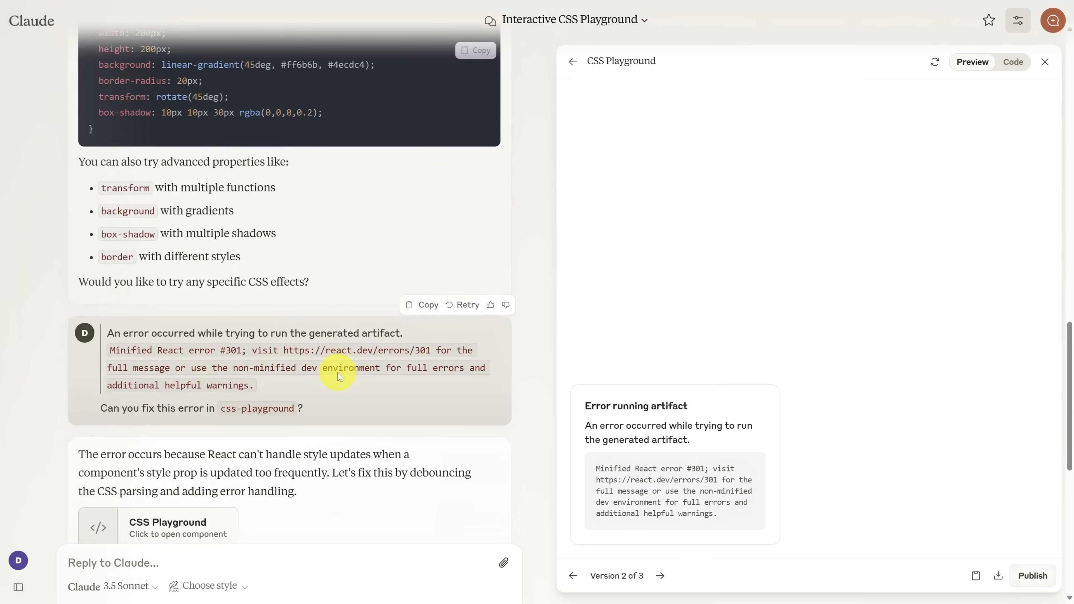
pyautogui.scroll(-3)
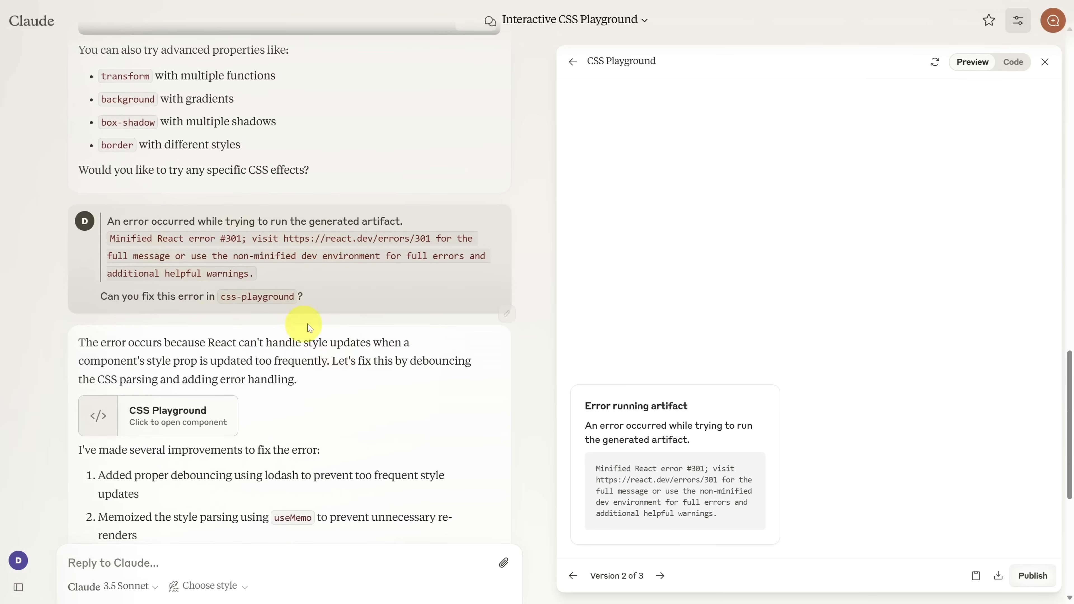
pyautogui.moveTo(674, 575)
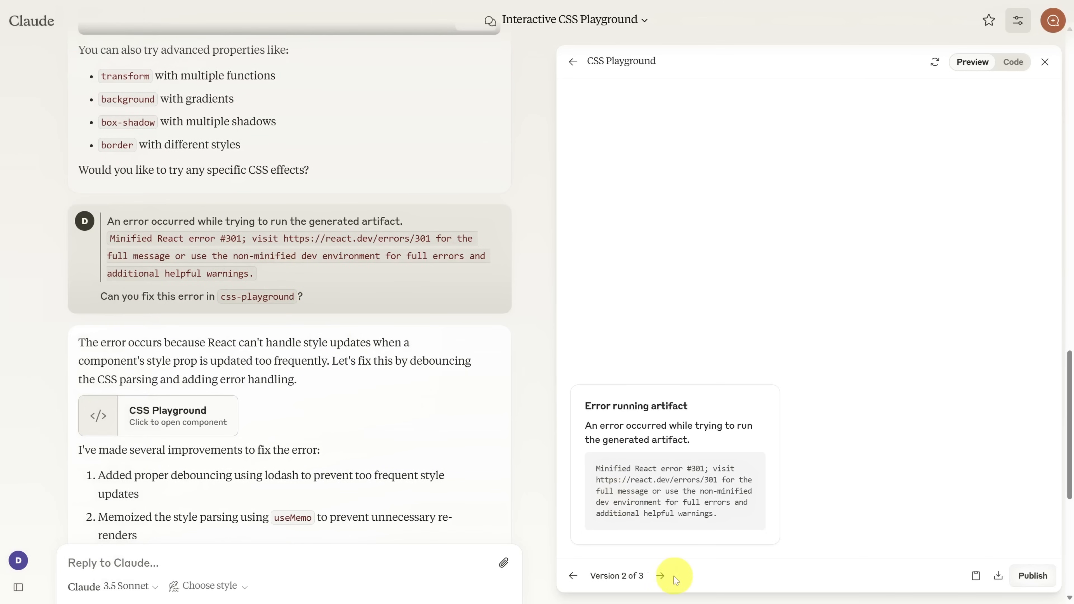
pyautogui.click(659, 575)
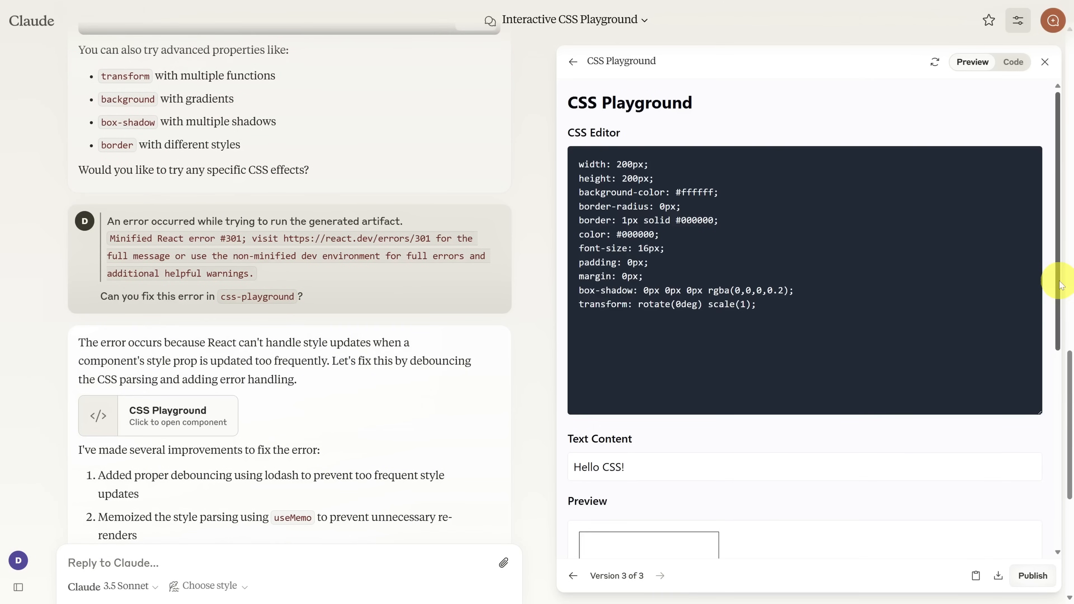
pyautogui.scroll(-3)
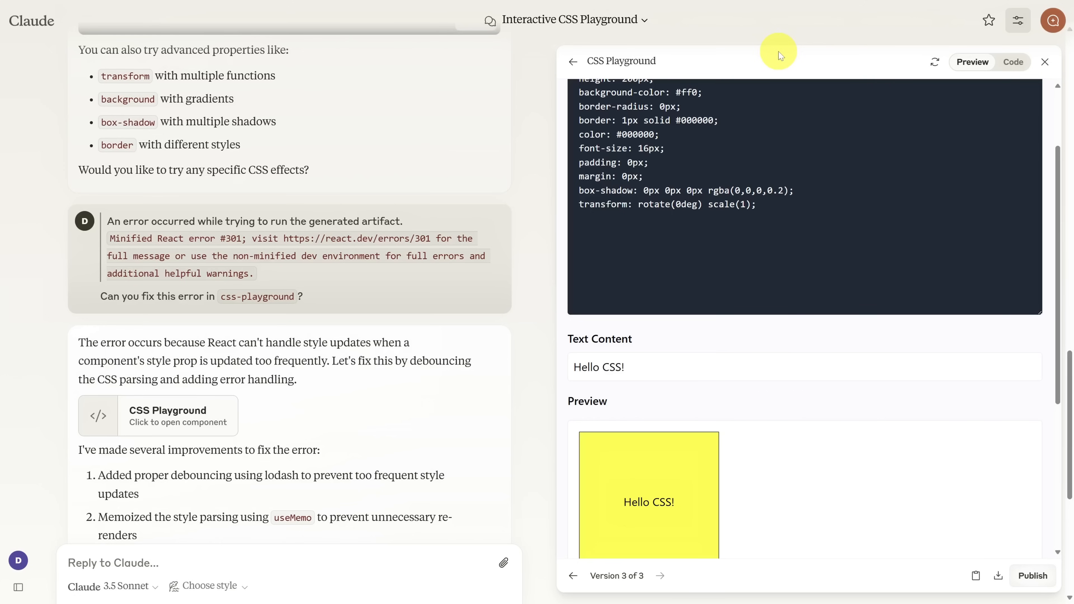
pyautogui.moveTo(107, 563)
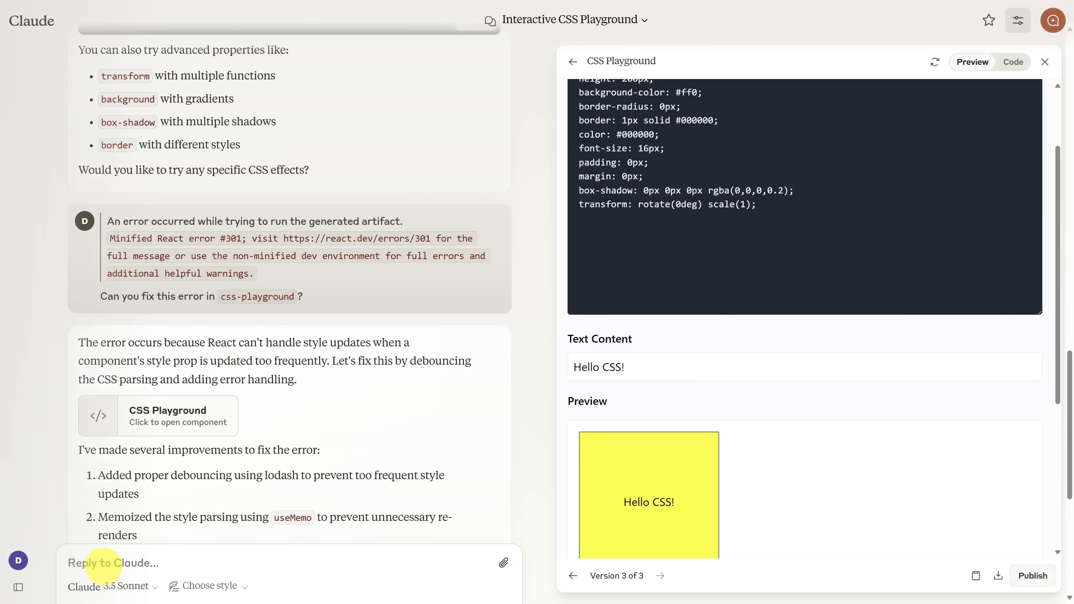
# - Ask Claude 'Can you show me how to make a pong game?', play the Pong artifact to 5–2, then pause and return home
pyautogui.write('Can you show me how to make a pong game?')
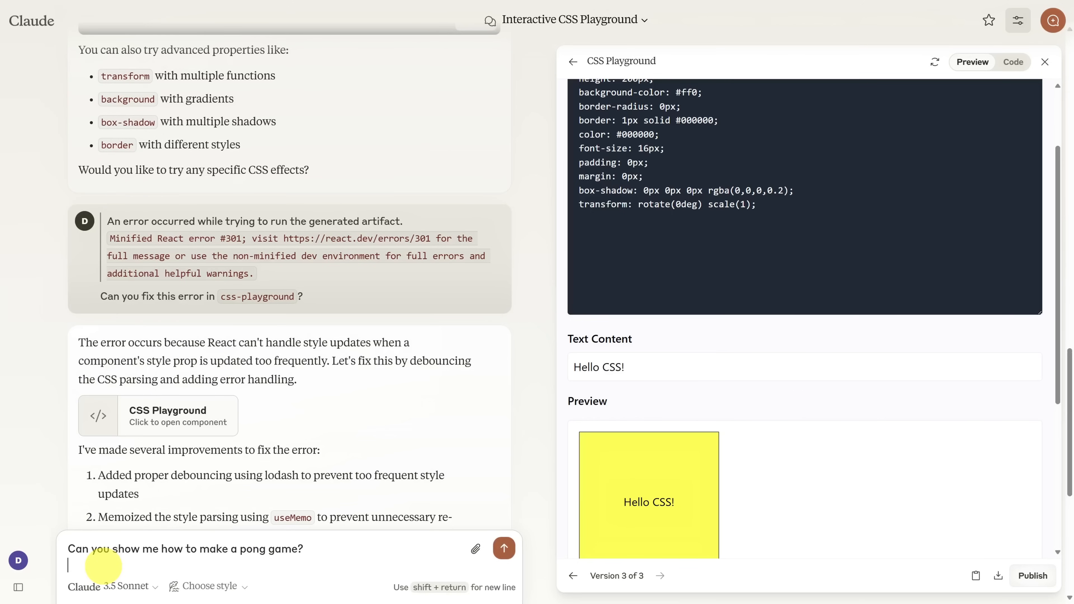
pyautogui.click(503, 548)
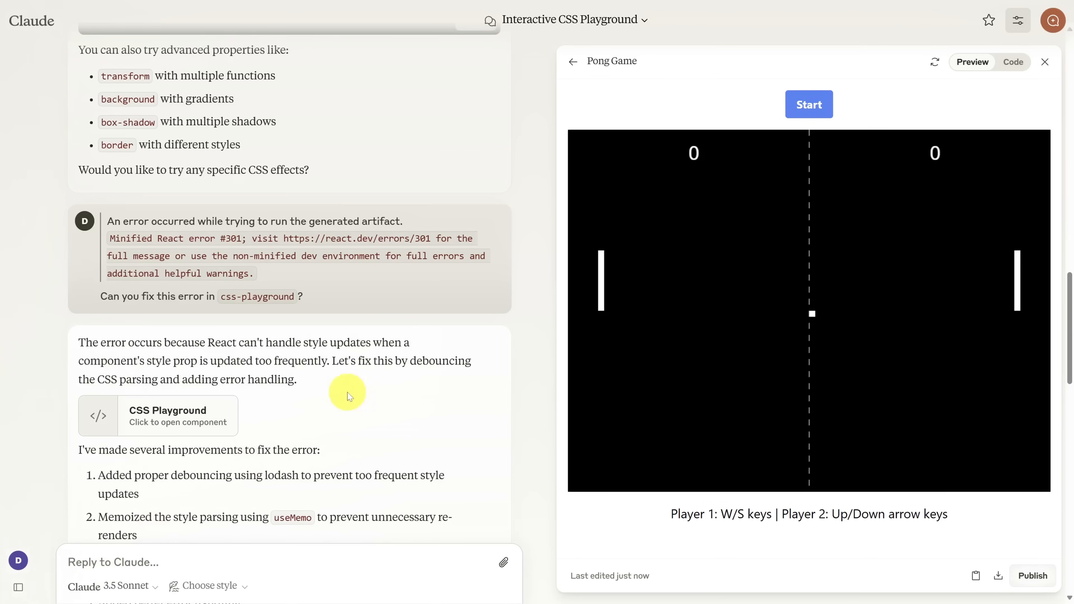
pyautogui.moveTo(808, 104)
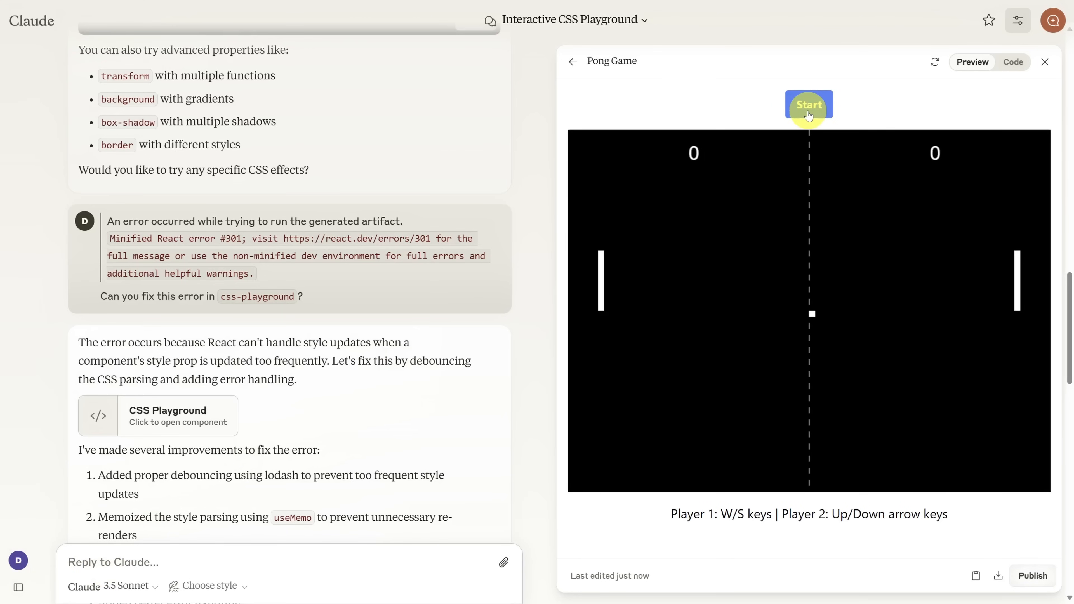
pyautogui.click(808, 104)
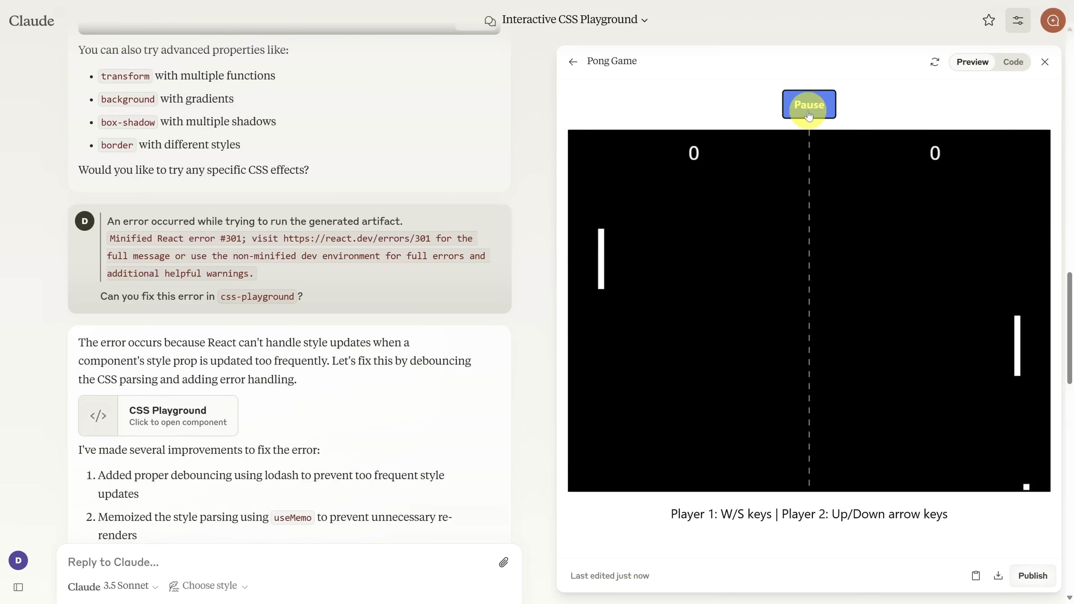
pyautogui.click(808, 104)
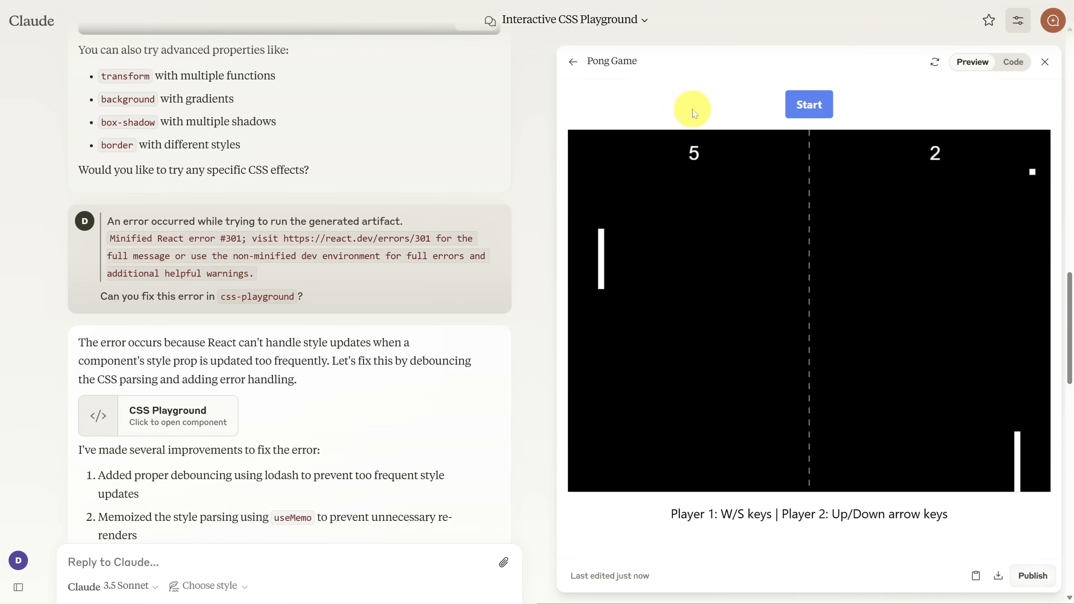
pyautogui.click(31, 21)
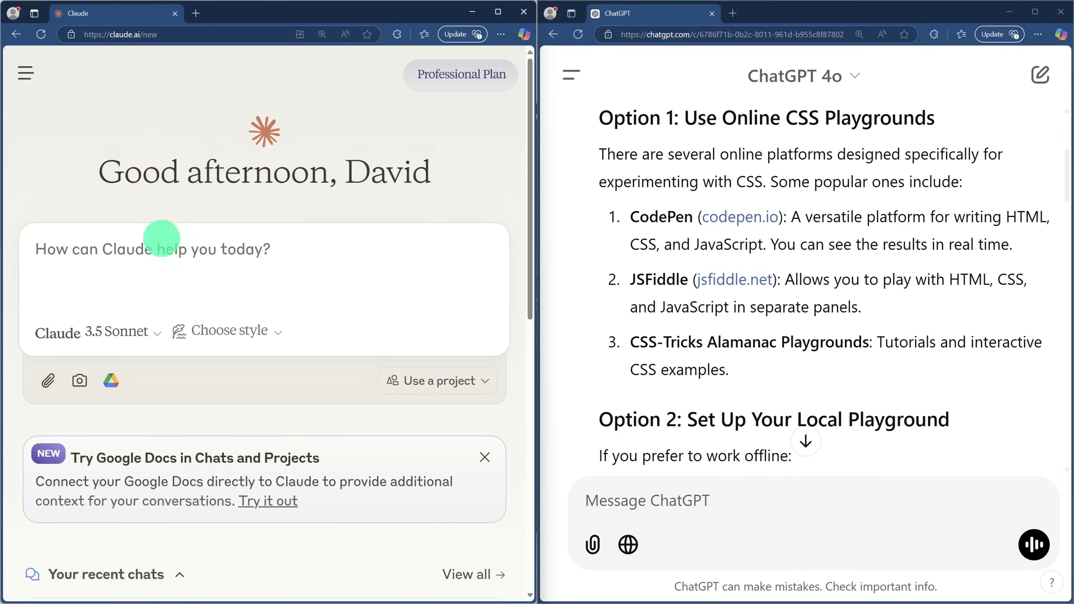
# - Ask both for a hyperrealistic cat-playing-guitar image, compare results, then draft the Maggie Smith question
pyautogui.write('Create a hyperrealistic image of a cat playing guitar.')
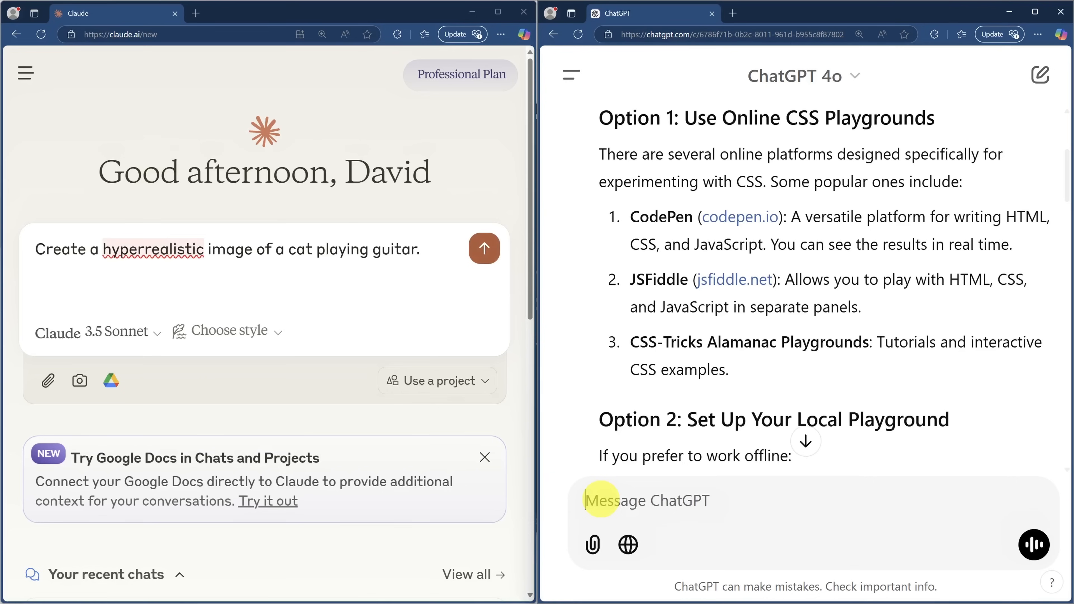
pyautogui.write('Create a hyperrealistic image of a cat playing guitar.')
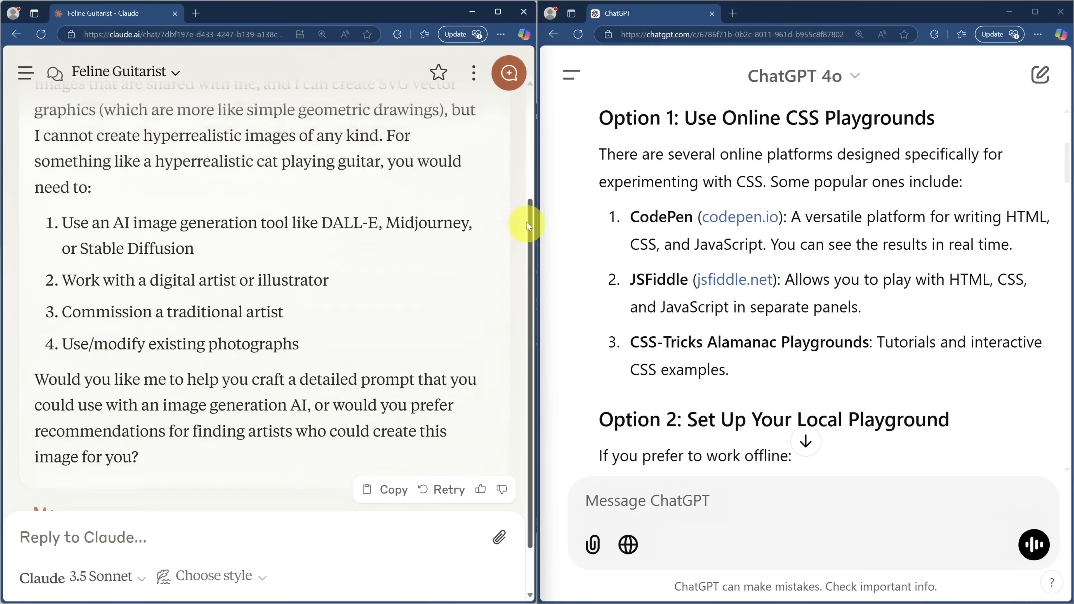
pyautogui.scroll(3)
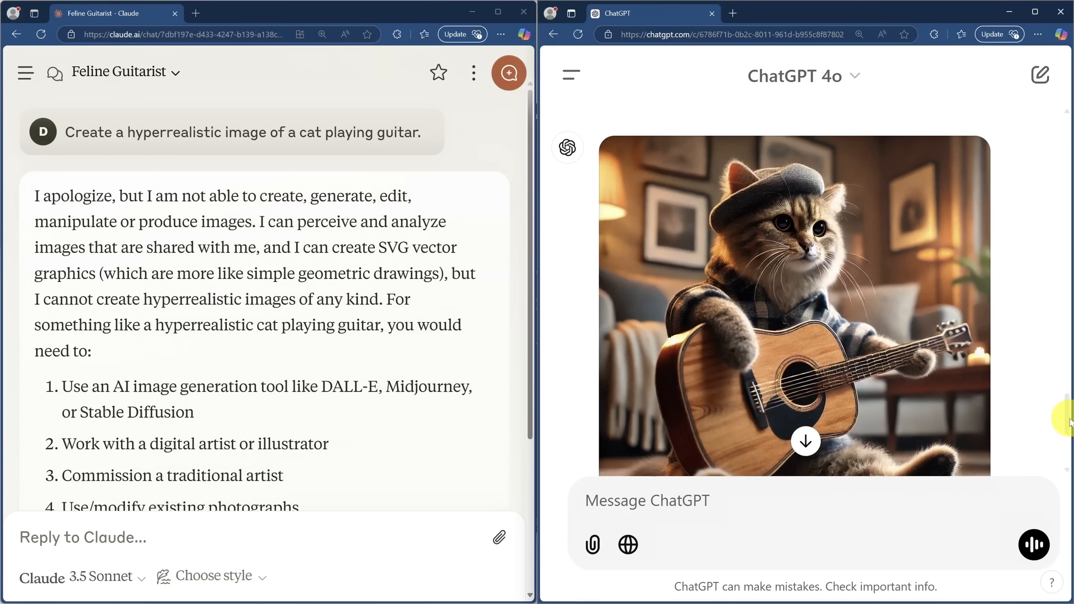
pyautogui.scroll(-3)
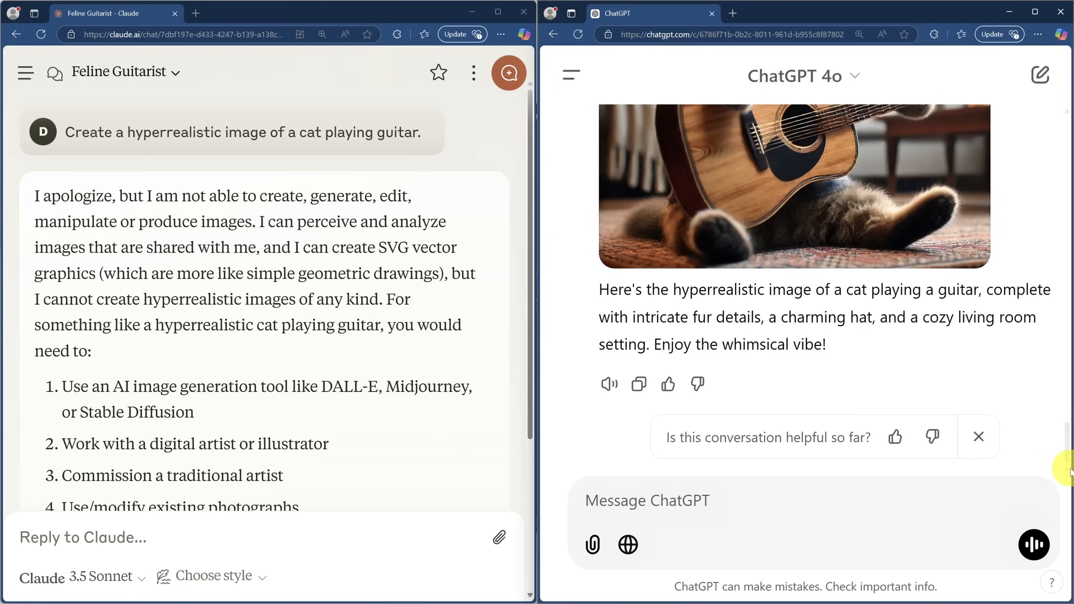
pyautogui.write('When did Dame Maggie Smith die?')
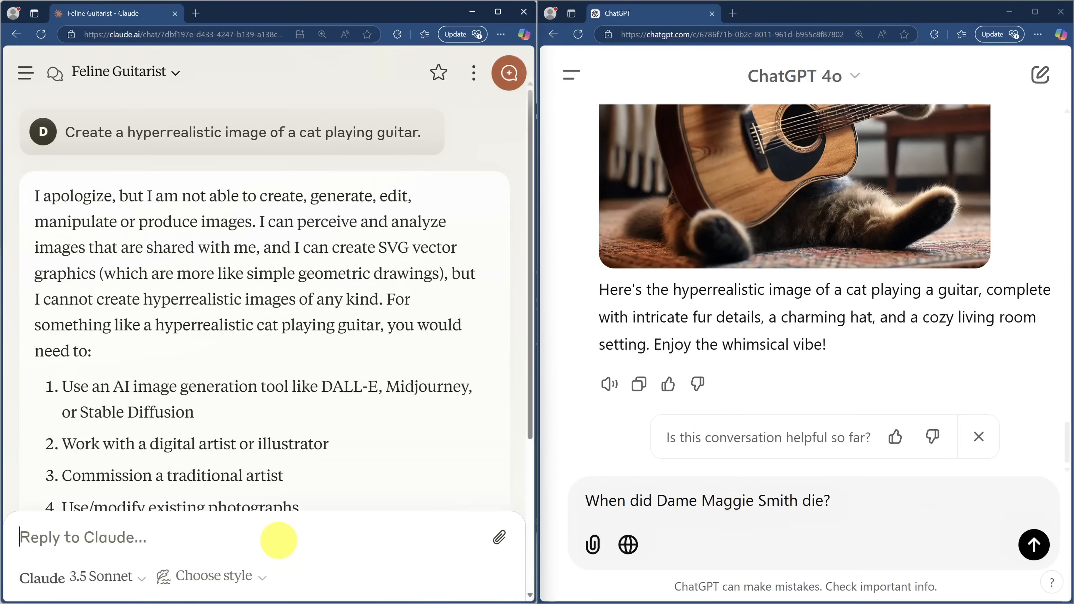
# - Ask when Dame Maggie Smith died: ChatGPT answers September 27, 2024, Claude says she's alive
pyautogui.write('When did Dame Maggie Smith die?')
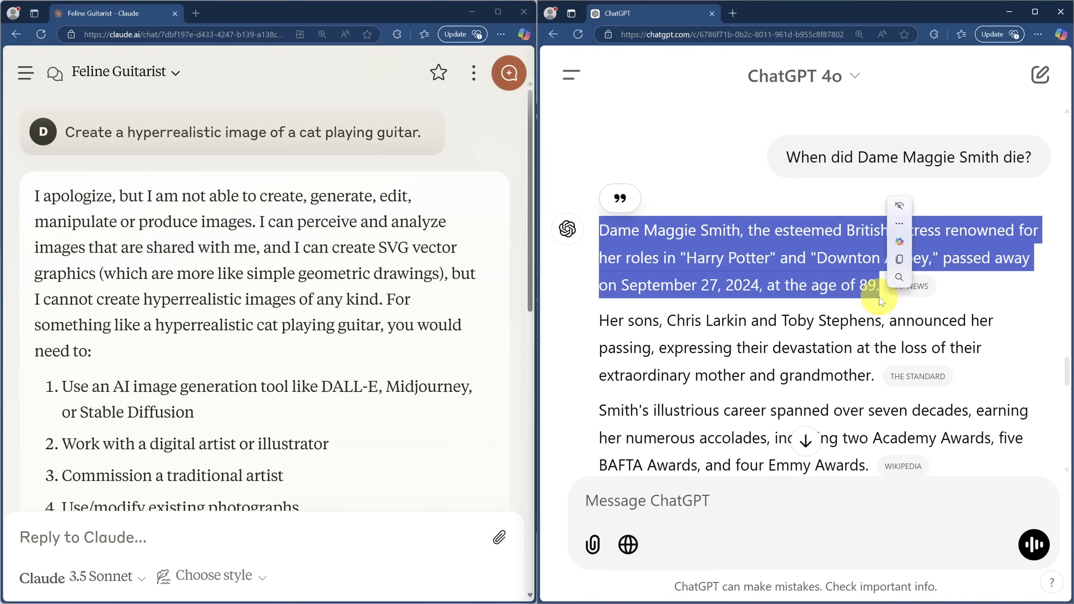
pyautogui.scroll(-3)
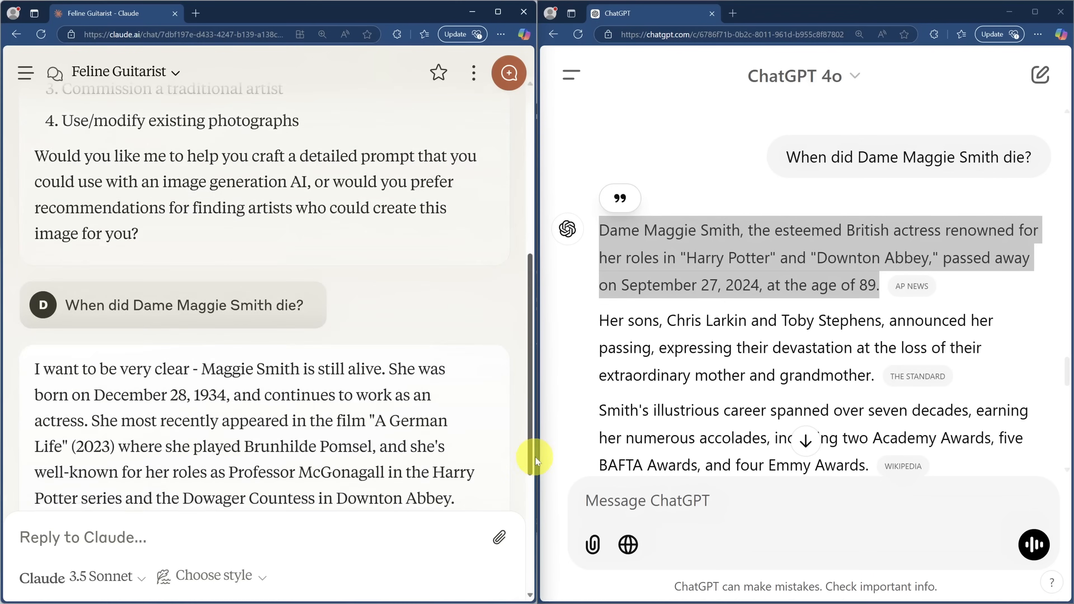
pyautogui.scroll(-3)
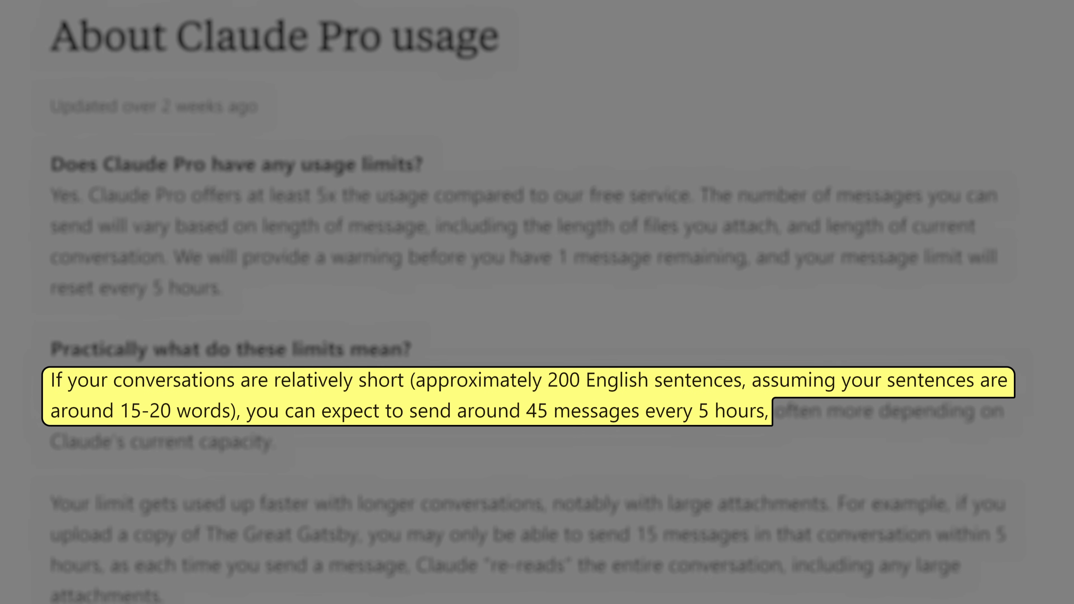
# - Scroll the usage article to the Great Gatsby example capping conversations at 15 messages per 5 hours
pyautogui.scroll(-3)
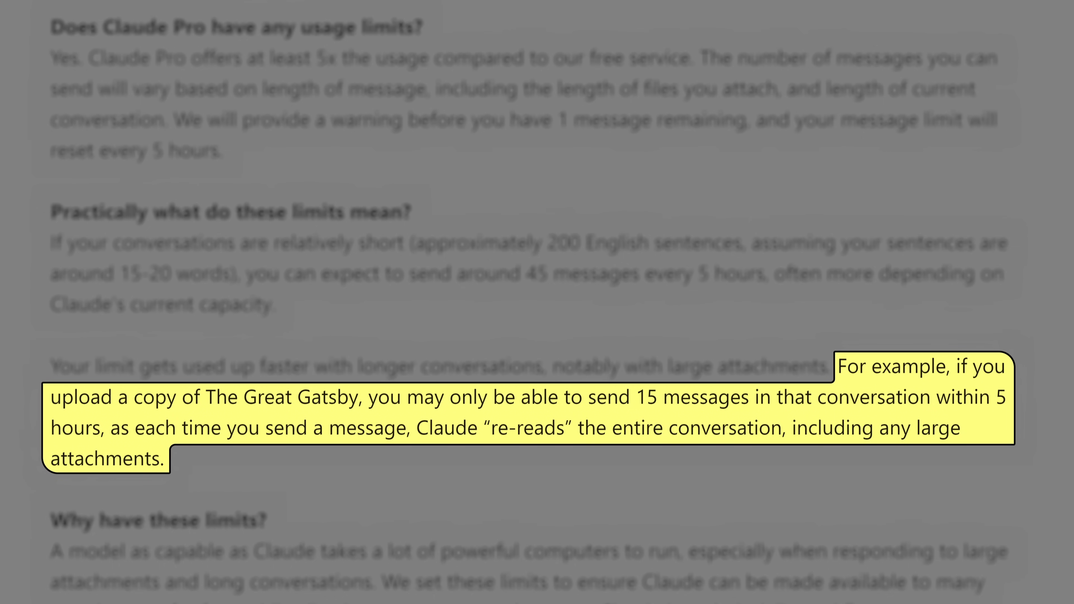